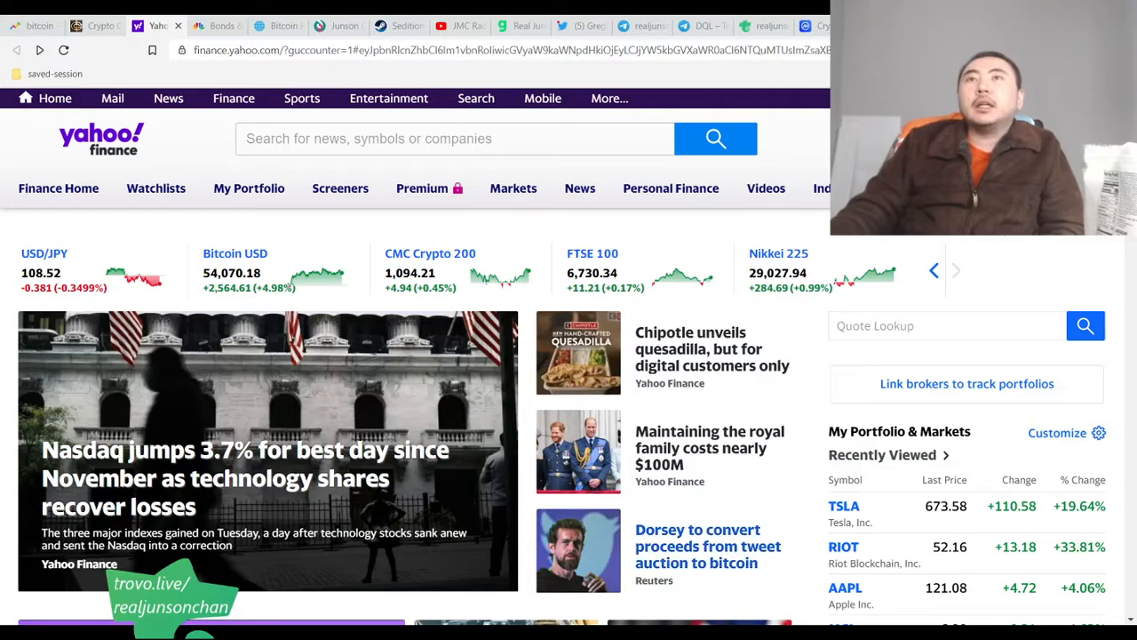
Page the Yahoo Finance market strip to Gold, Silver, EUR/USD, 10-Yr Bond and GBP/USD and review Recently Viewed
scroll("down", 3)
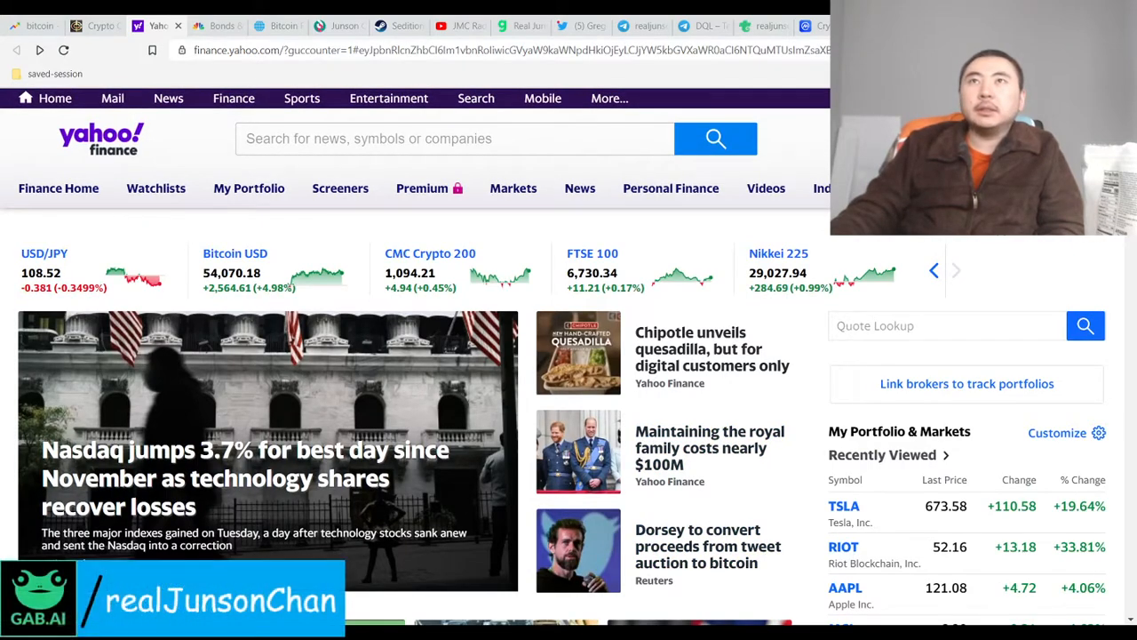
scroll("down", 3)
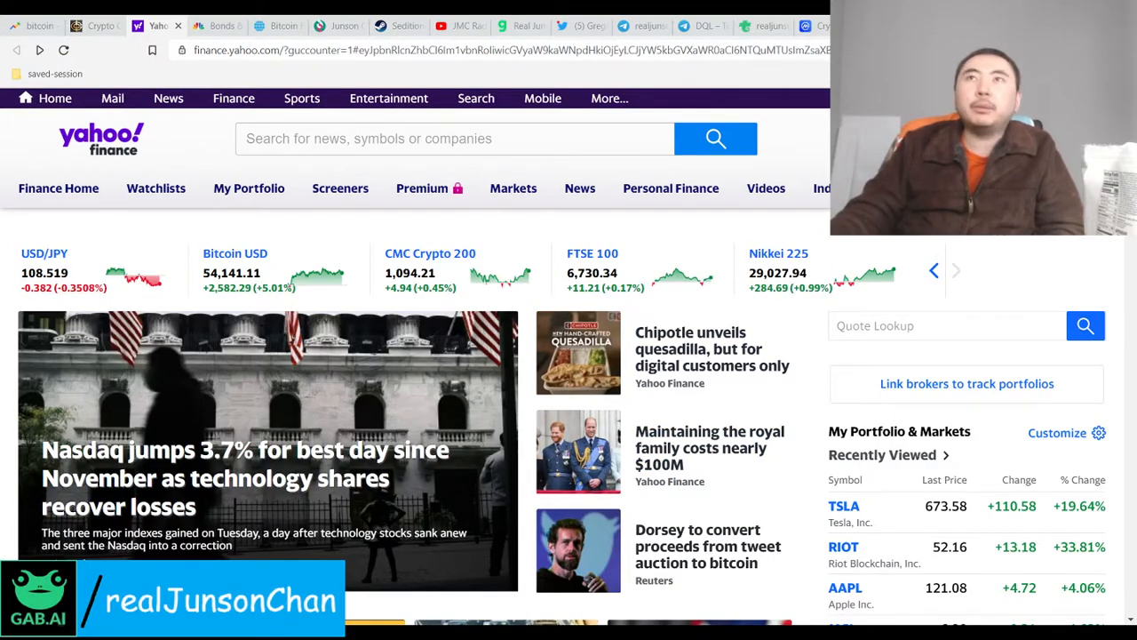
scroll("down", 3)
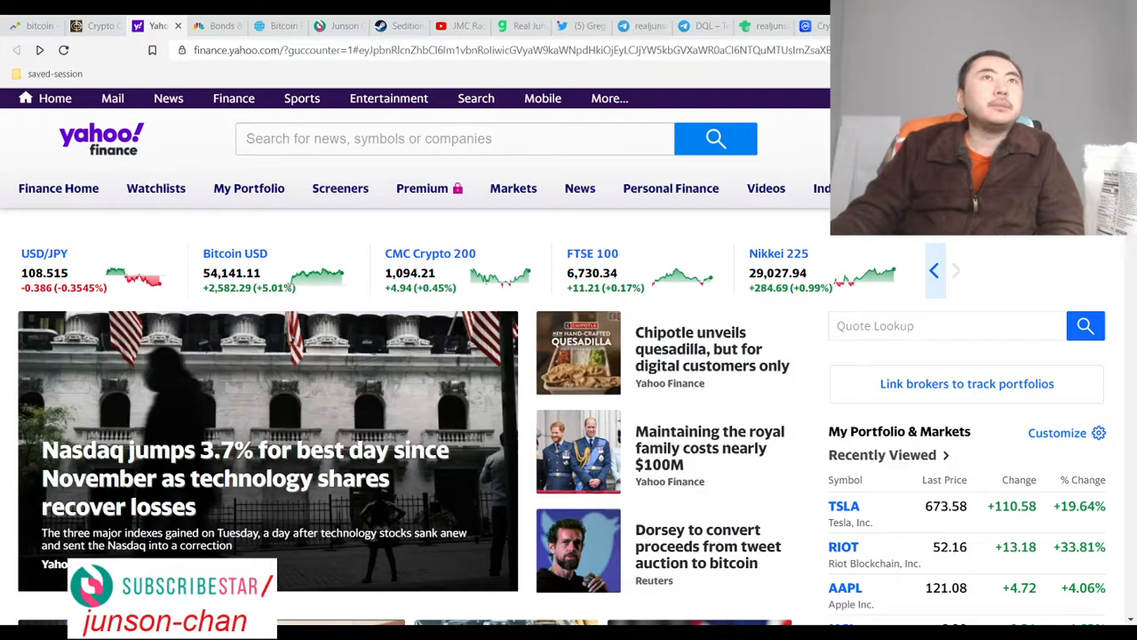
left_click(957, 271)
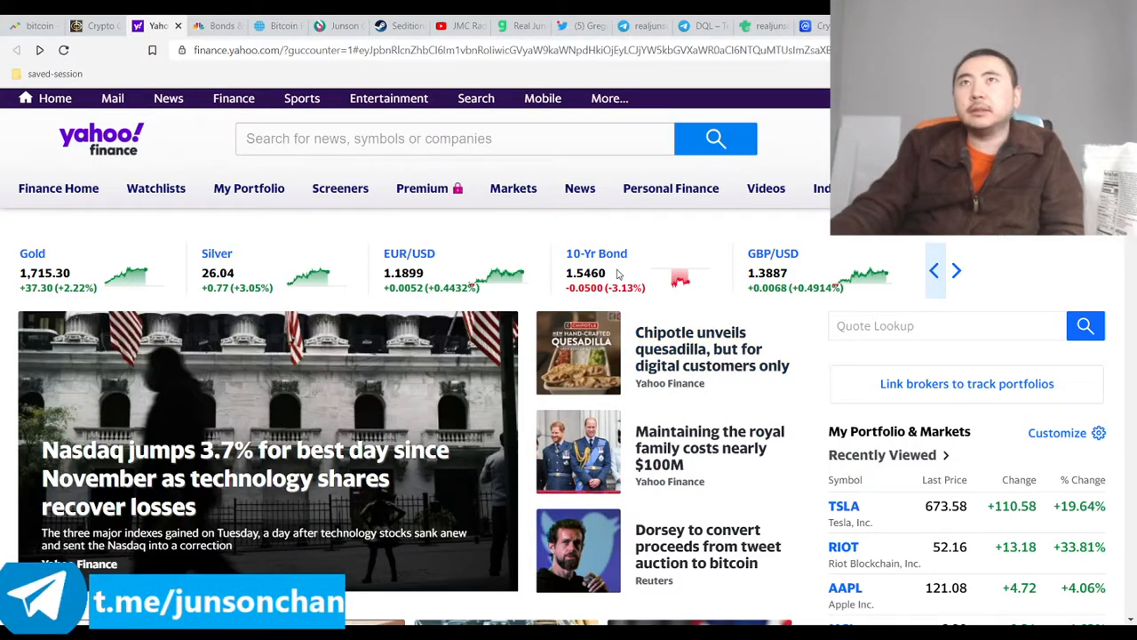
scroll("down", 3)
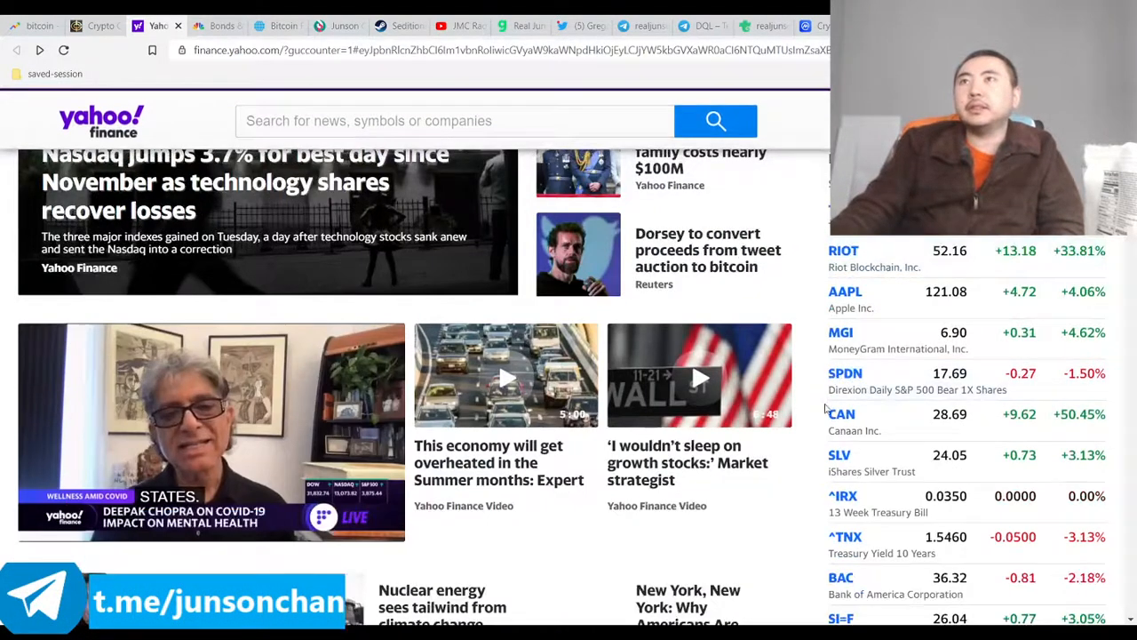
Review CNBC's U.S. Treasurys yield table, then return to the Yahoo Finance front page
left_click(217, 24)
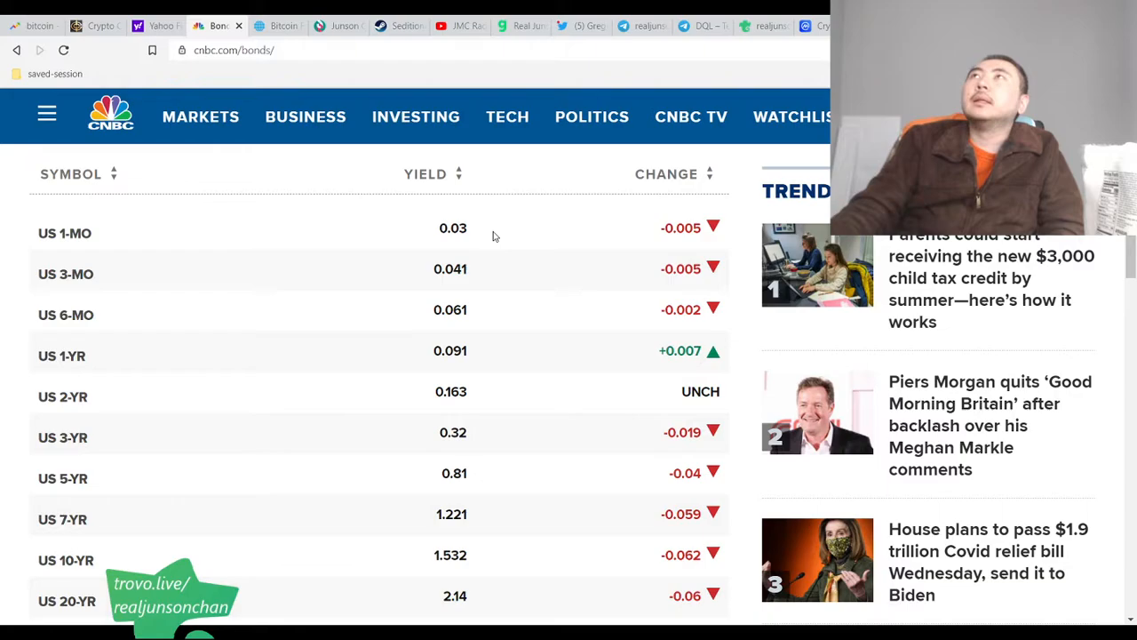
mouse_move(591, 253)
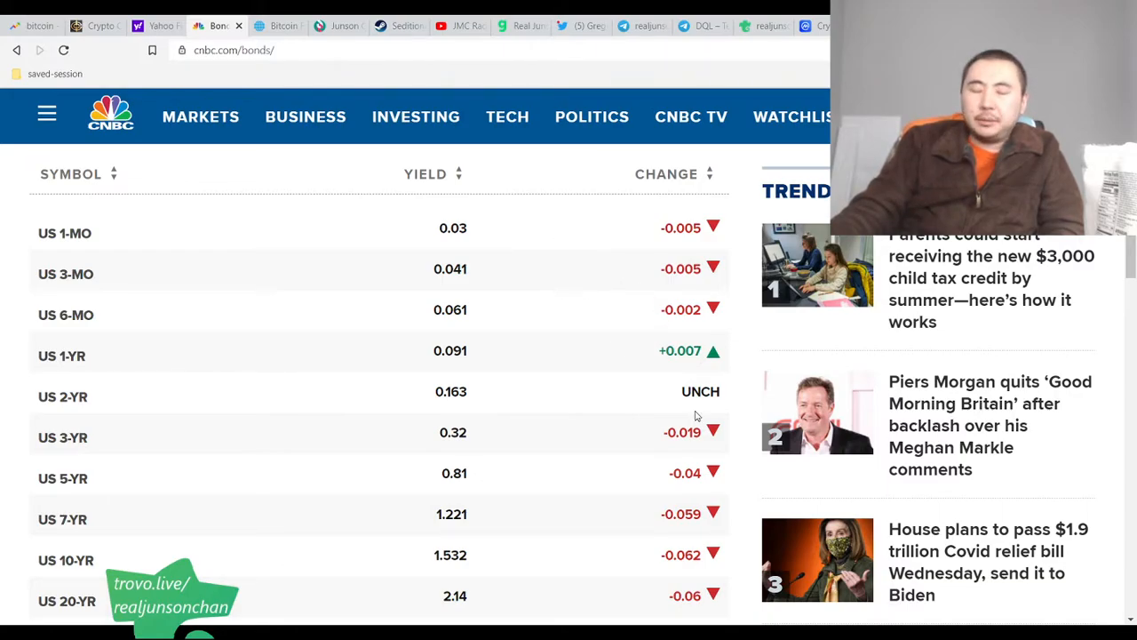
mouse_move(551, 378)
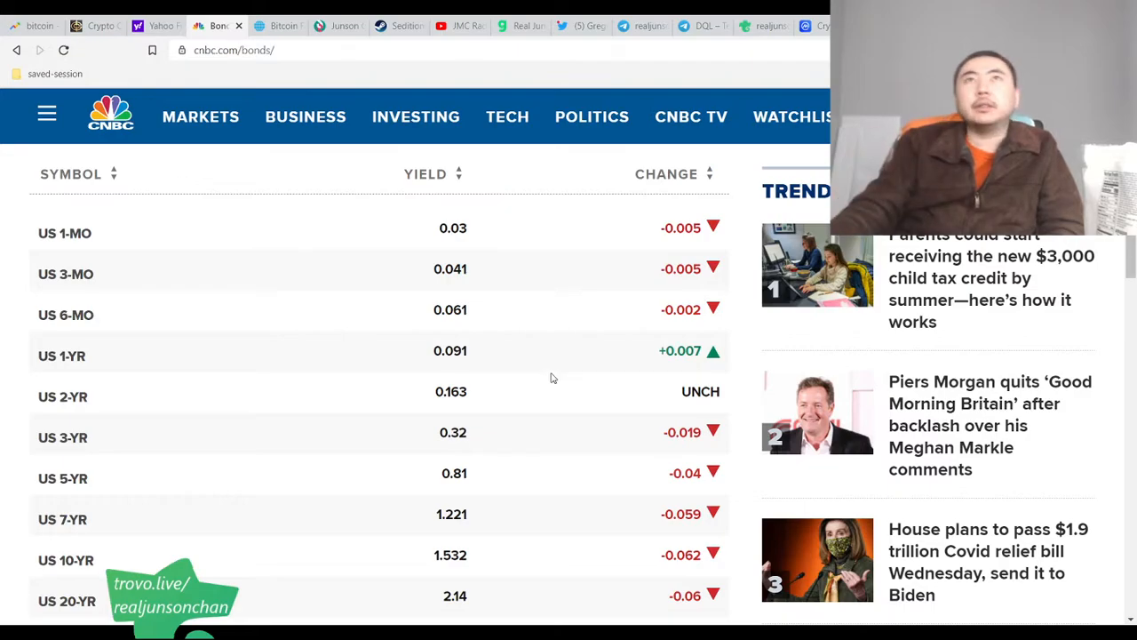
scroll("down", 3)
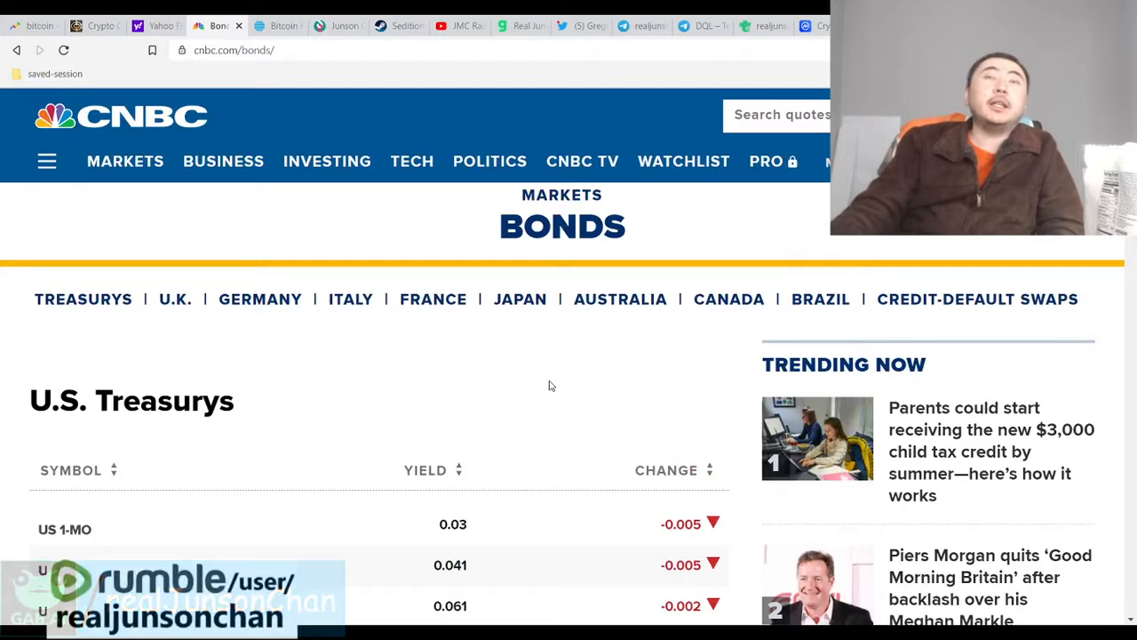
left_click(156, 25)
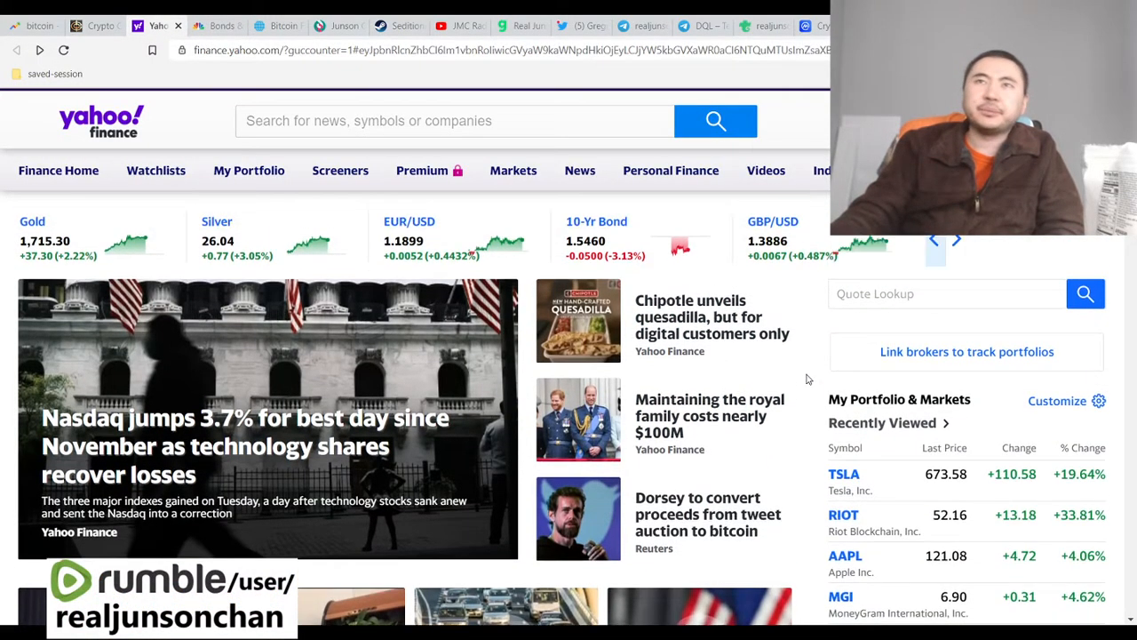
Scroll through Yahoo Finance's Recently Viewed tickers and videos below the S&P 500, Dow and Nasdaq strip
scroll("down", 3)
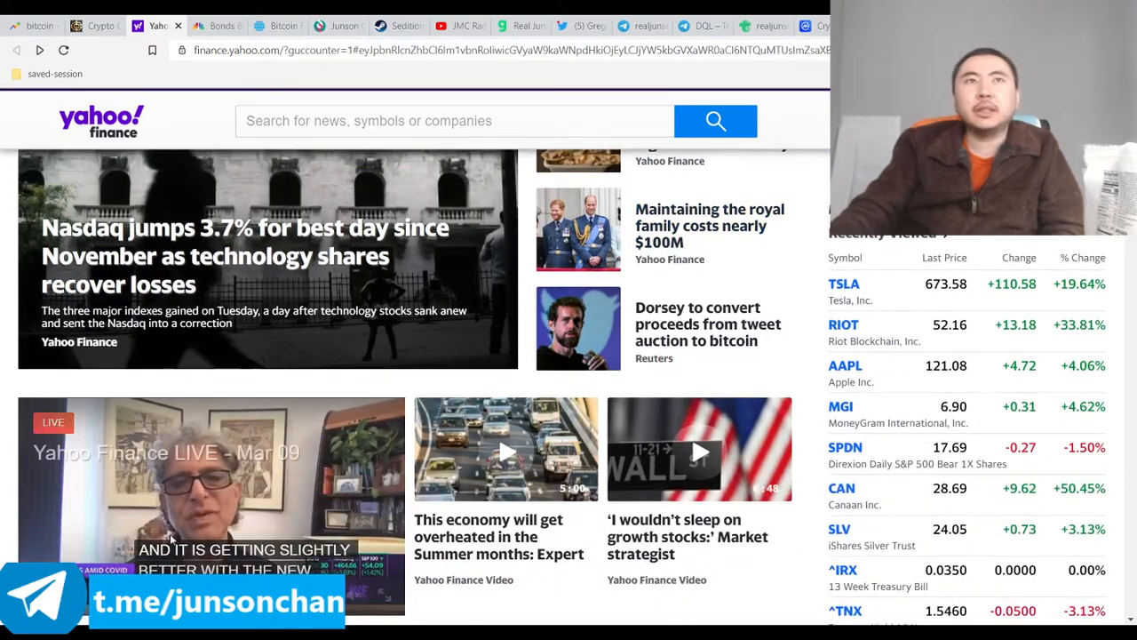
scroll("down", 3)
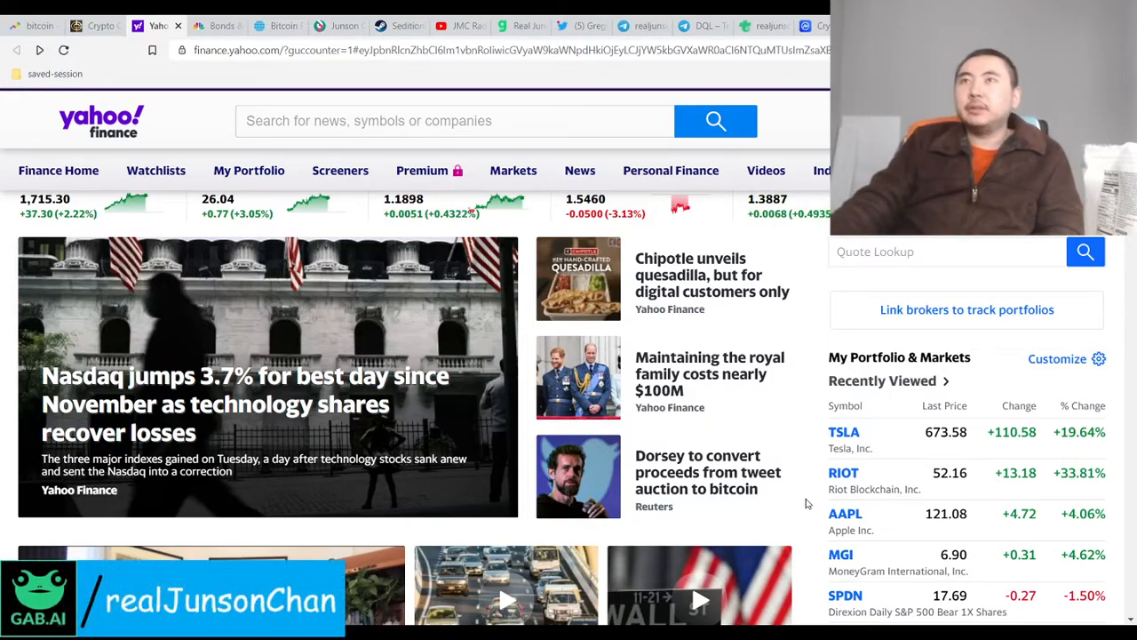
scroll("down", 3)
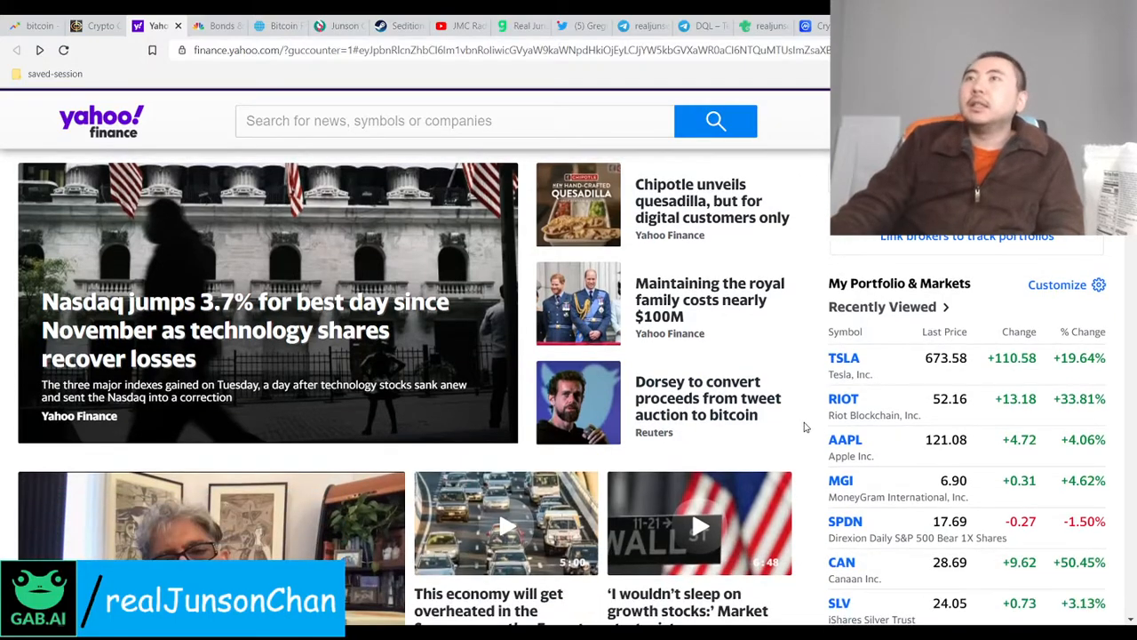
scroll("down", 3)
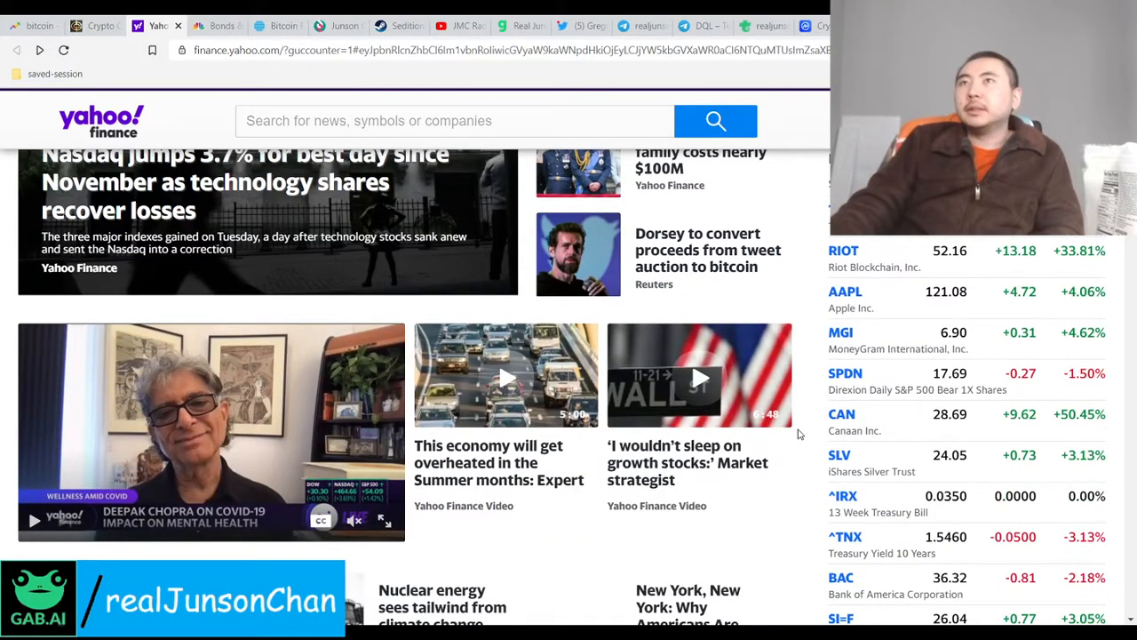
scroll("down", 3)
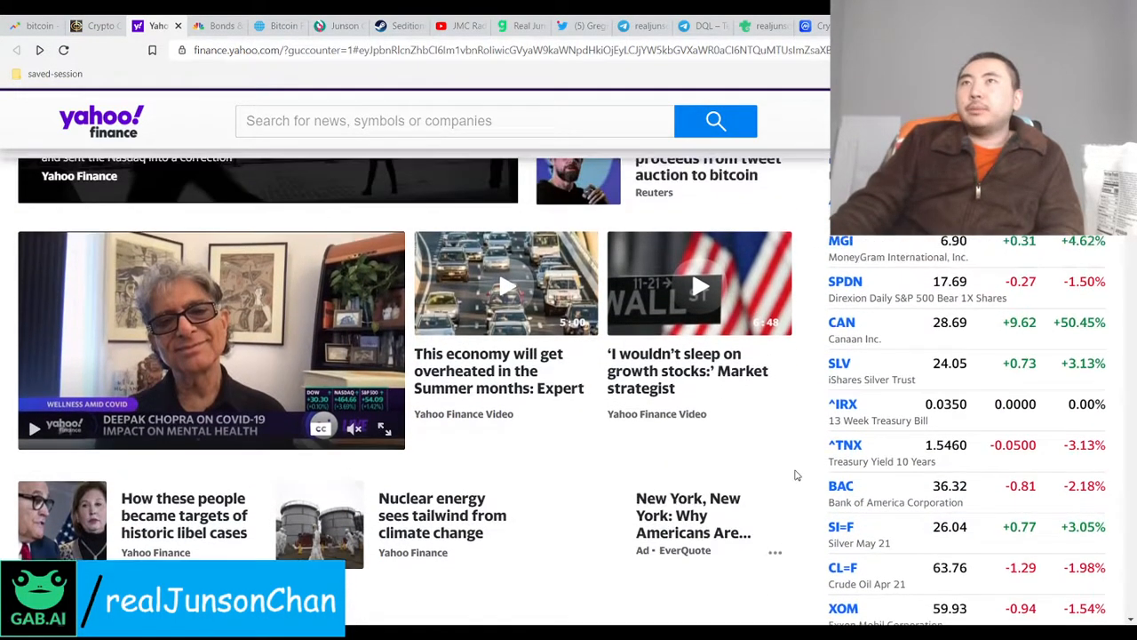
scroll("down", 3)
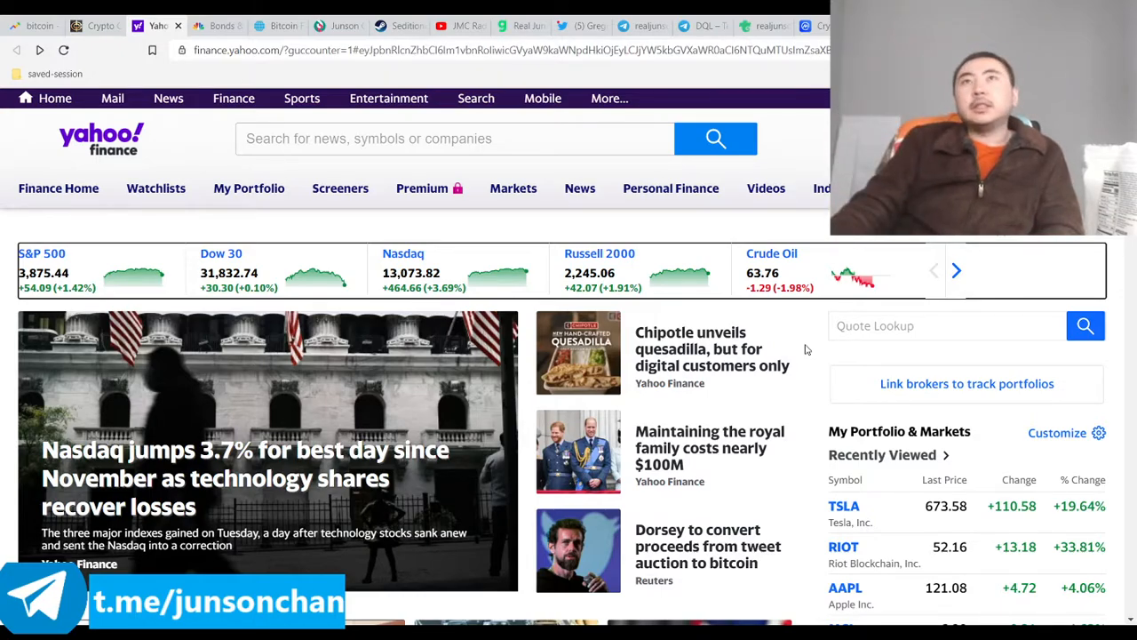
Advance the market strip to Gold, Silver, EUR/USD, 10-Yr Bond and GBP/USD and scroll down the page
scroll("down", 3)
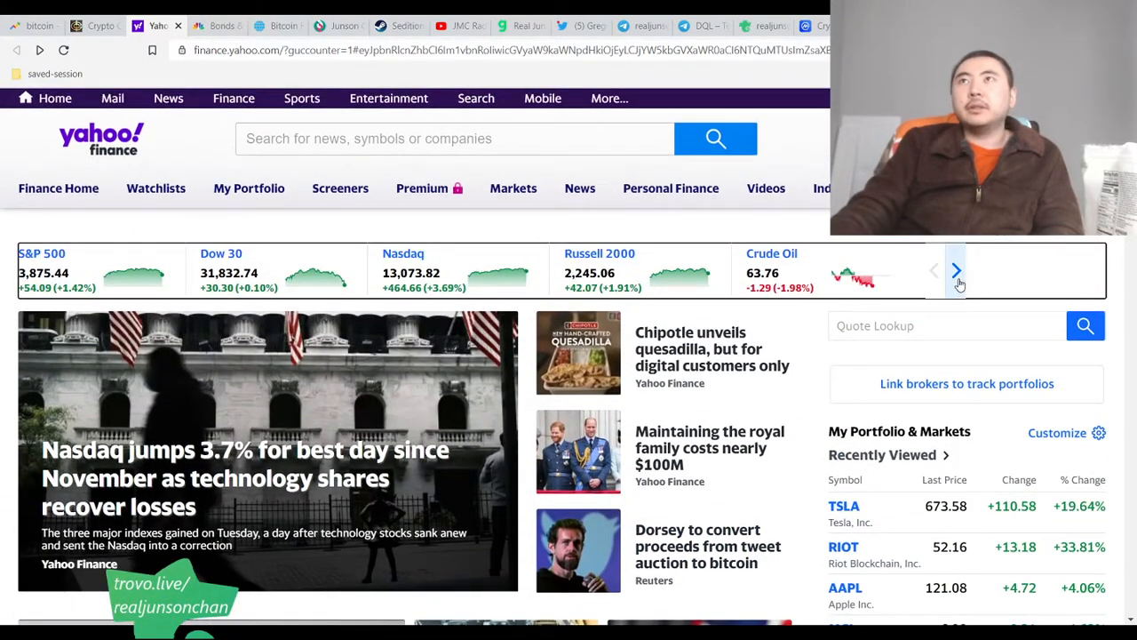
left_click(956, 271)
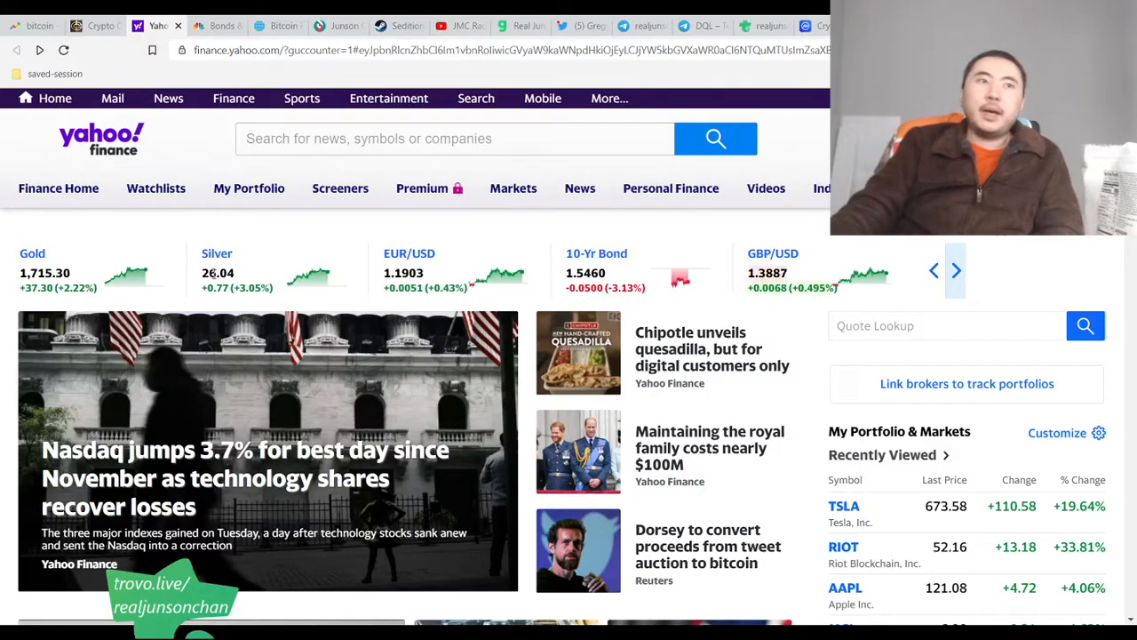
scroll("down", 3)
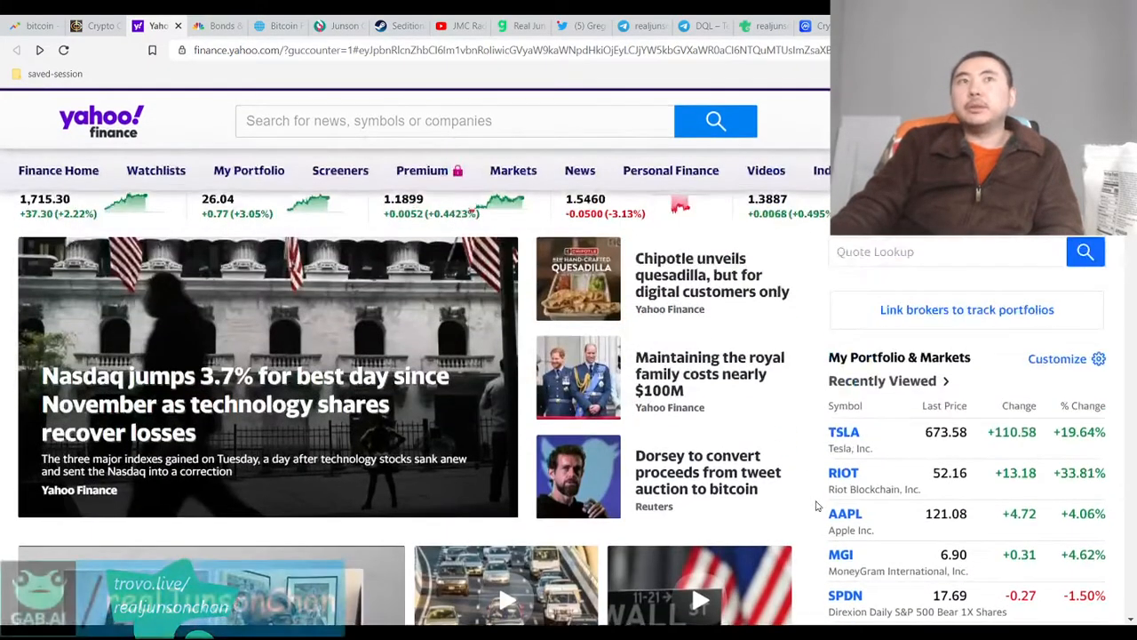
scroll("down", 3)
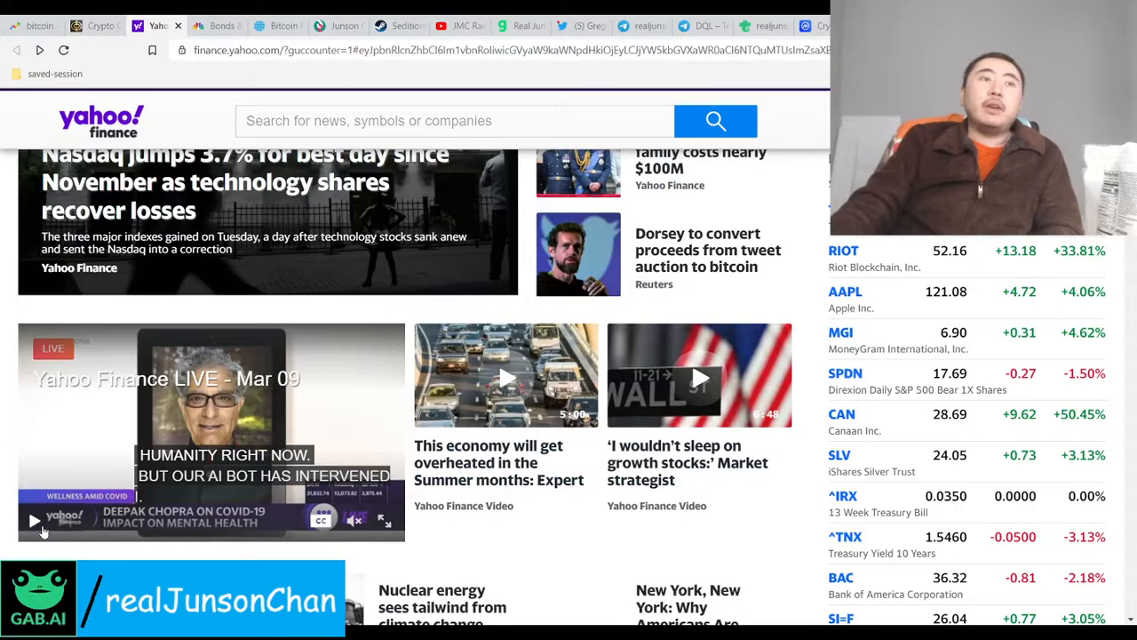
scroll("down", 3)
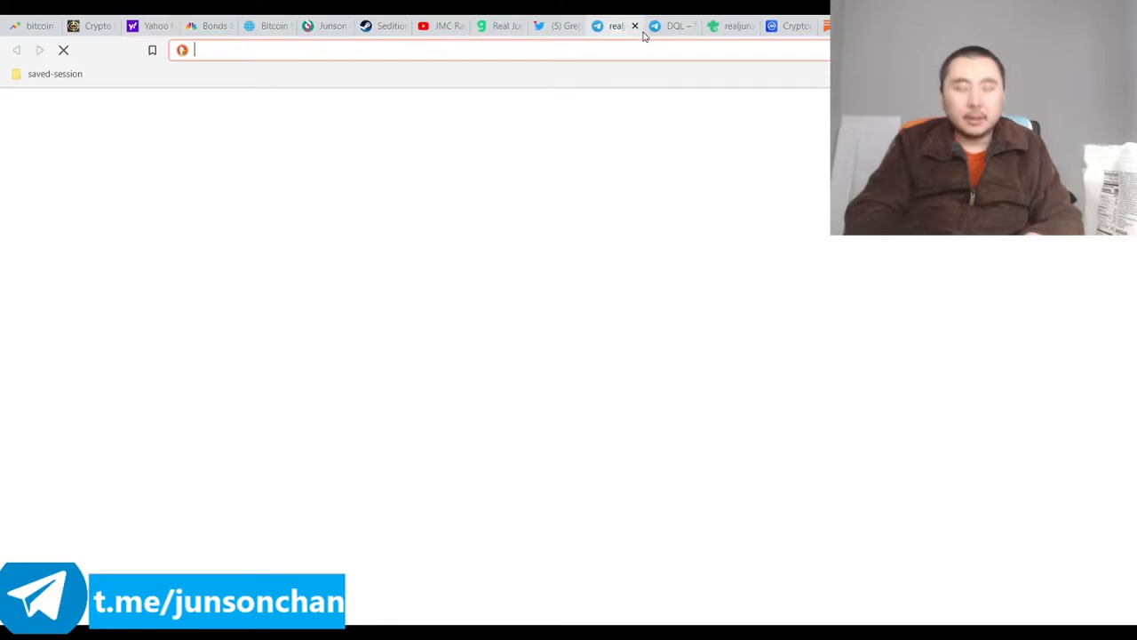
type("https://trovo.live/realjunsonchan")
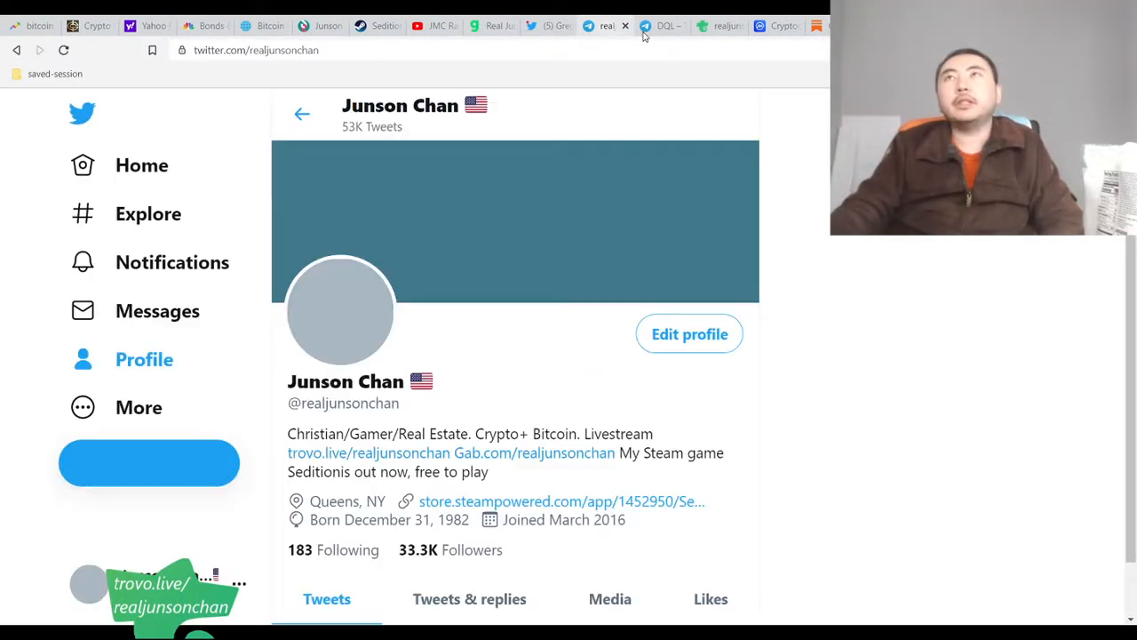
scroll("down", 3)
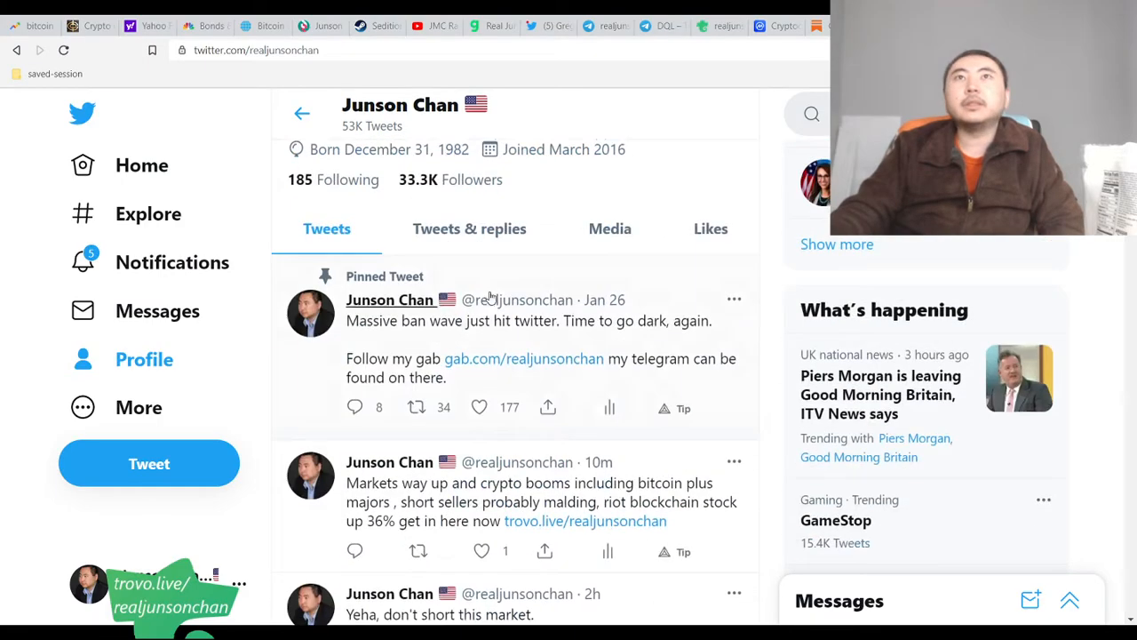
scroll("down", 3)
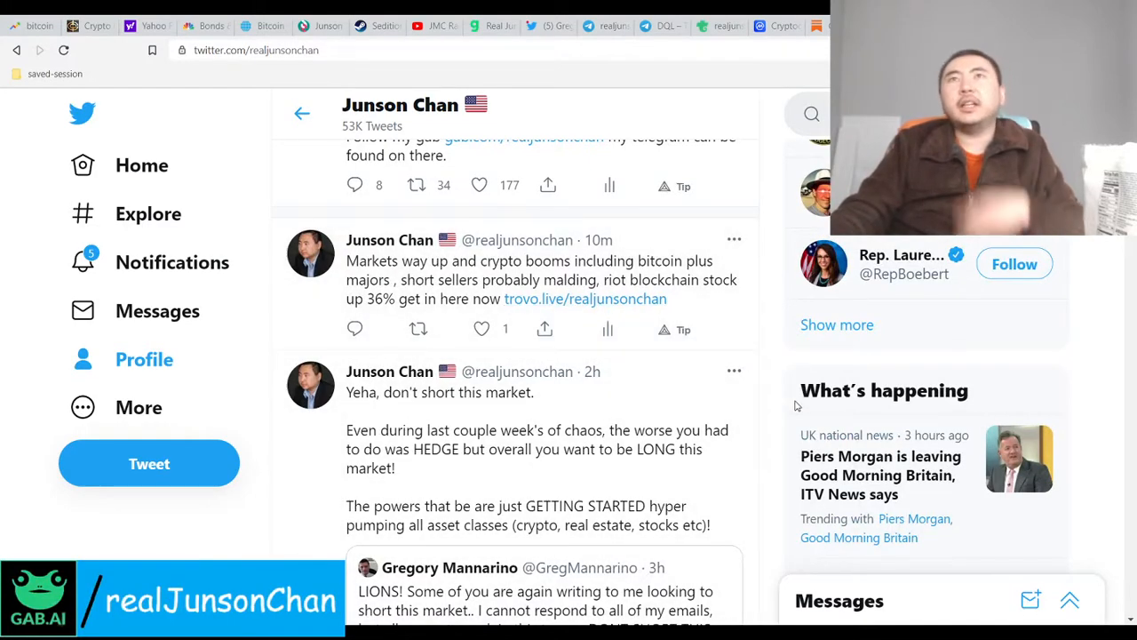
scroll("down", 3)
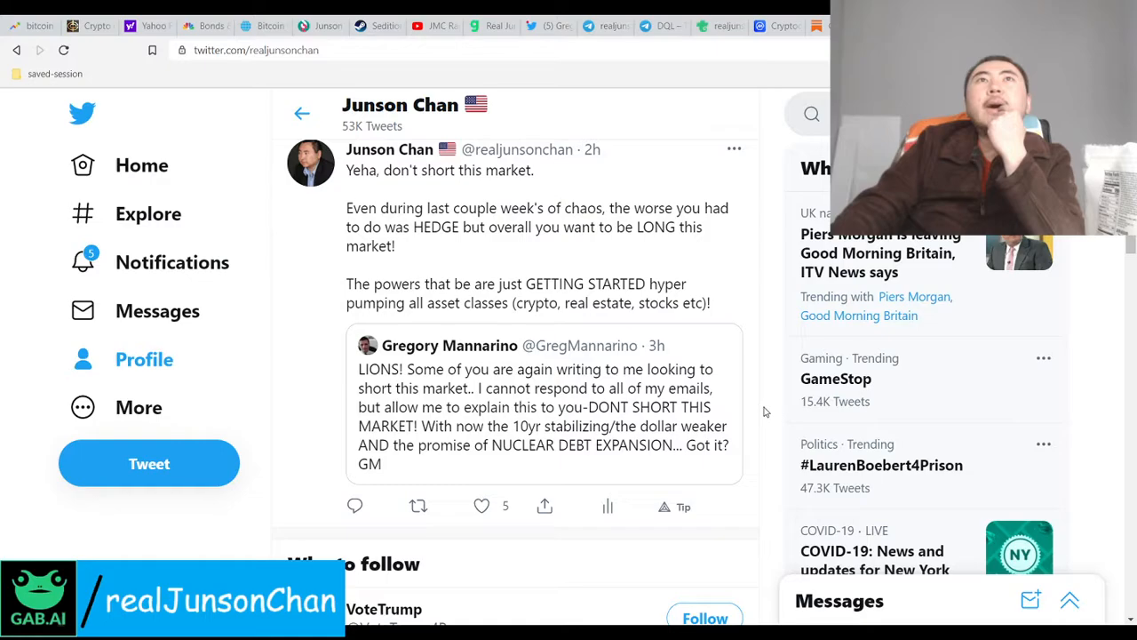
scroll("down", 3)
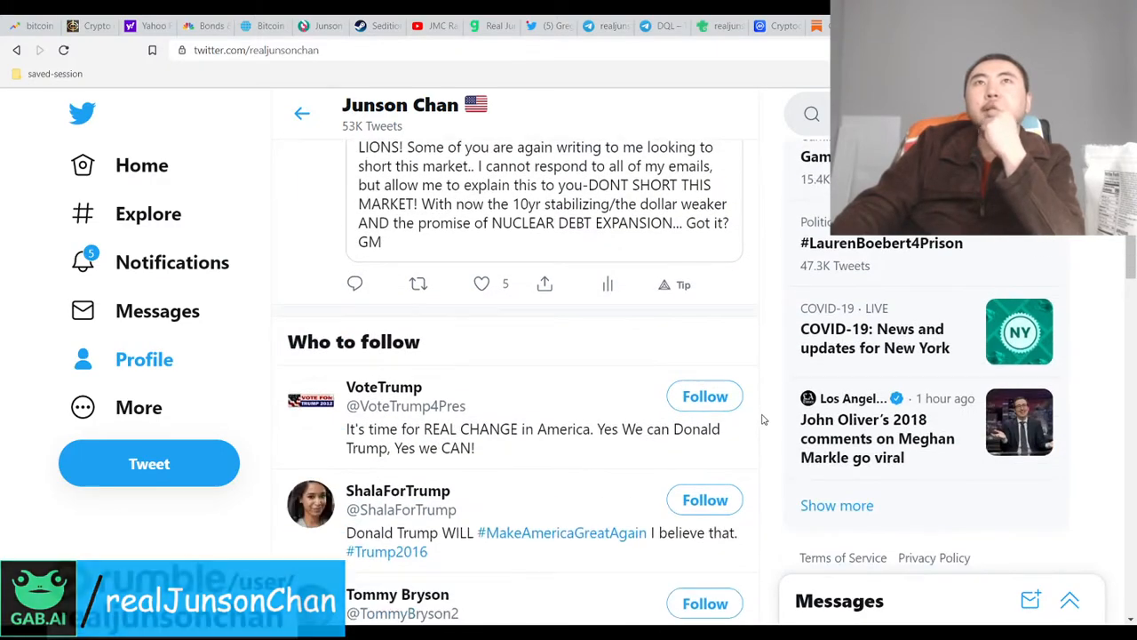
Scroll to the tweet predicting bitcoin at $1–3 million that quotes the Bloomberg bank news
scroll("down", 3)
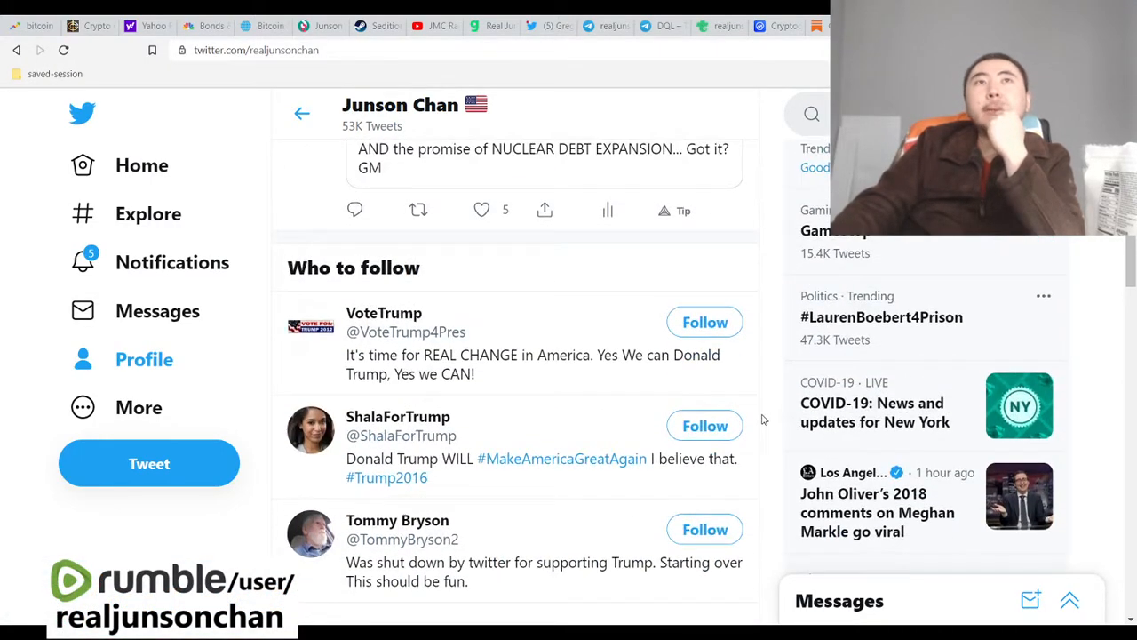
scroll("up", 3)
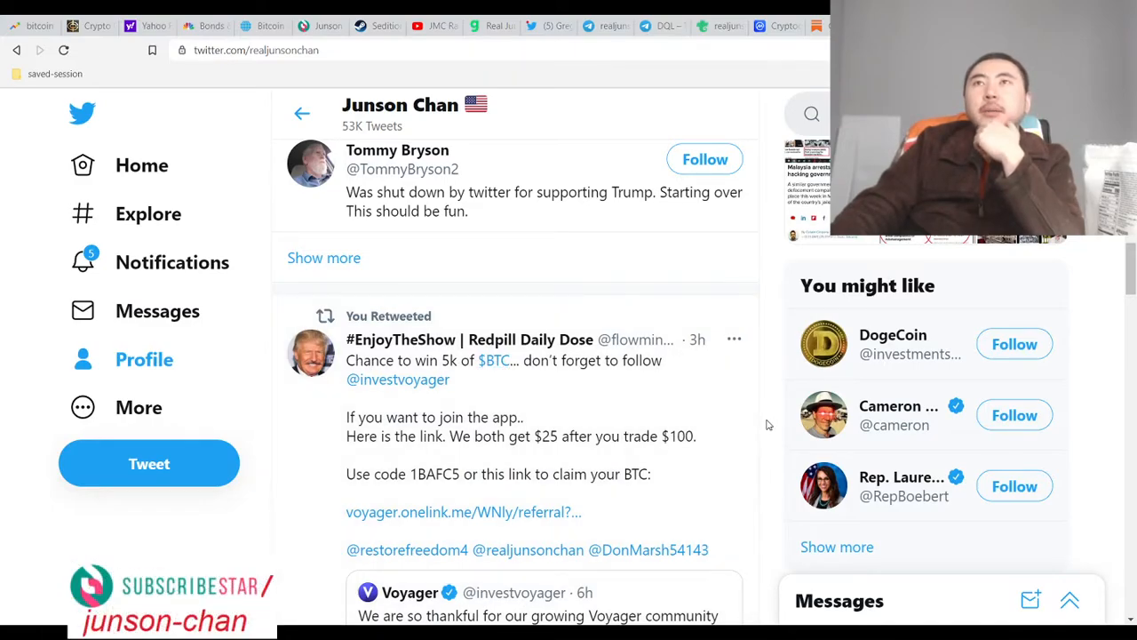
scroll("down", 3)
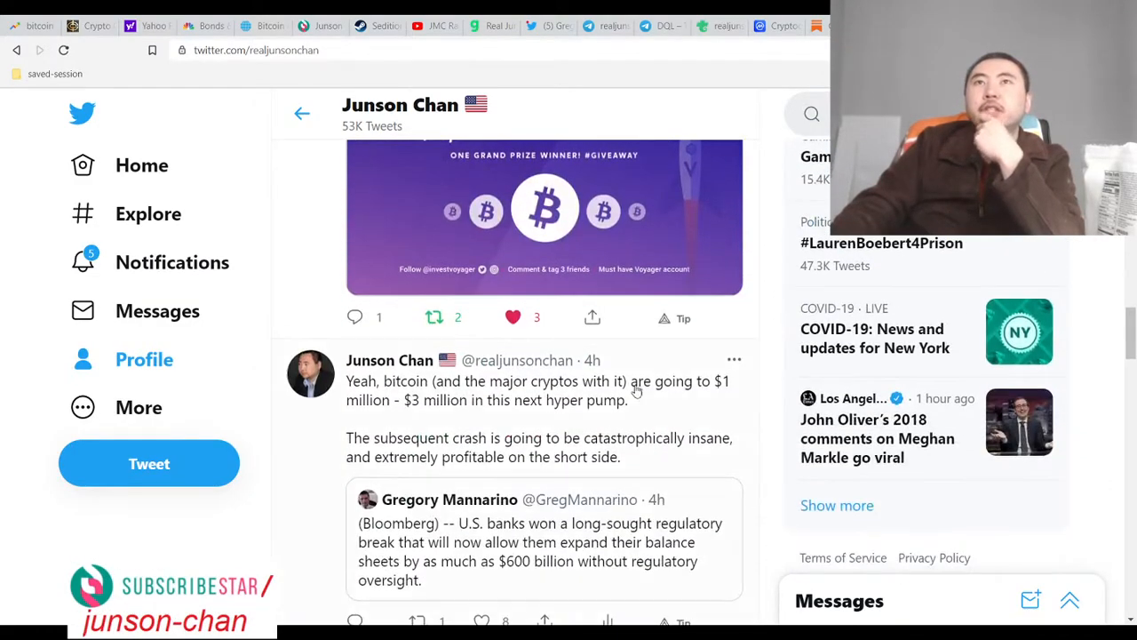
scroll("down", 3)
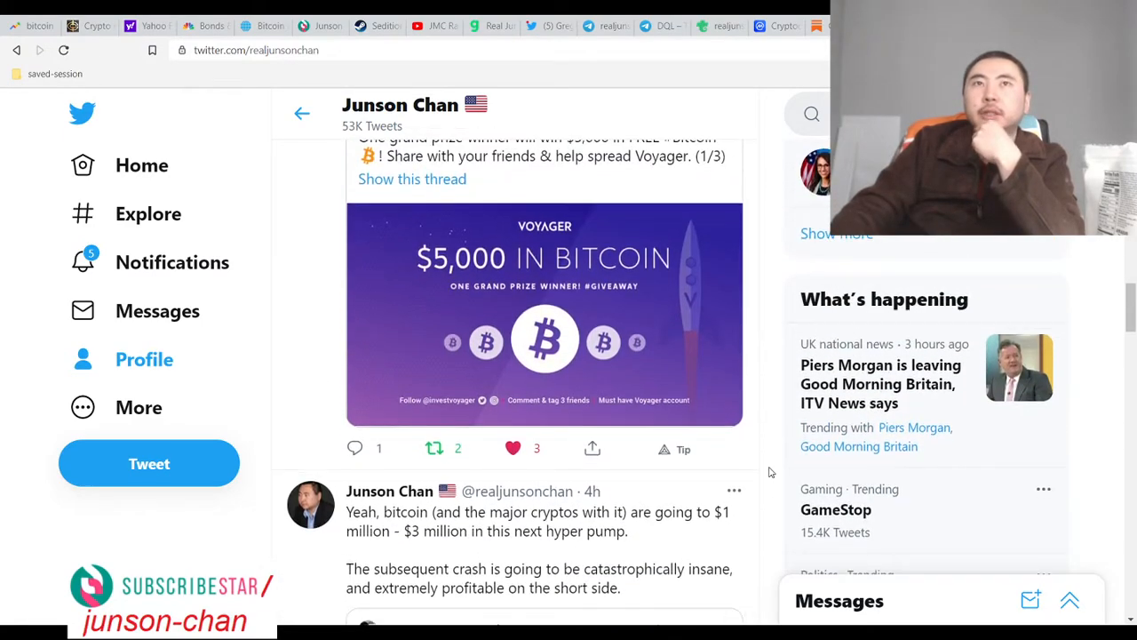
scroll("down", 3)
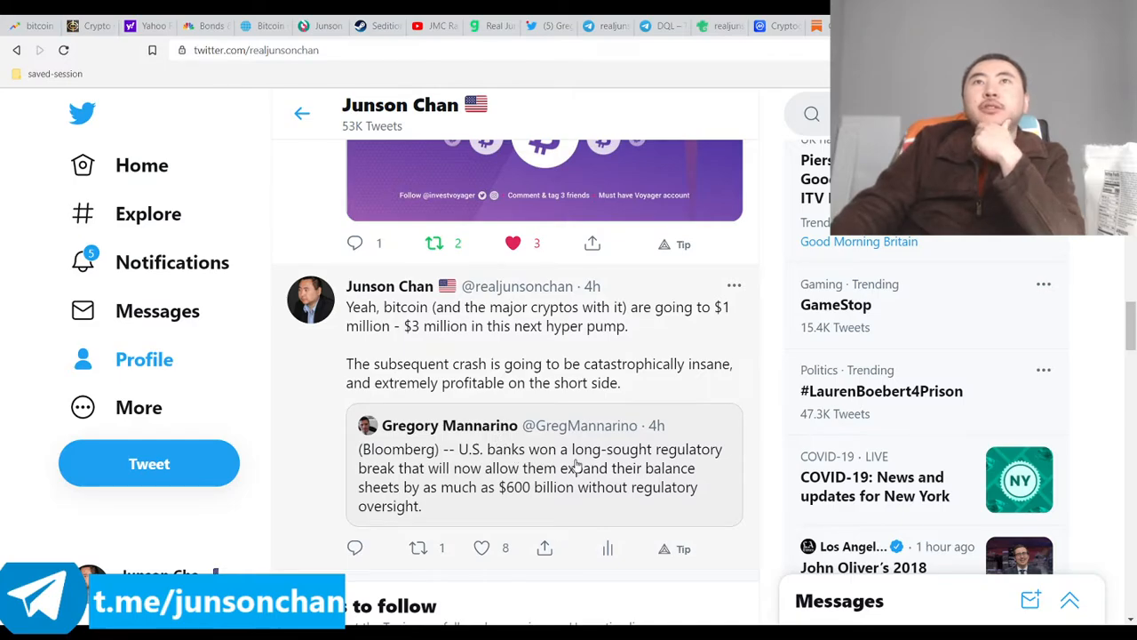
mouse_move(581, 471)
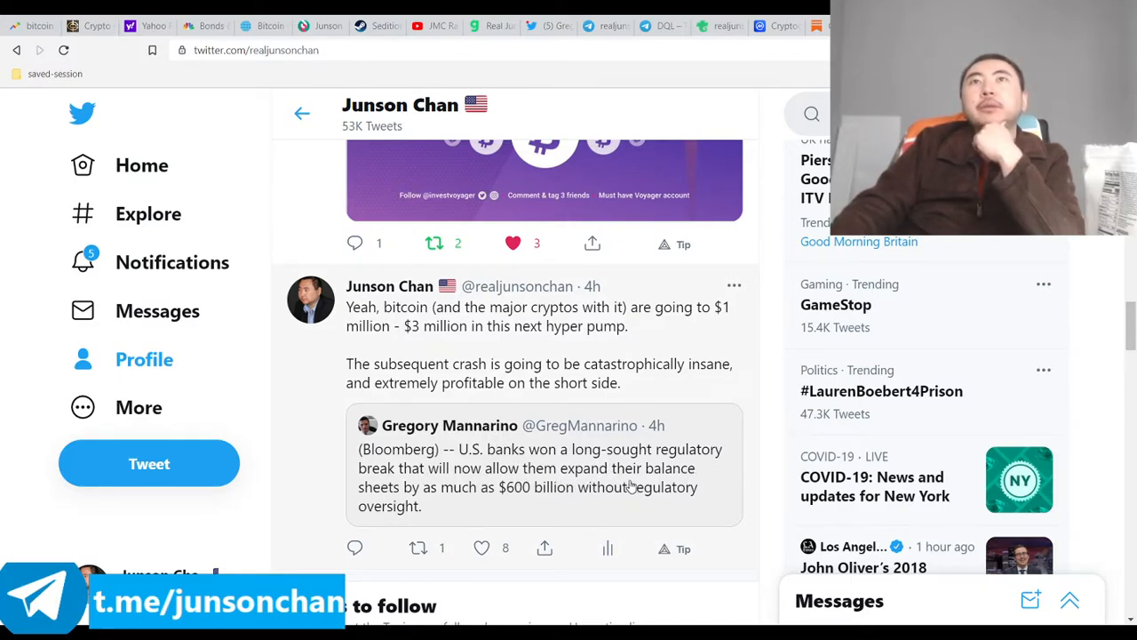
mouse_move(584, 498)
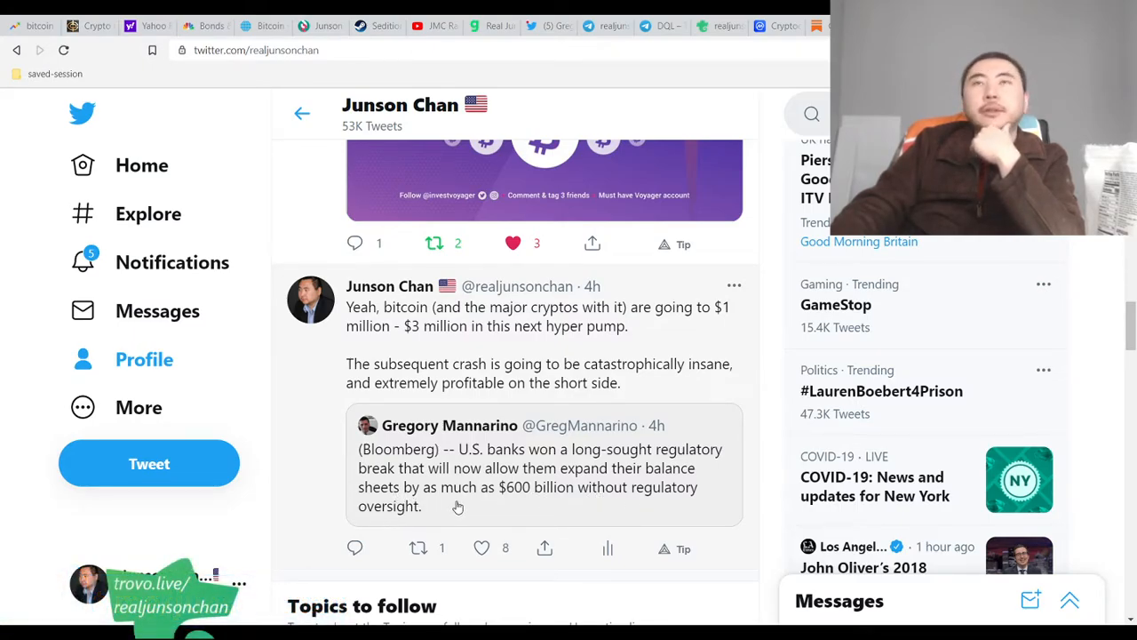
mouse_move(524, 483)
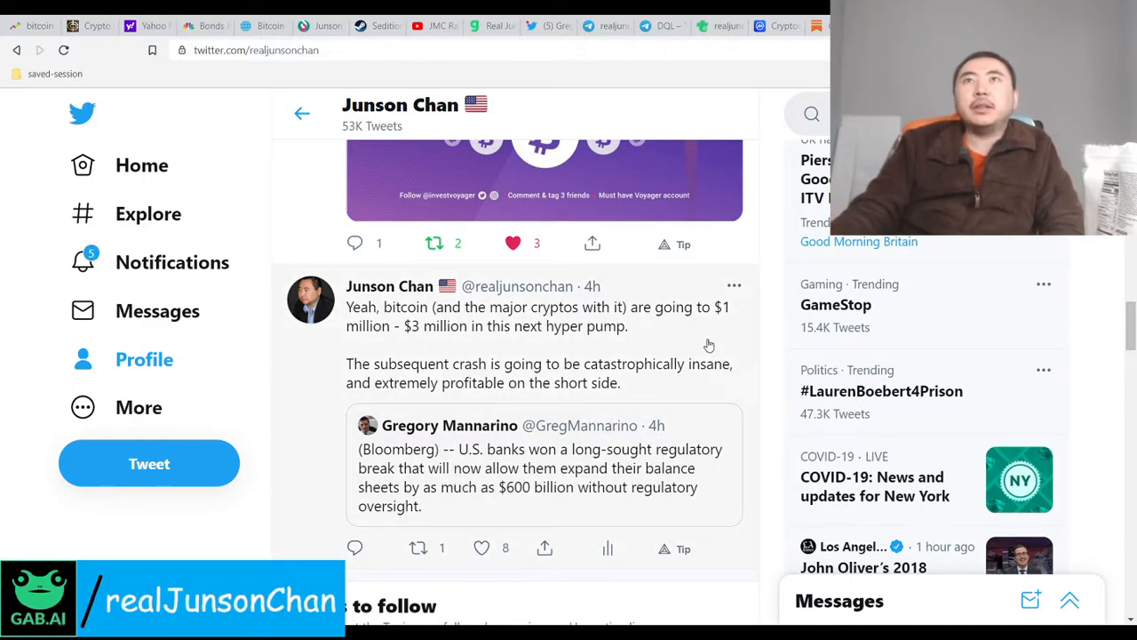
Highlight the bitcoin prediction tweet text, clear it, then return to the Yahoo Finance homepage
left_click_drag(402, 307, 727, 363)
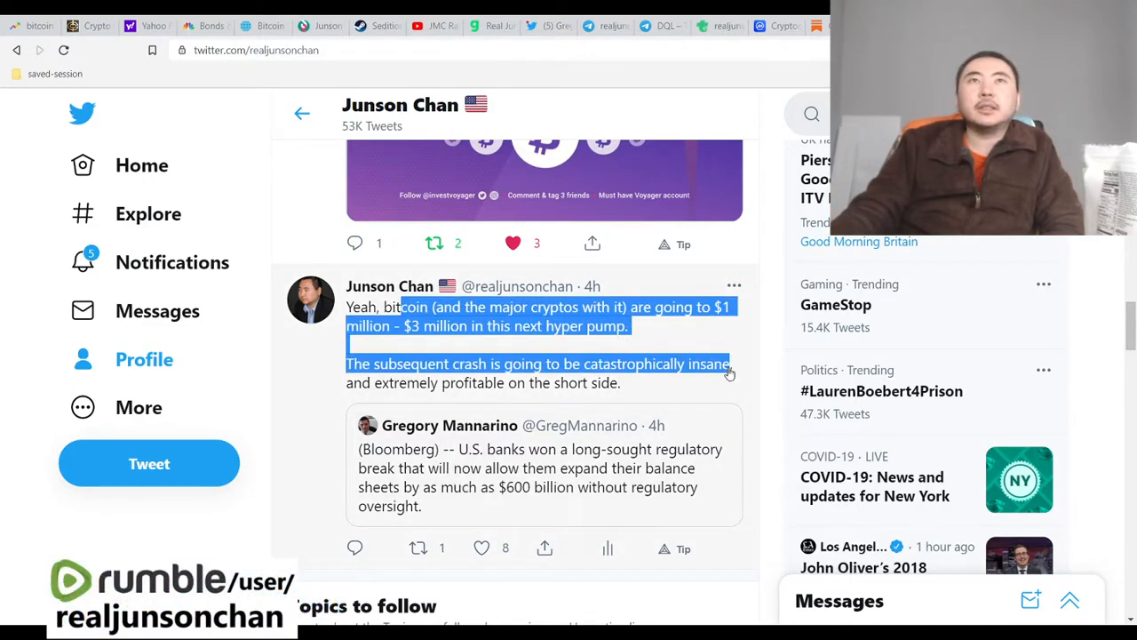
left_click(755, 365)
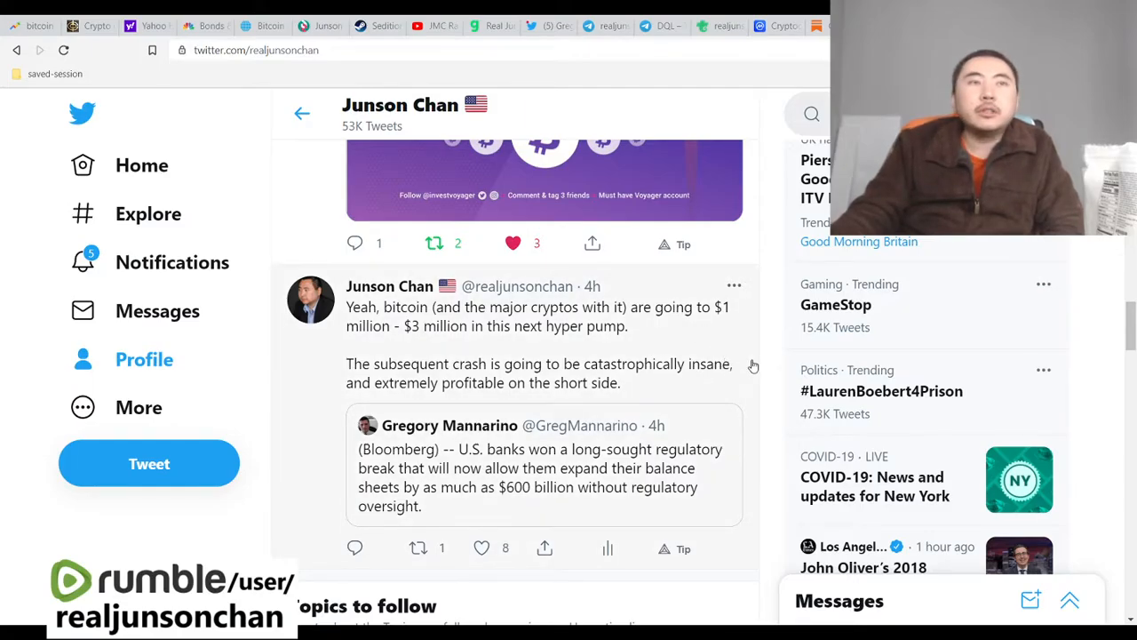
scroll("down", 3)
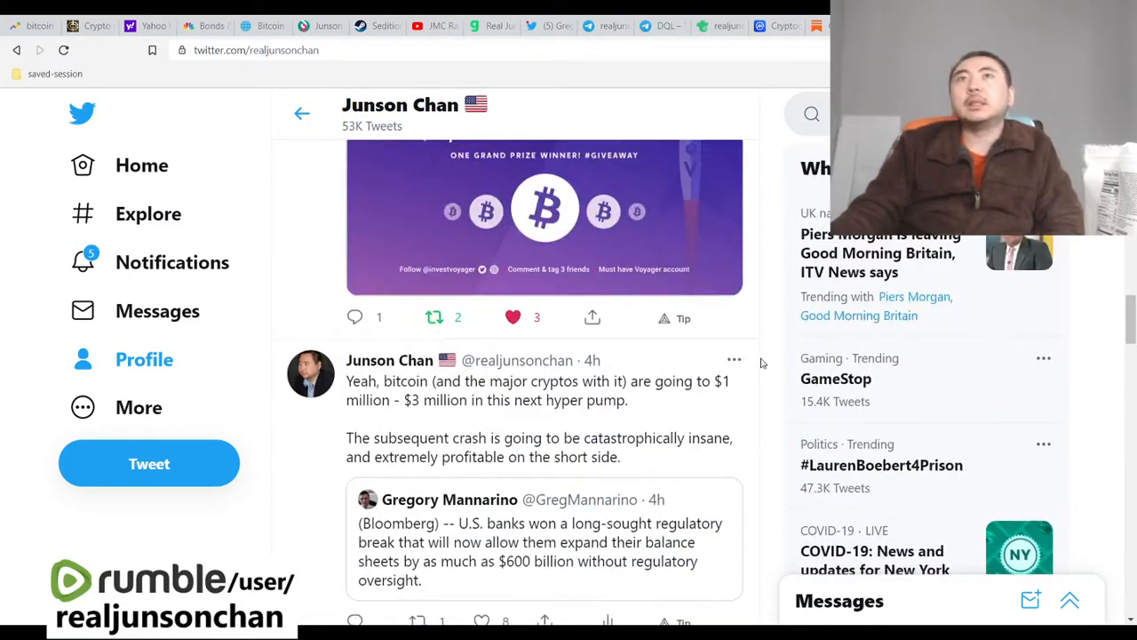
scroll("down", 3)
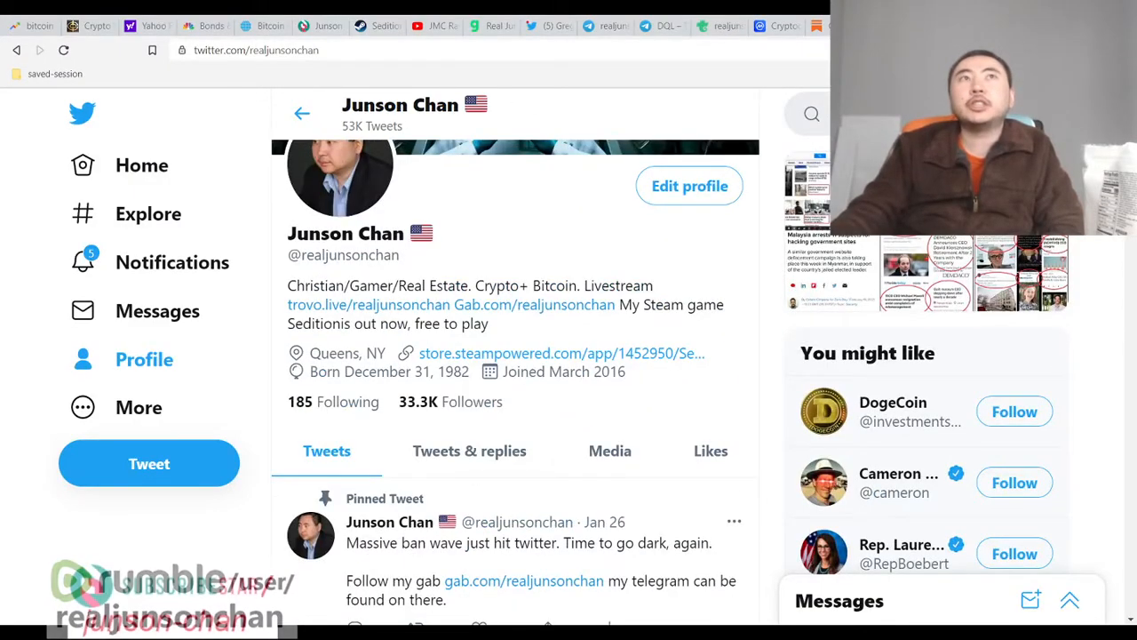
left_click(142, 24)
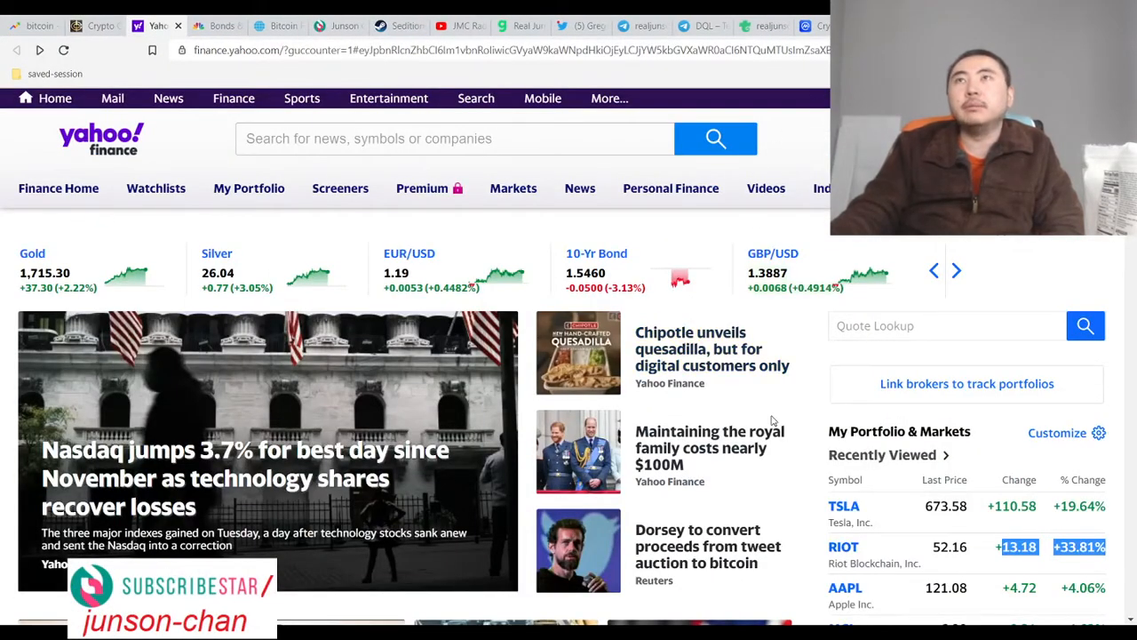
Review Yahoo Finance's Recently Viewed list including RIOT's 33.81% gain, CAN, SLV and BAC
scroll("down", 3)
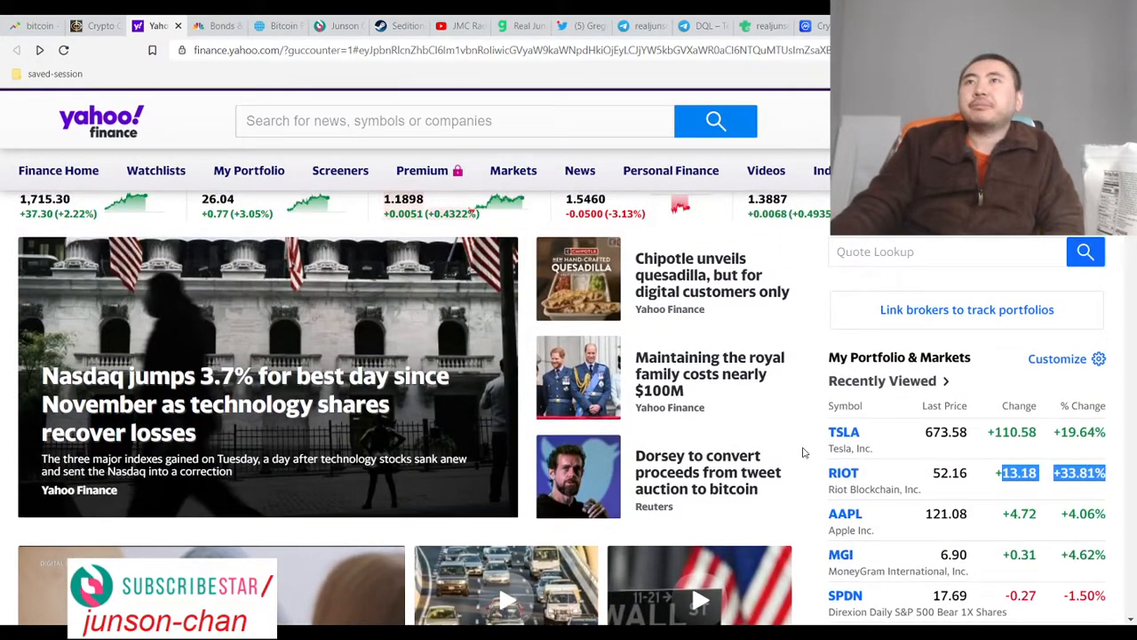
scroll("up", 3)
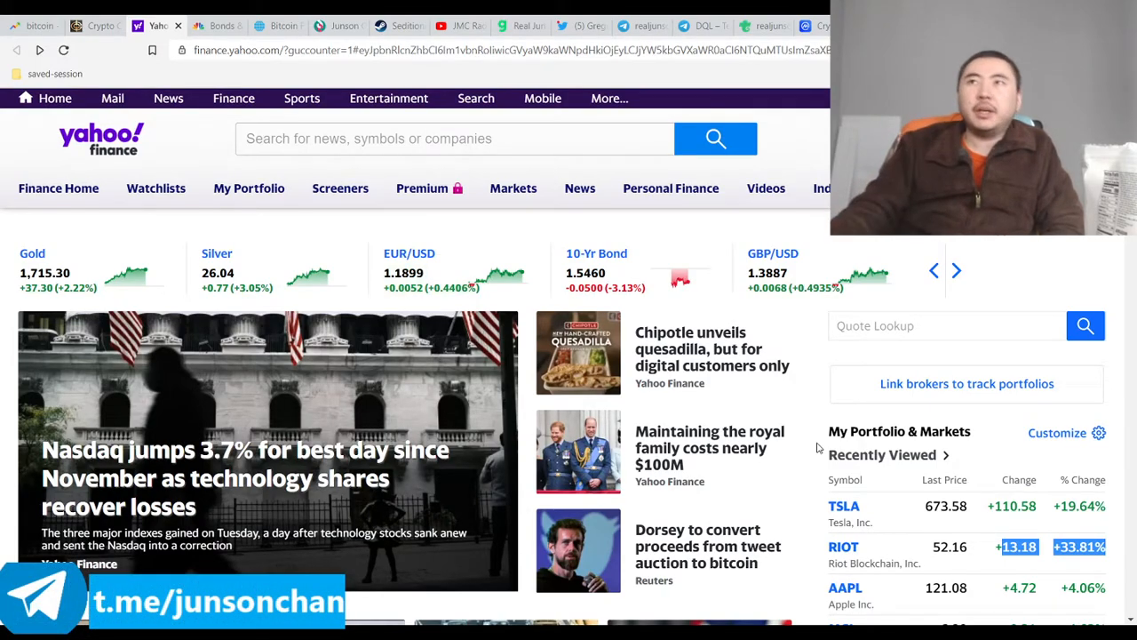
scroll("down", 3)
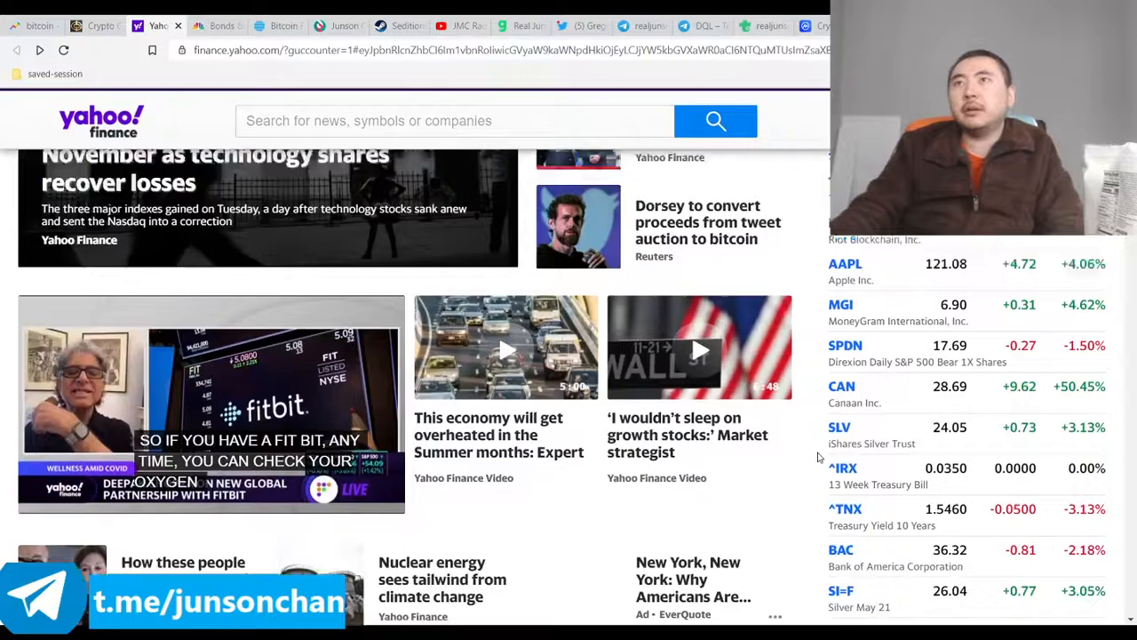
scroll("down", 3)
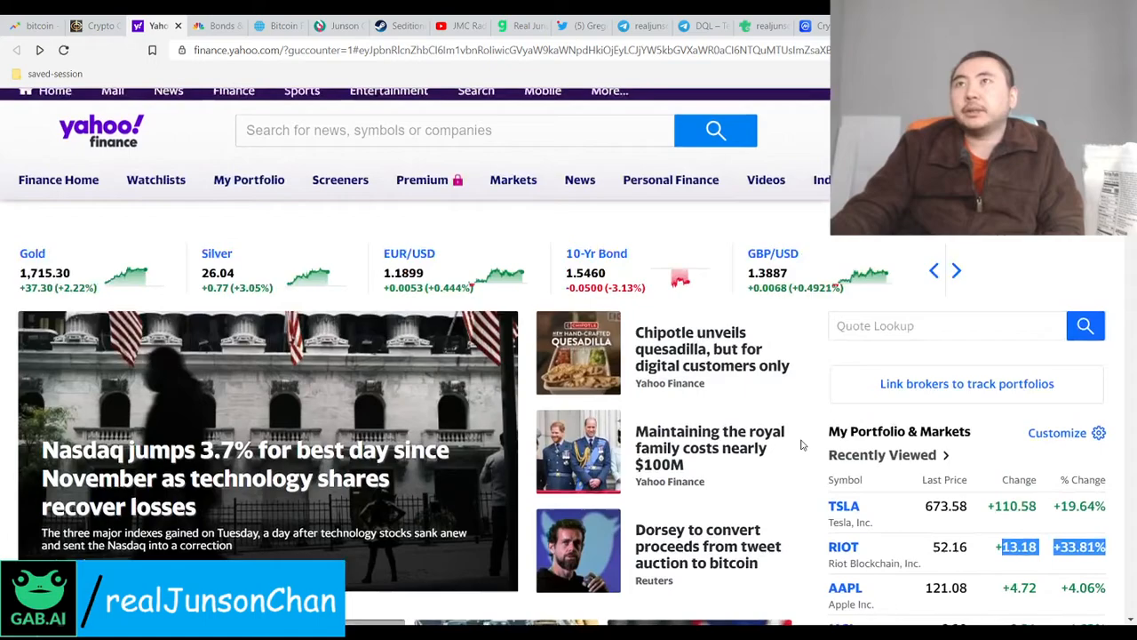
scroll("down", 3)
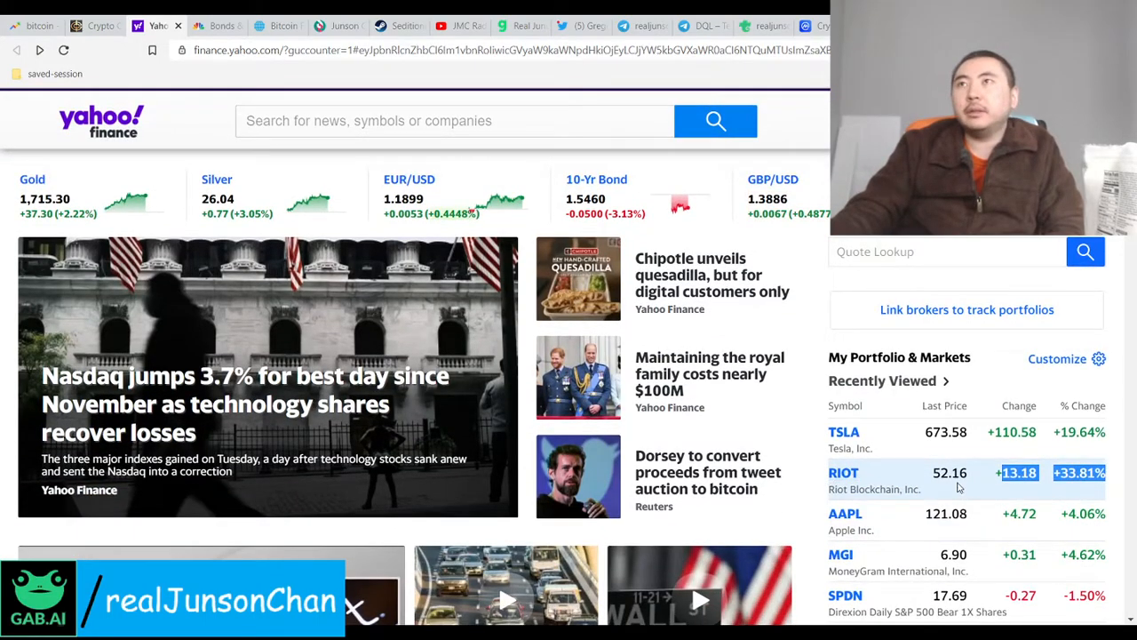
mouse_move(770, 458)
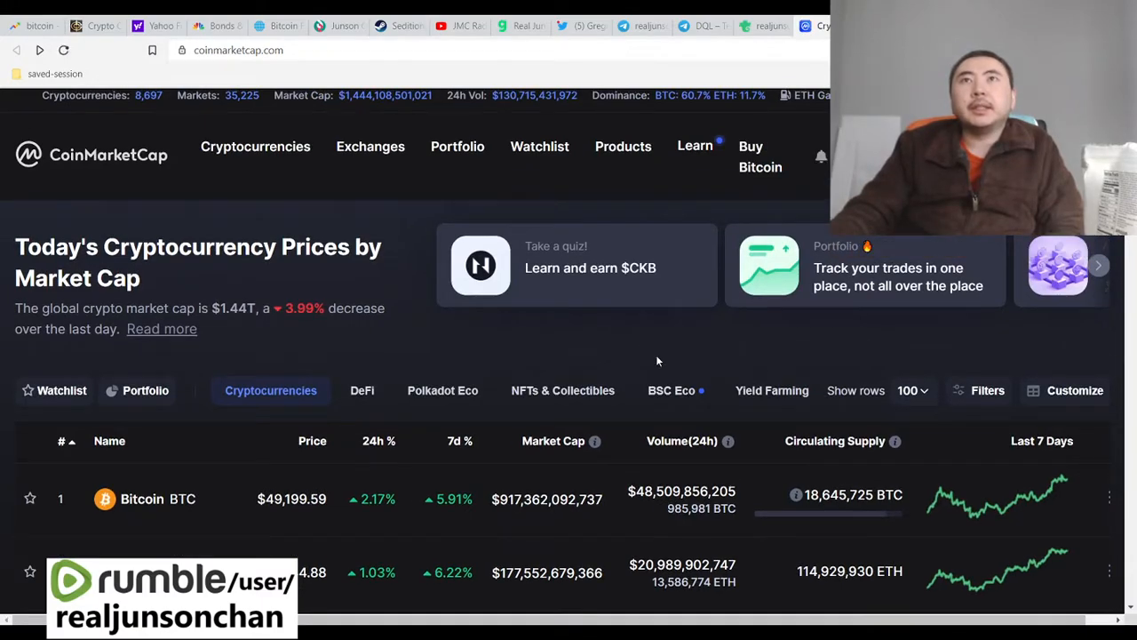
scroll("down", 3)
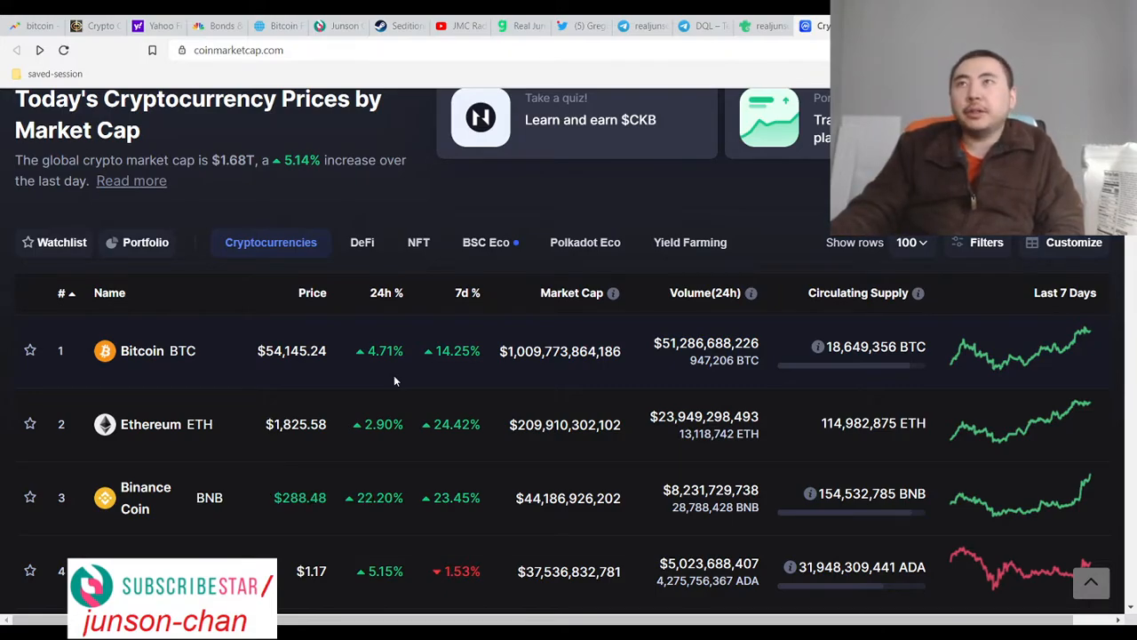
scroll("down", 3)
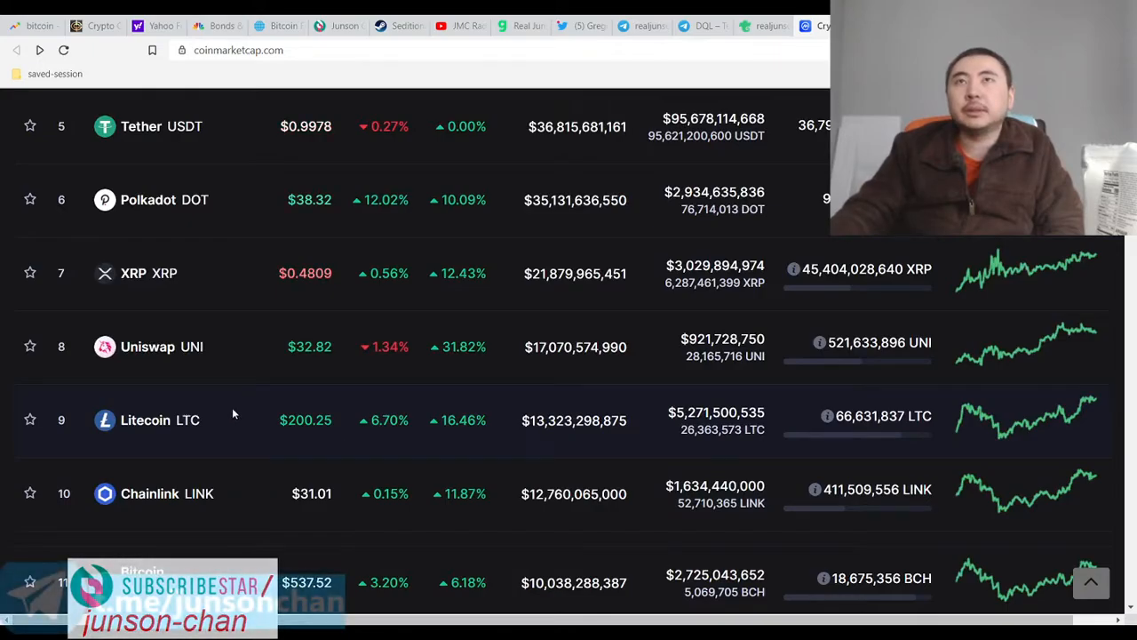
scroll("up", 3)
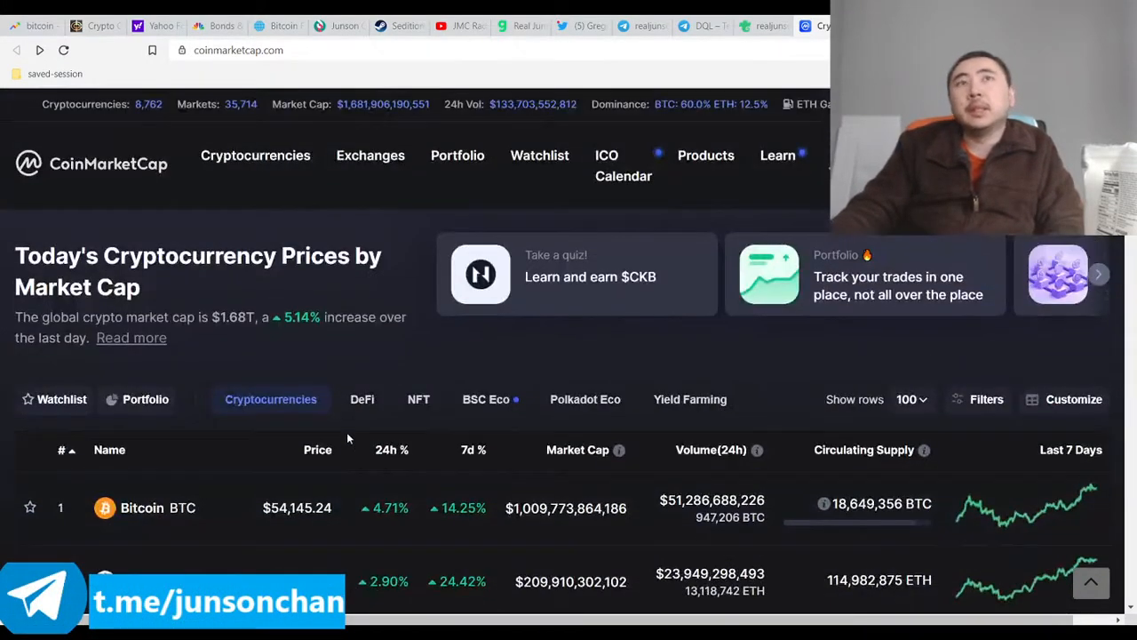
scroll("down", 3)
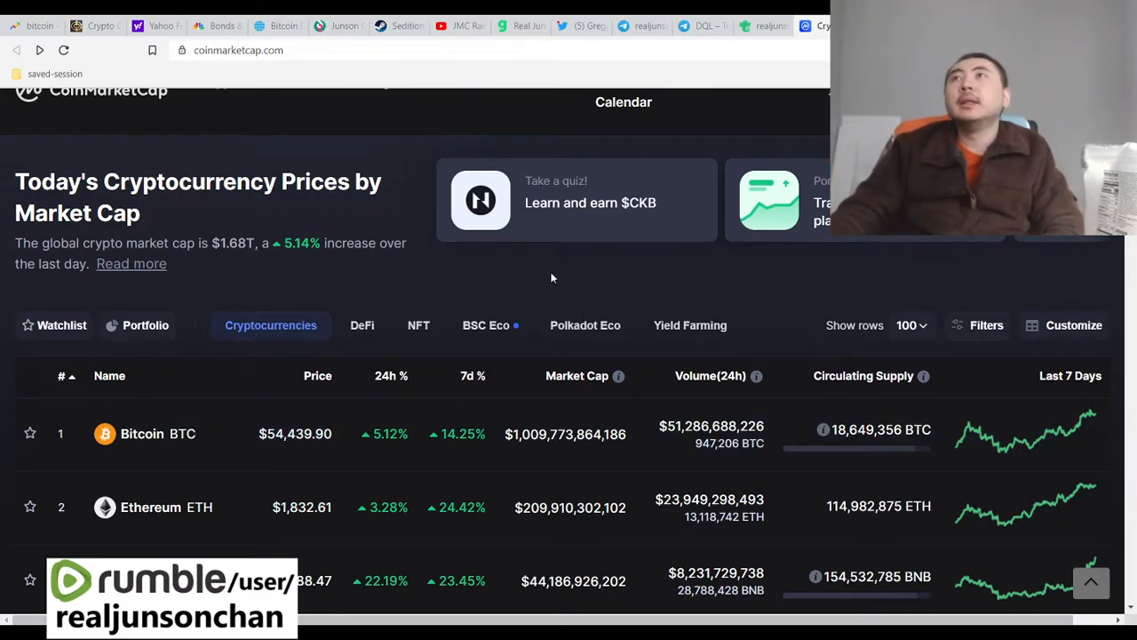
left_click(156, 25)
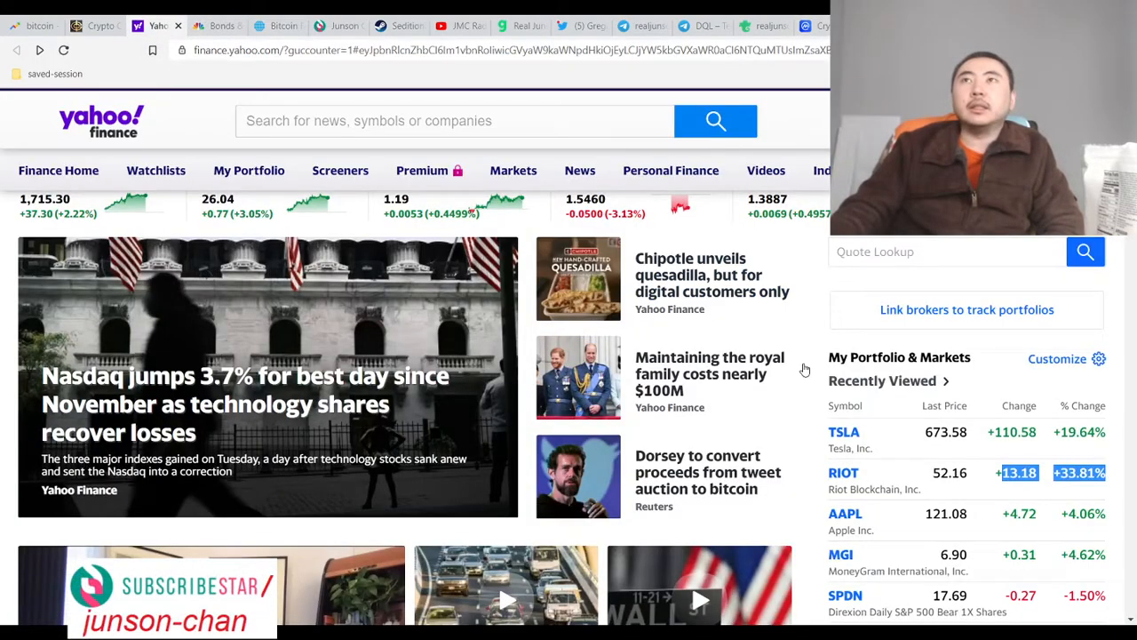
Skim Yahoo Finance headlines, then bring up the crypto converter showing 10 BTC at $522,990
scroll("down", 3)
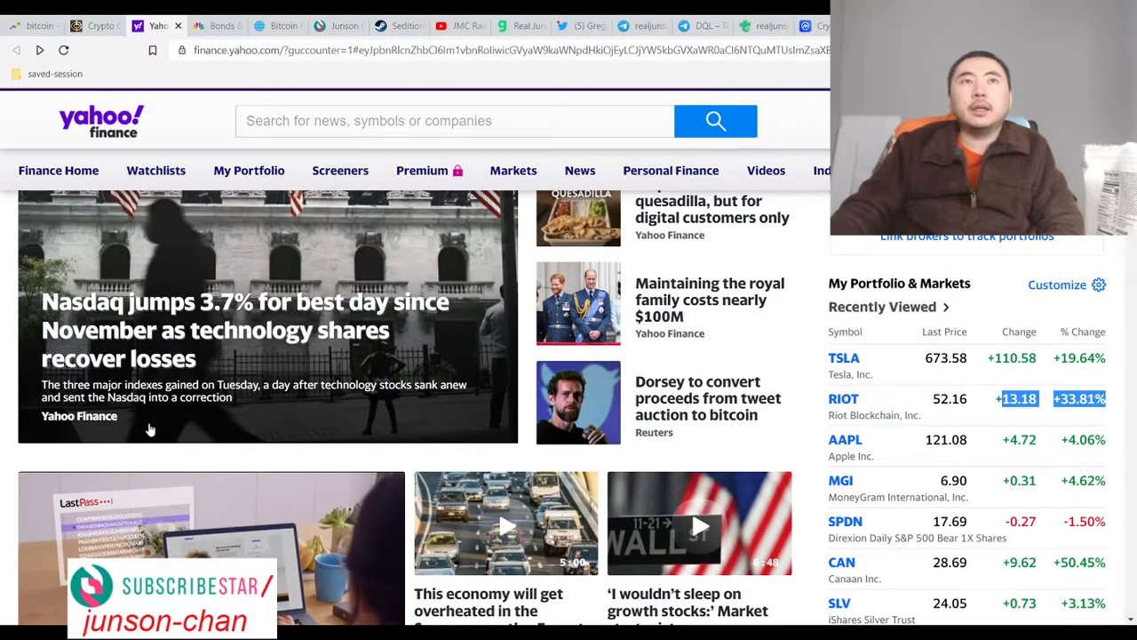
scroll("down", 3)
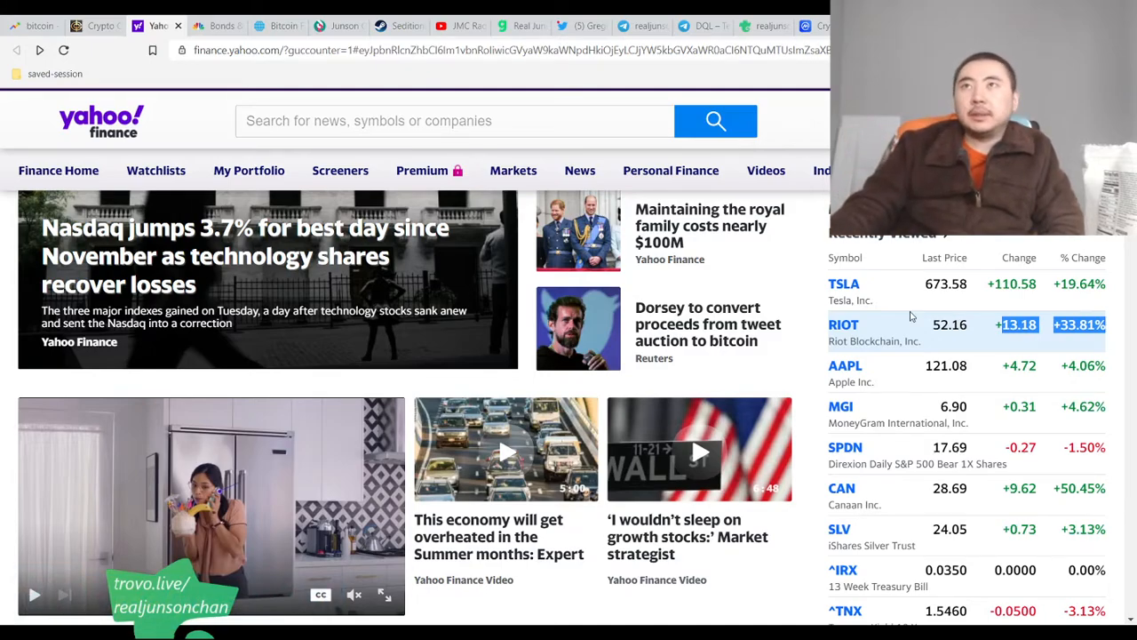
mouse_move(844, 324)
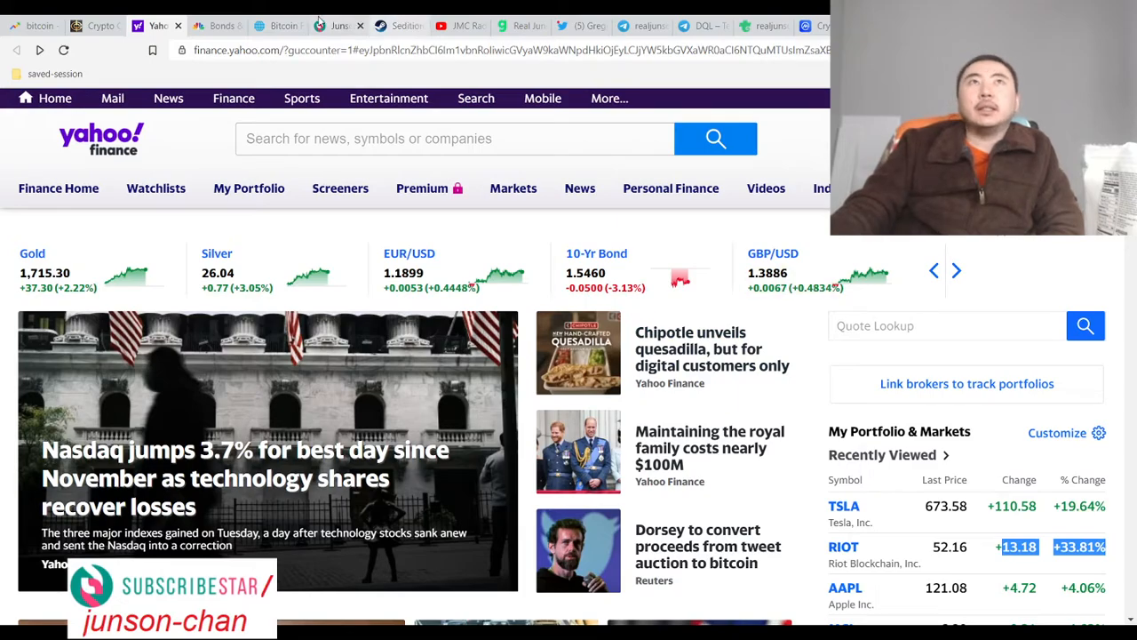
left_click(93, 25)
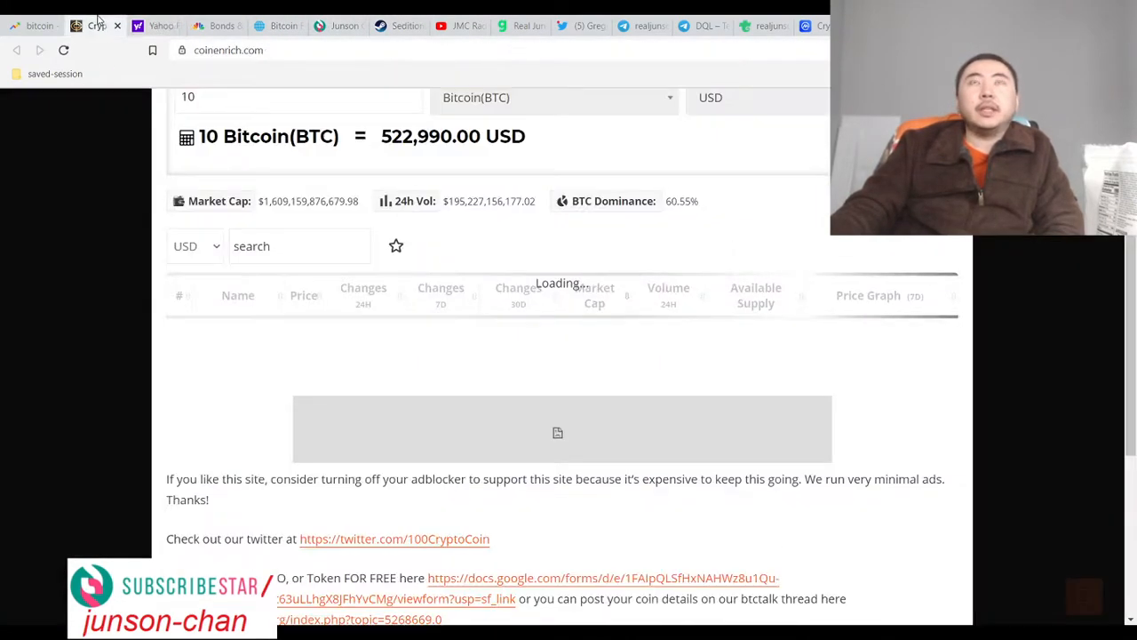
Check the SPY chart at $387.17 and the Trovo channel page, then switch to JMC Radio's YouTube channel
left_click(158, 25)
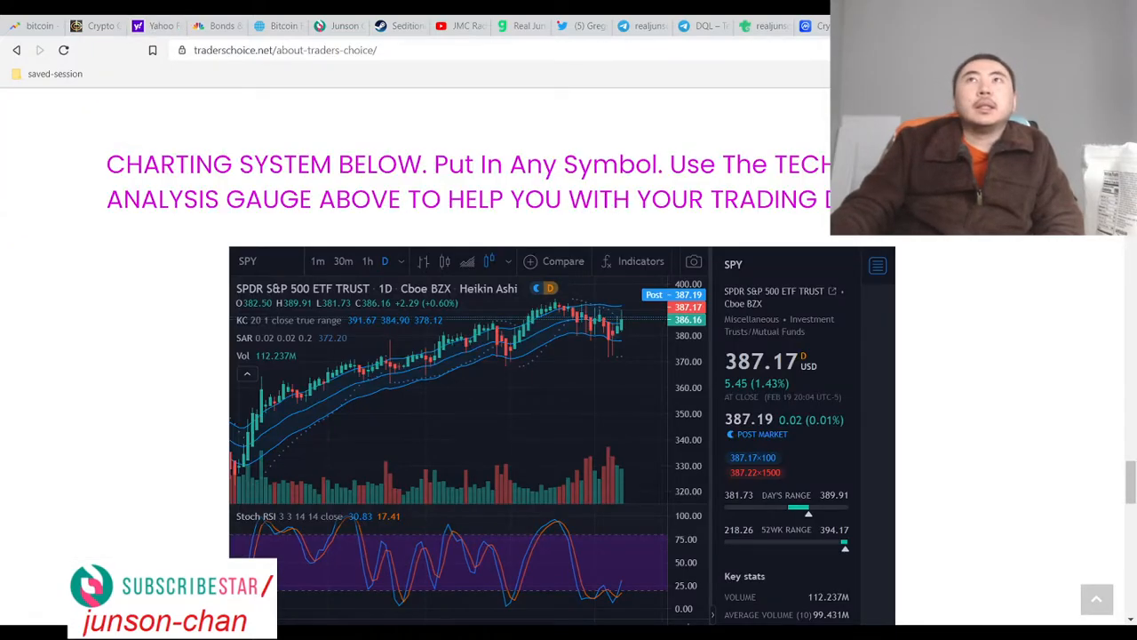
left_click(764, 24)
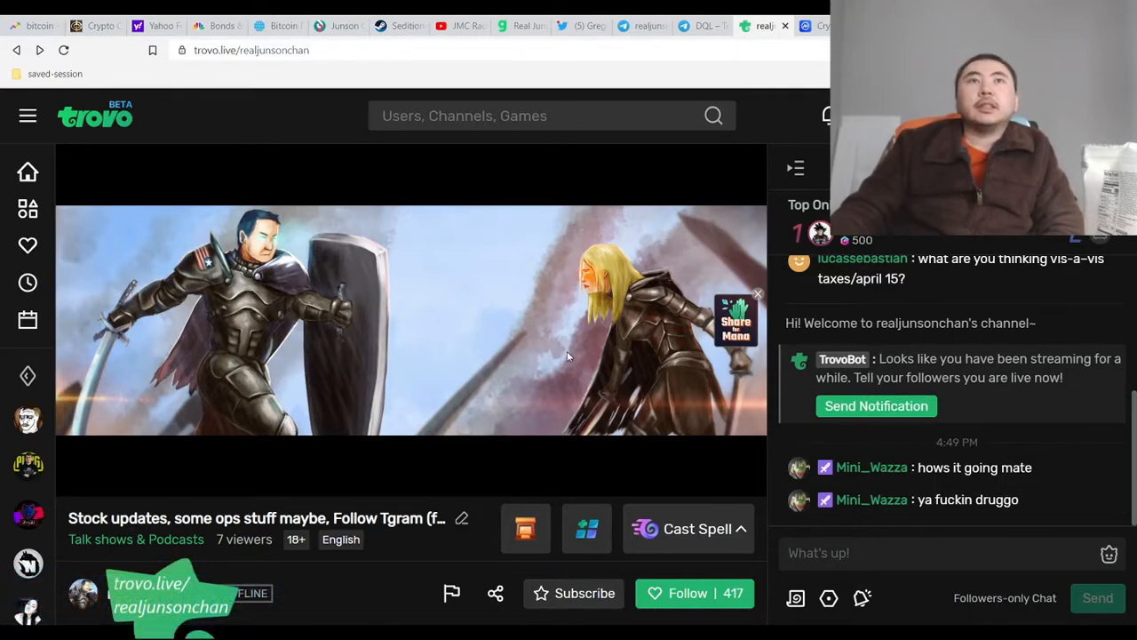
mouse_move(382, 562)
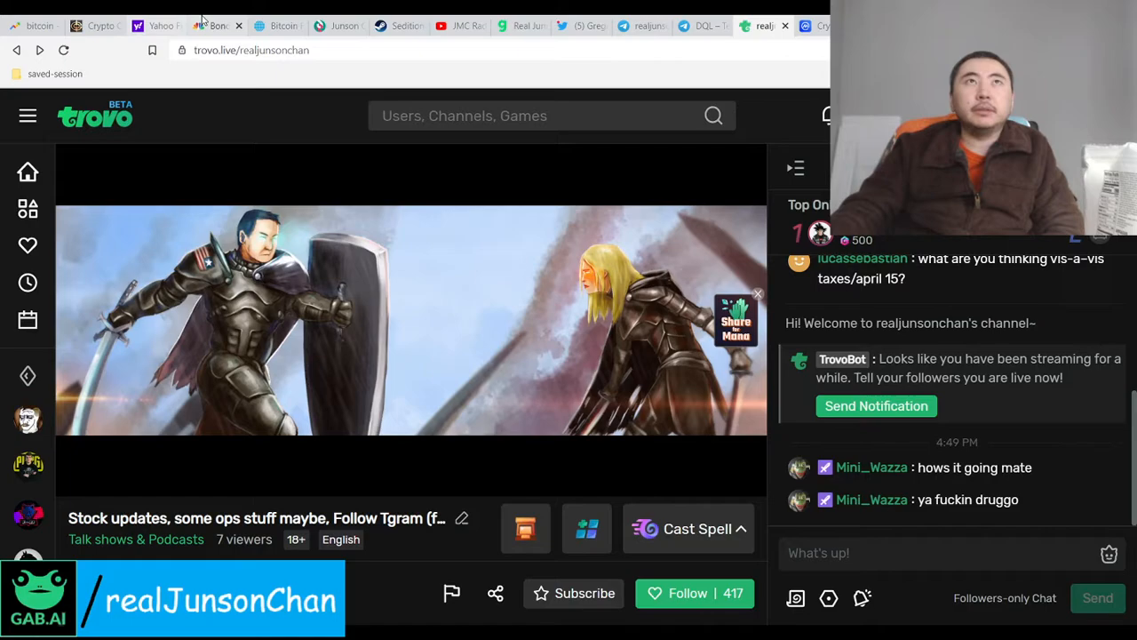
left_click(460, 25)
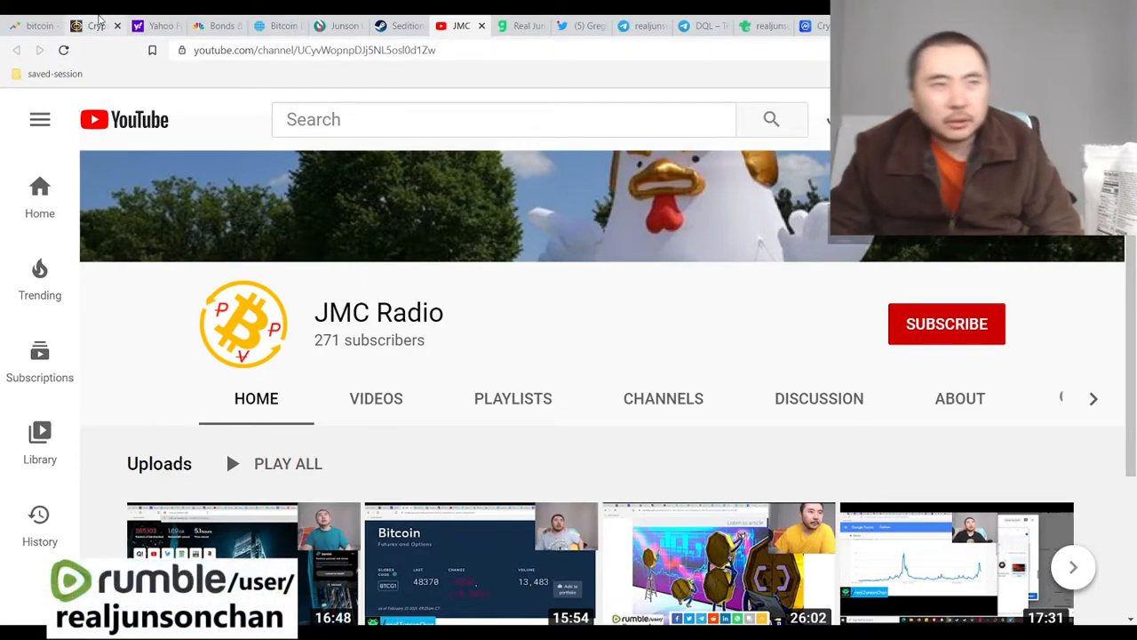
Return to the Yahoo Finance market page showing gold, silver, currency and 10-year bond quotes
left_click(157, 25)
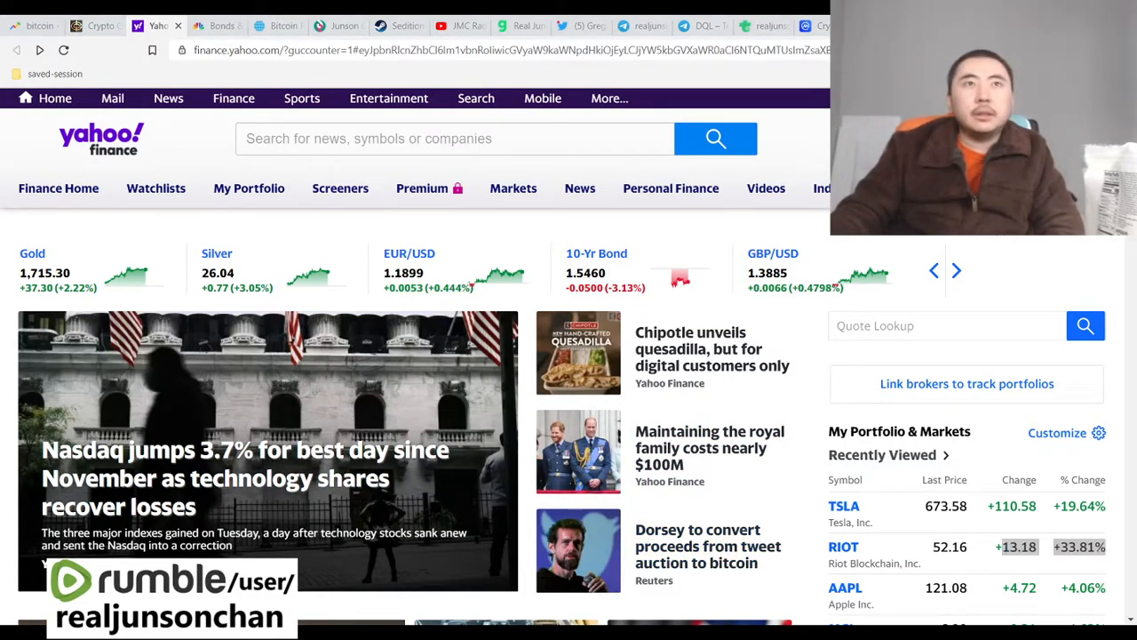
mouse_move(822, 411)
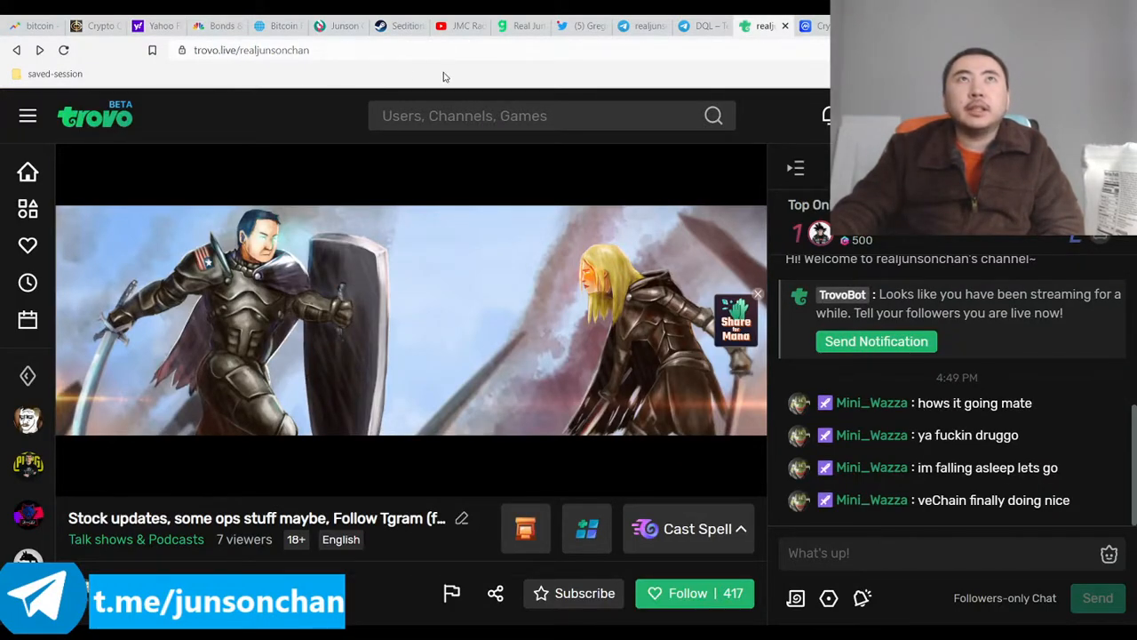
After a glance at the crypto converter, review Yahoo Finance's recently viewed tickers, RIOT through BAC
left_click(97, 25)
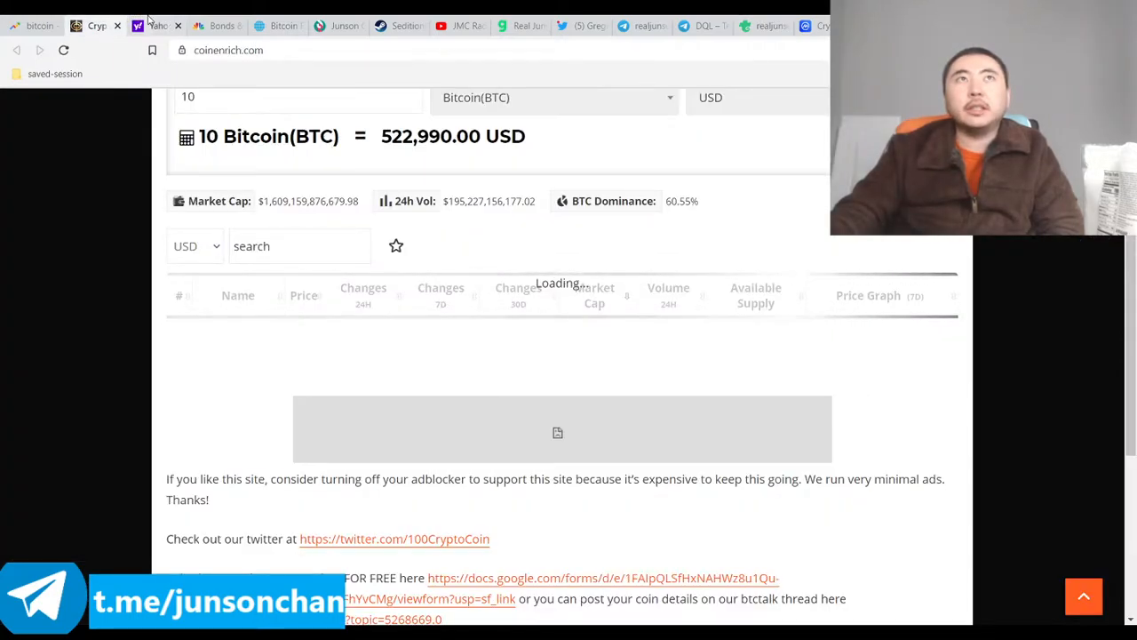
left_click(159, 25)
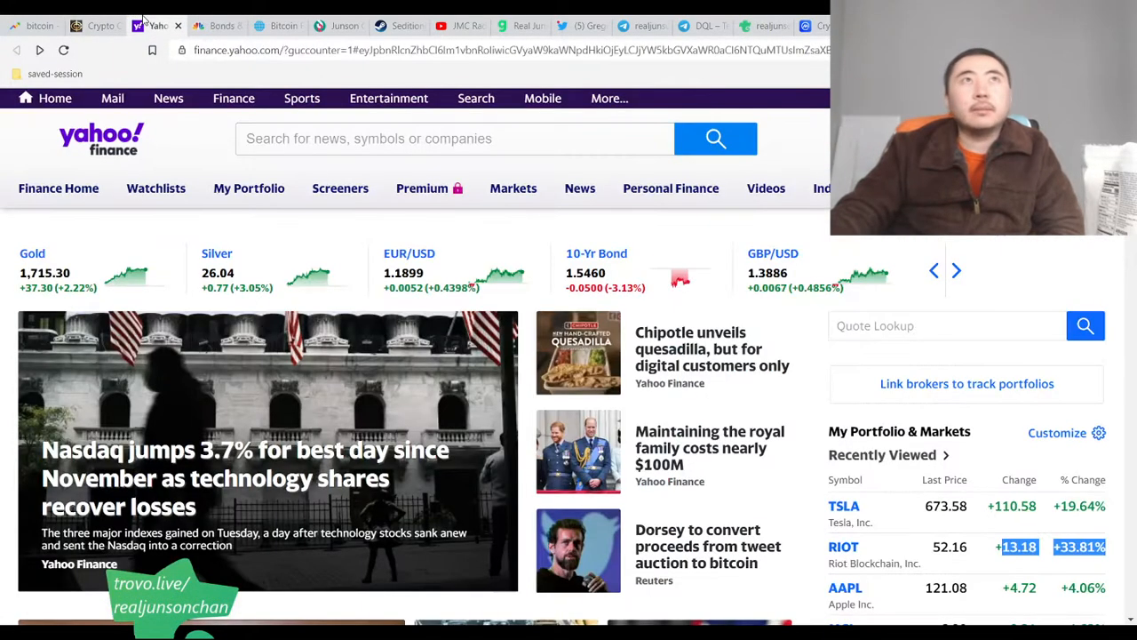
mouse_move(810, 437)
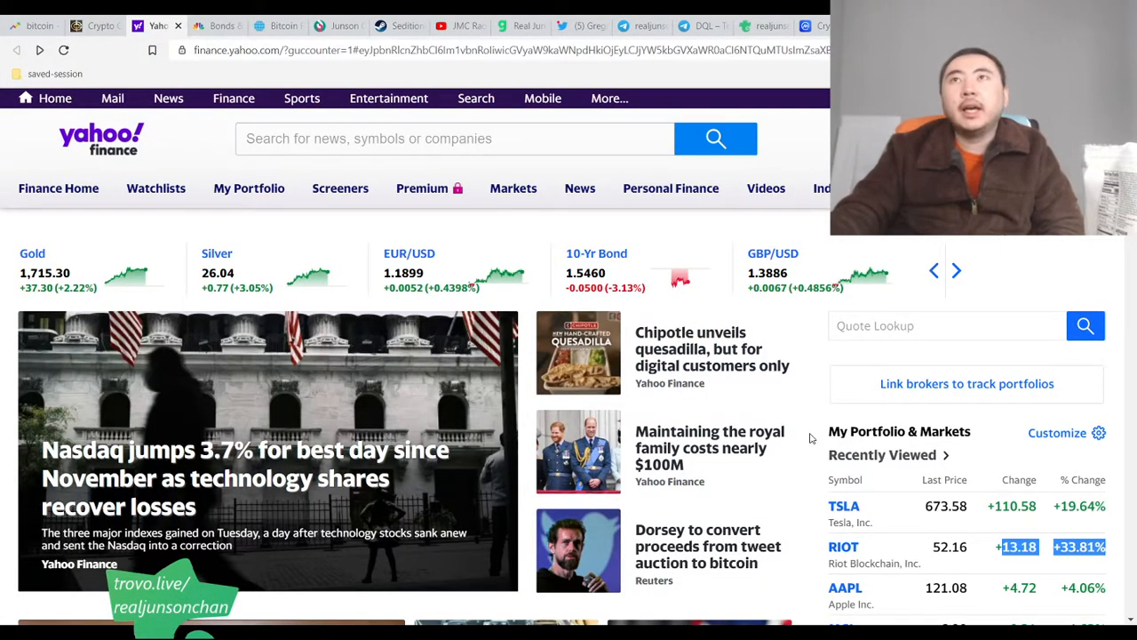
scroll("down", 3)
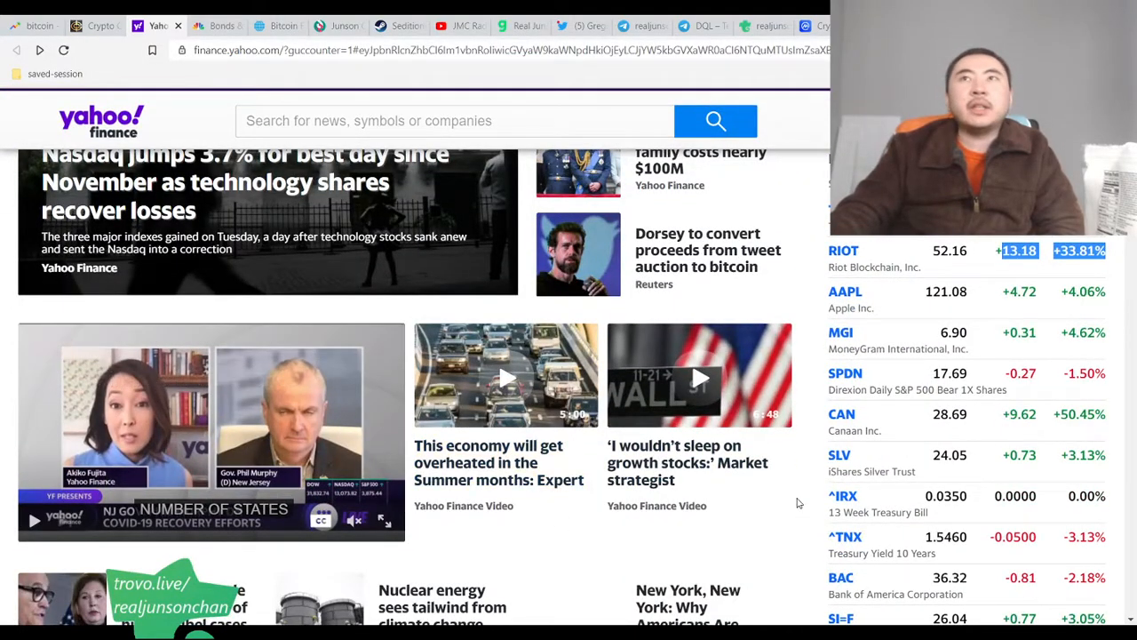
scroll("down", 3)
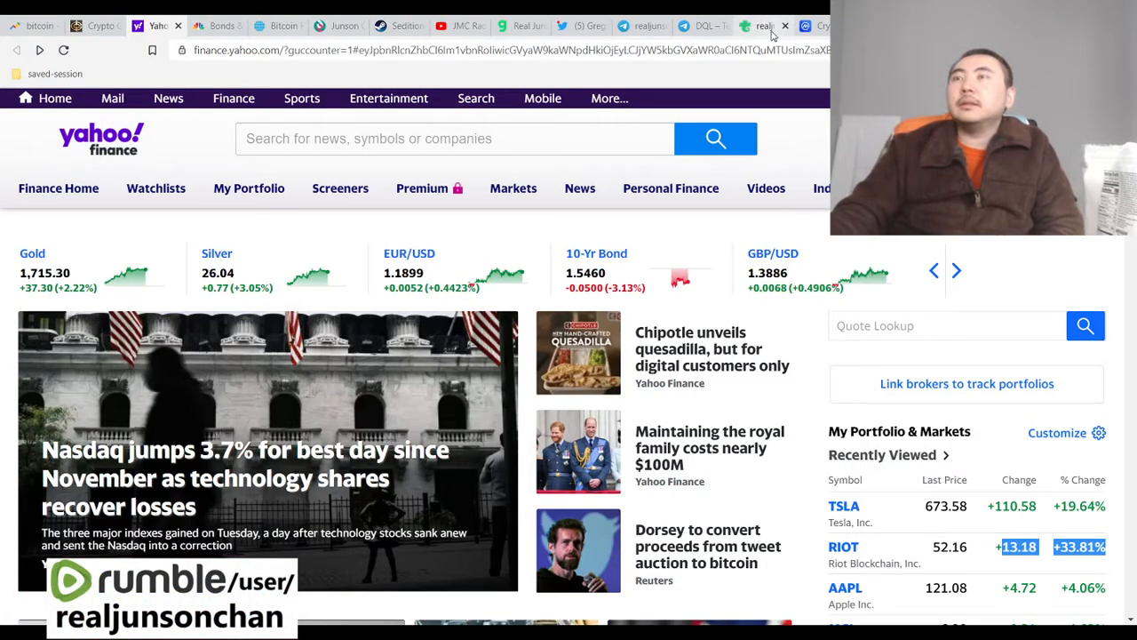
After a brief Trovo check, show CoinMarketCap's rankings with bitcoin at $54,396 and $1.68T cap
left_click(763, 25)
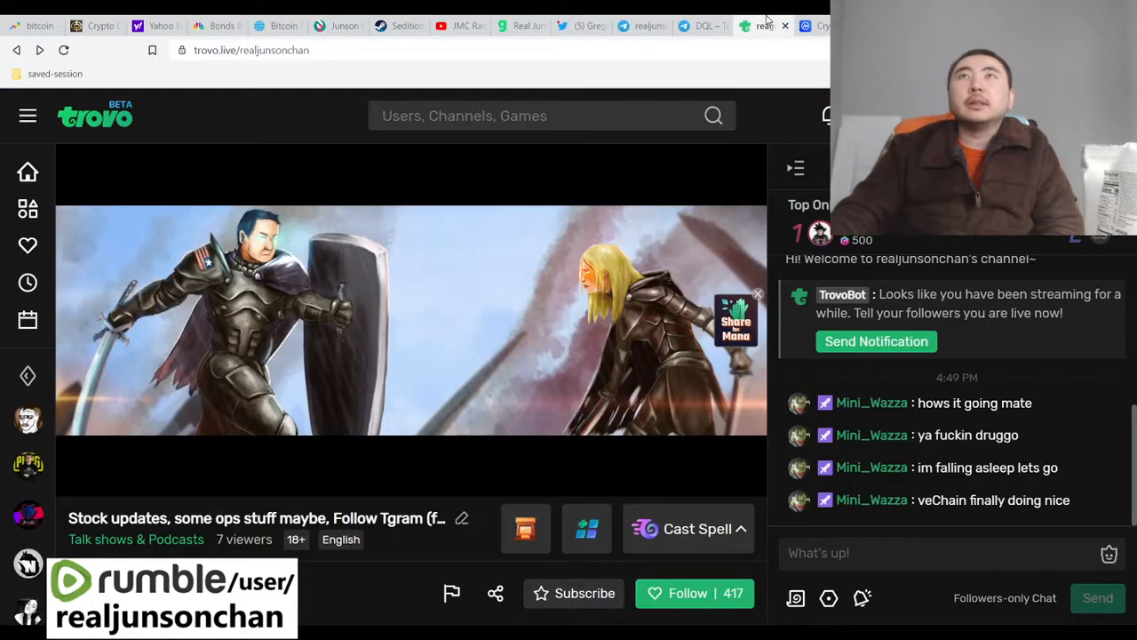
left_click(764, 25)
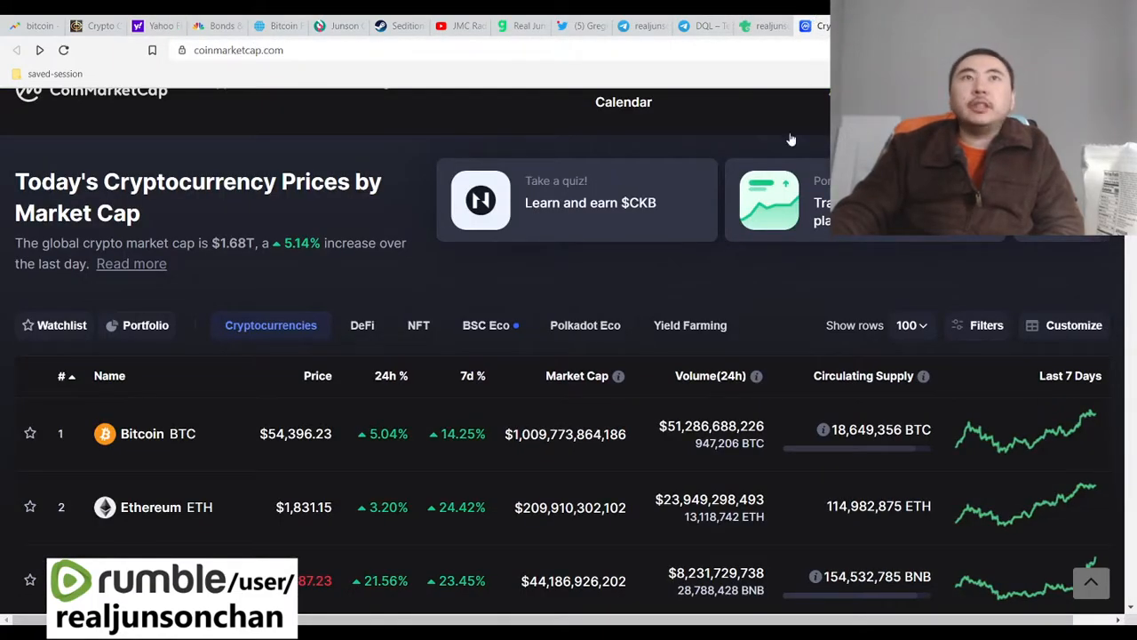
scroll("down", 3)
type("v")
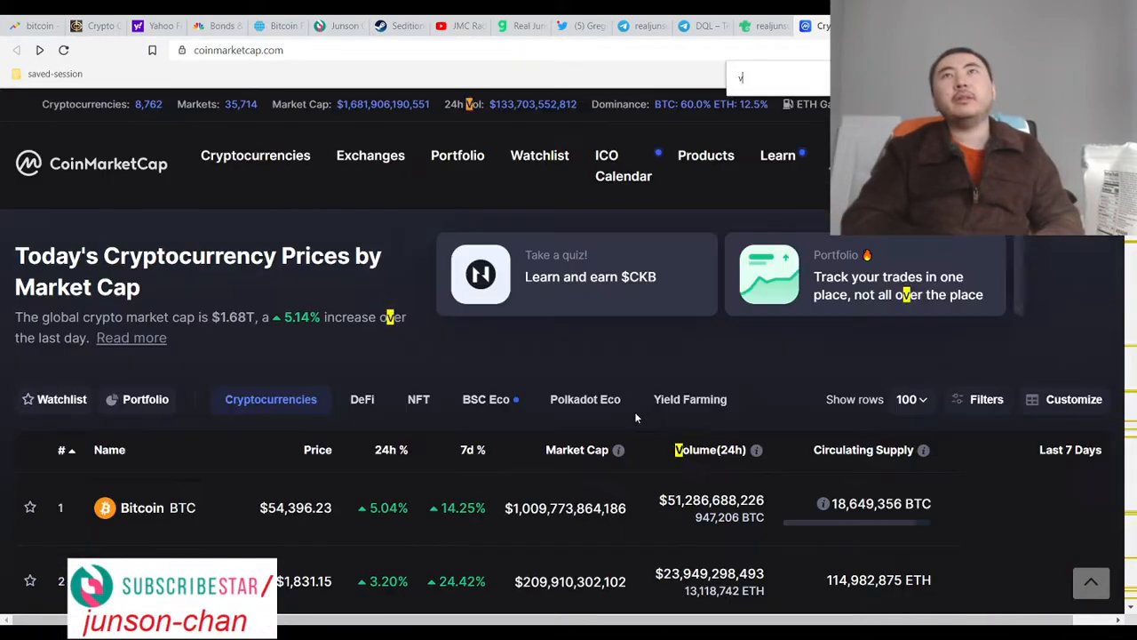
type("echain")
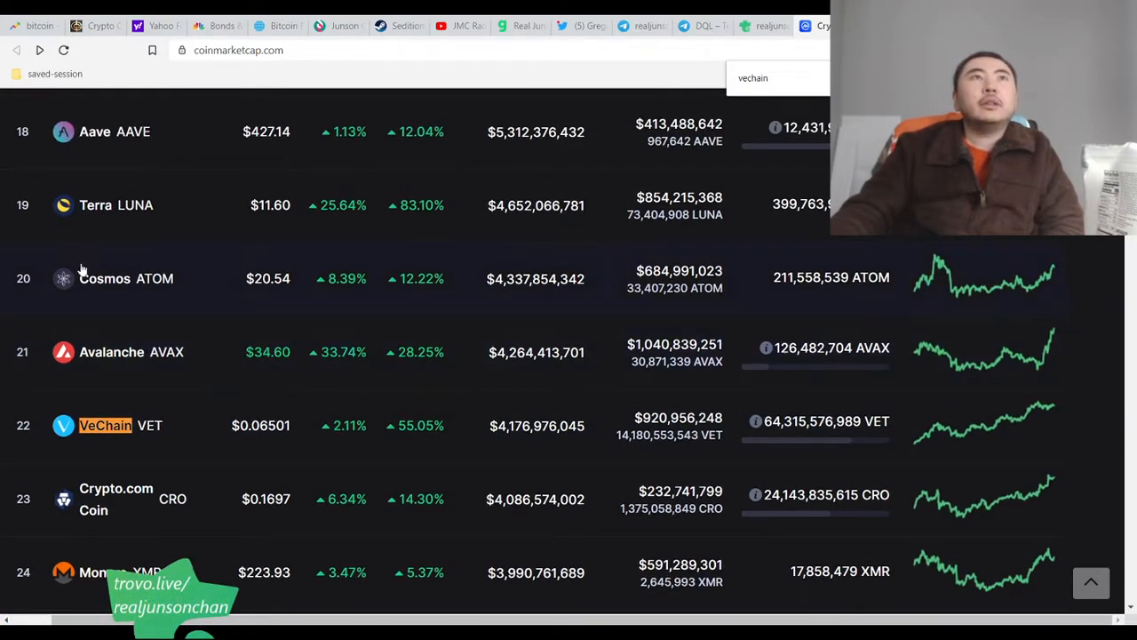
scroll("down", 3)
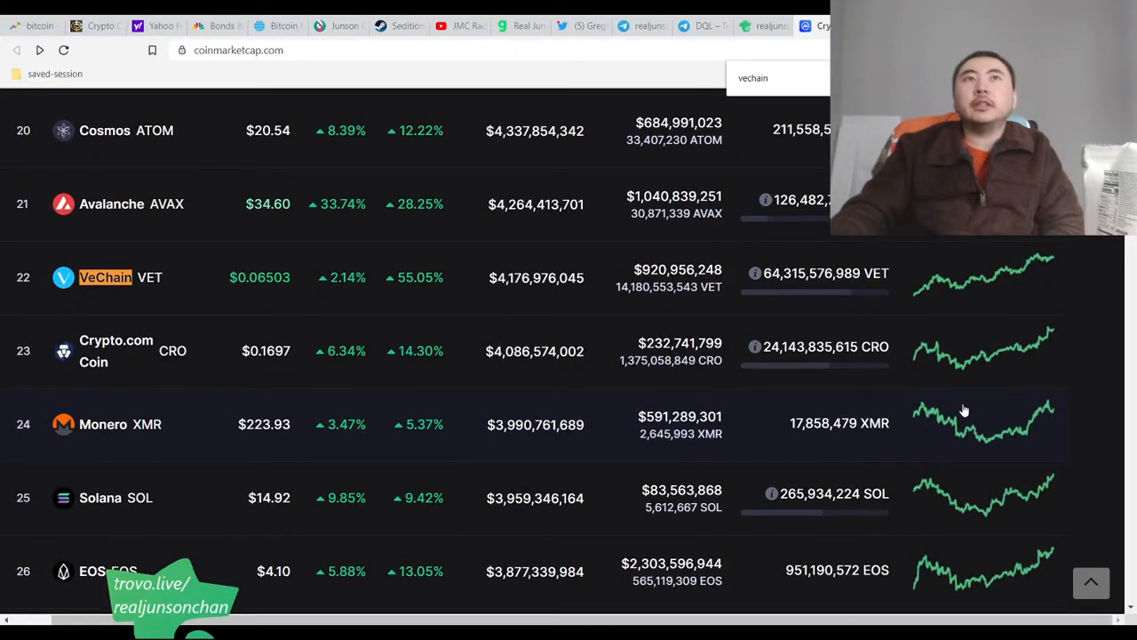
scroll("down", 3)
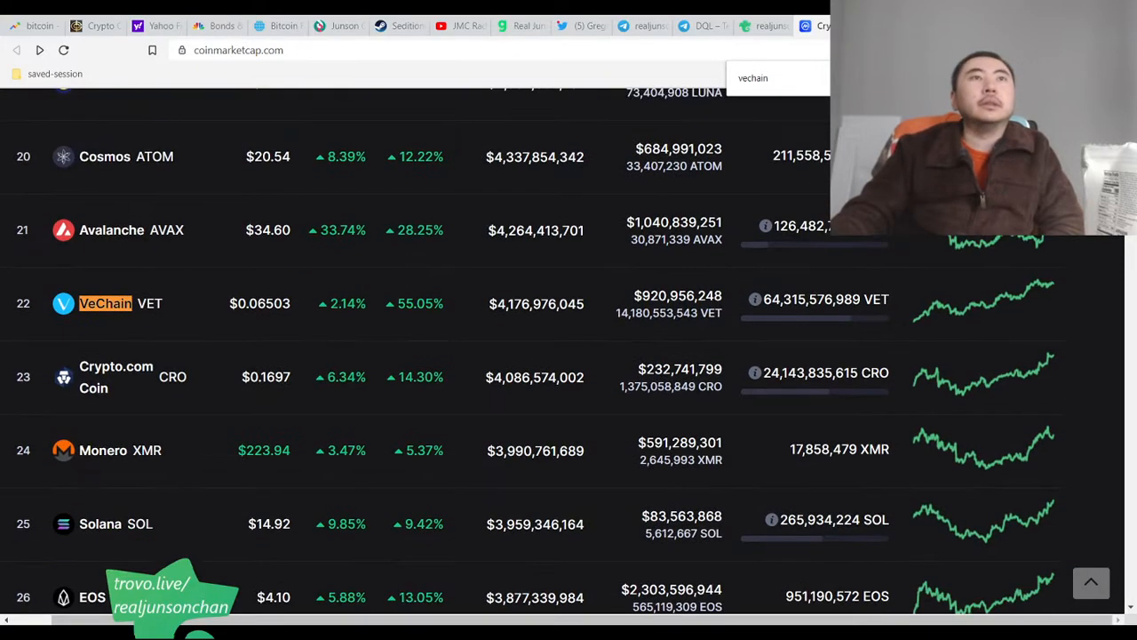
scroll("down", 3)
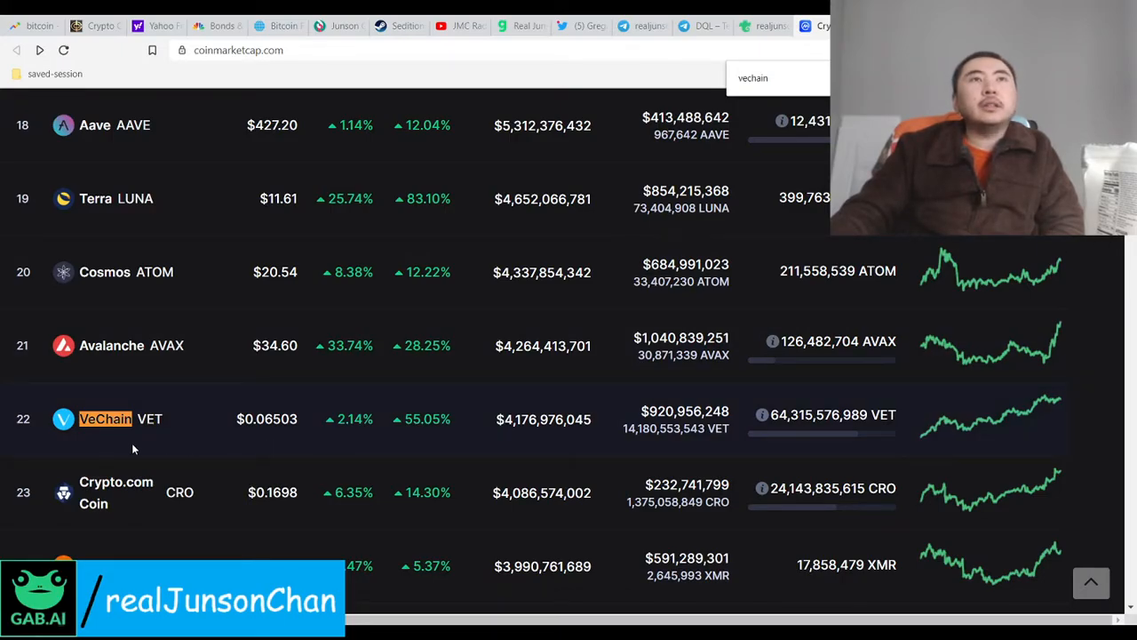
scroll("down", 3)
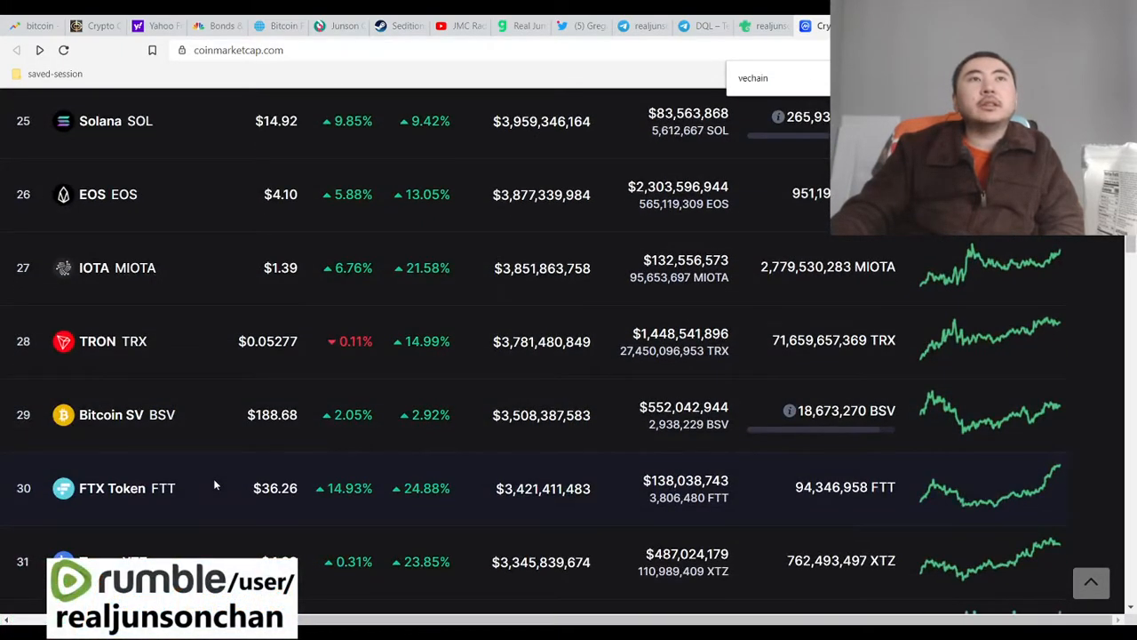
scroll("up", 3)
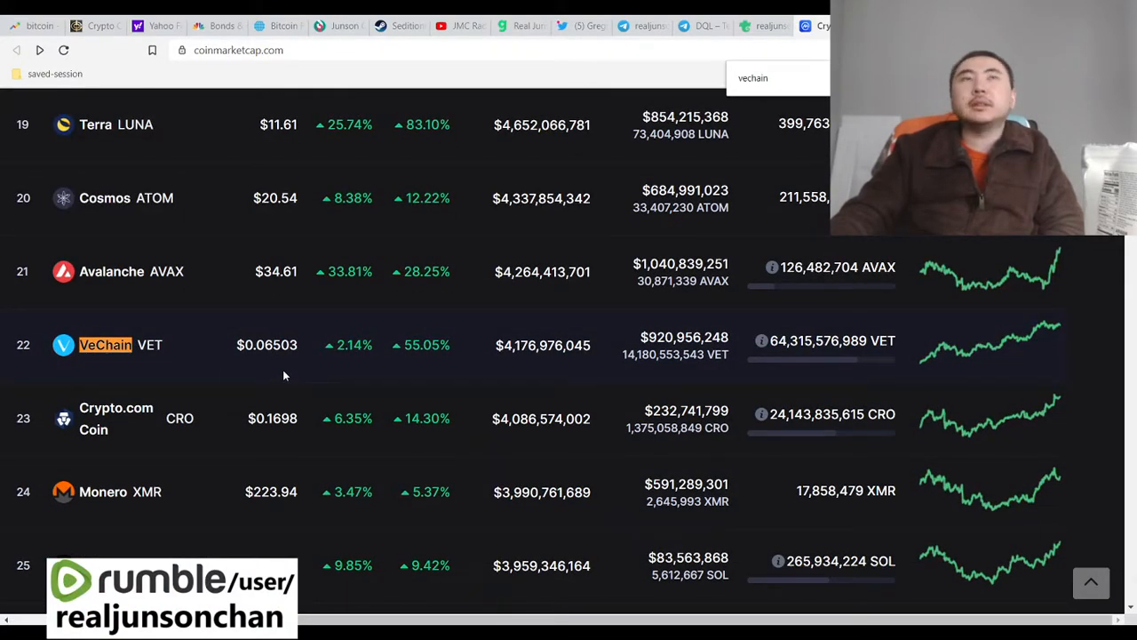
mouse_move(267, 371)
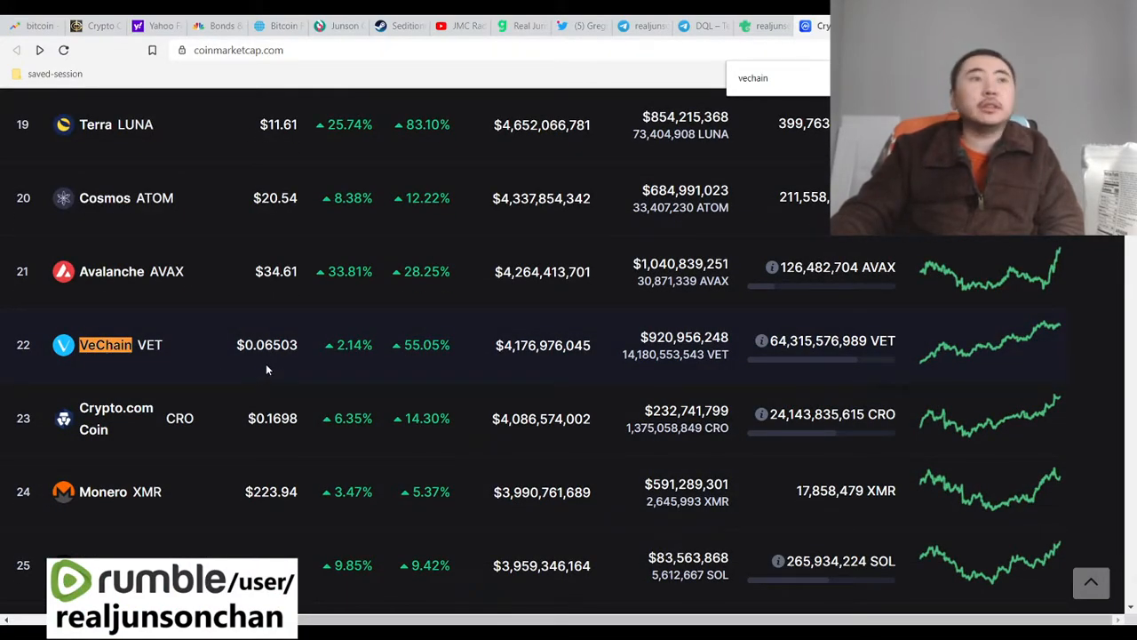
mouse_move(311, 385)
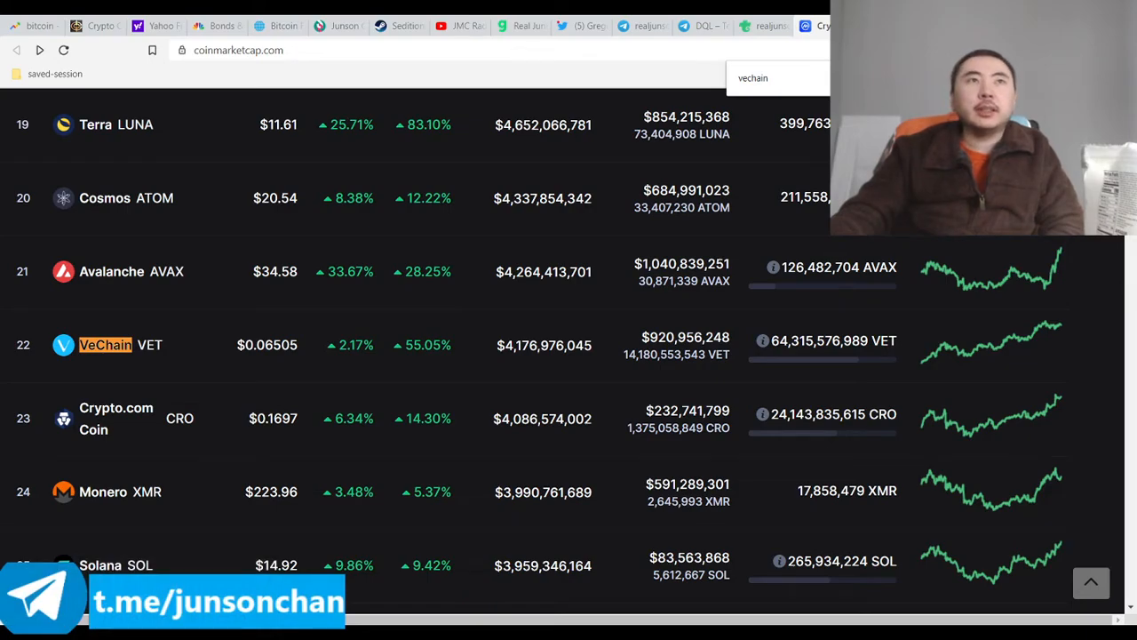
scroll("up", 3)
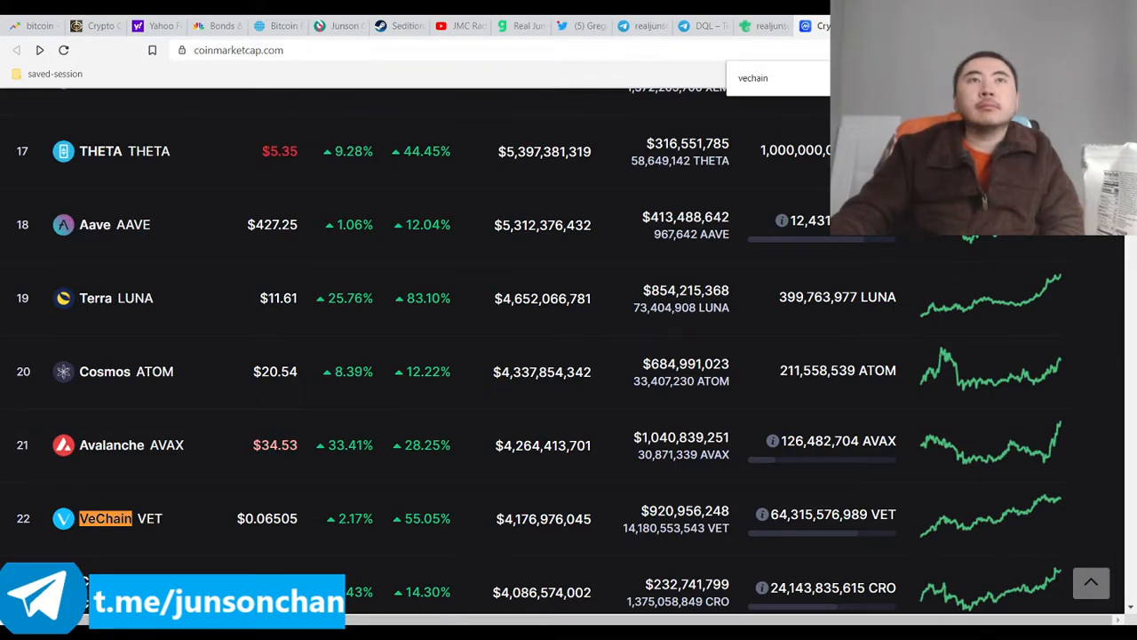
scroll("up", 3)
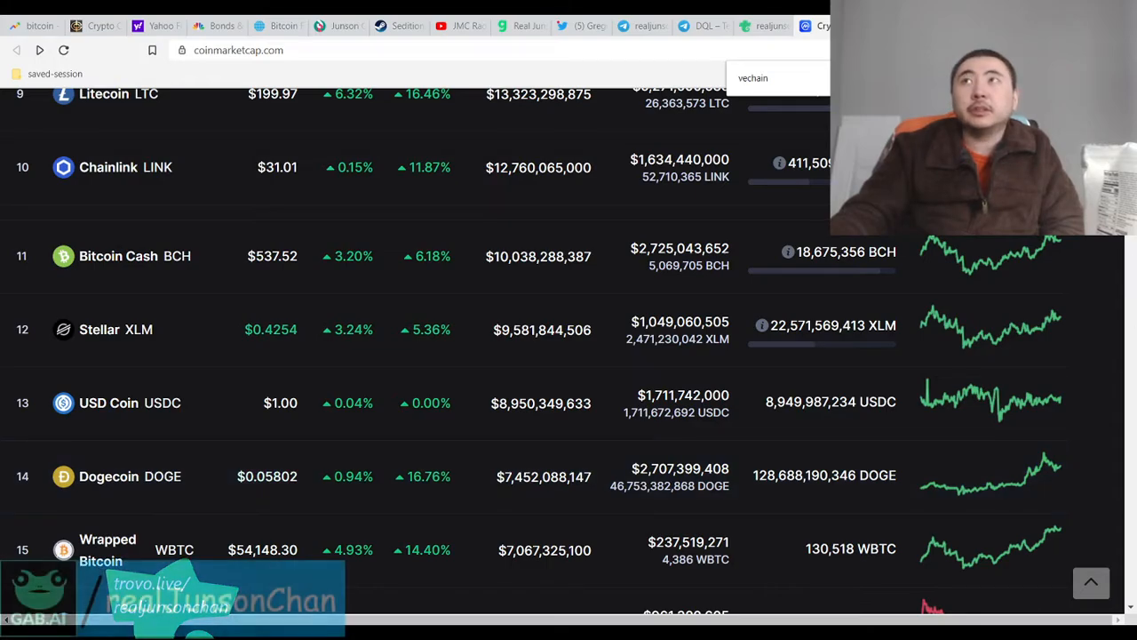
scroll("up", 3)
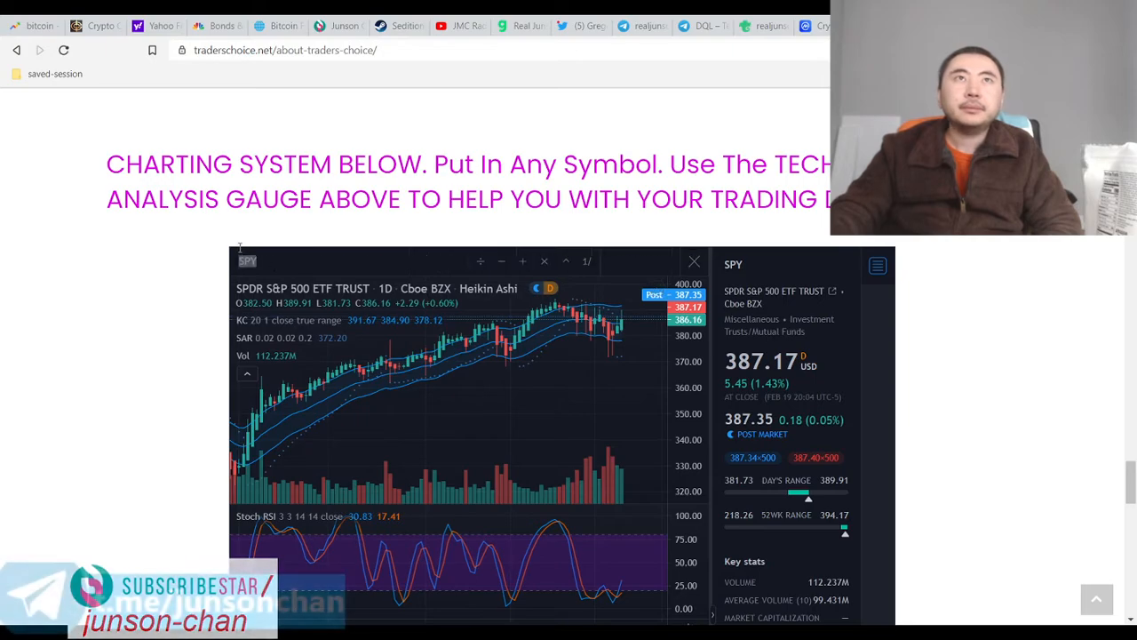
Load the RIOT Blockchain Inc (NASDAQ) daily chart at $52.16, up 33.81%, and review its performance figures
type("RIOT")
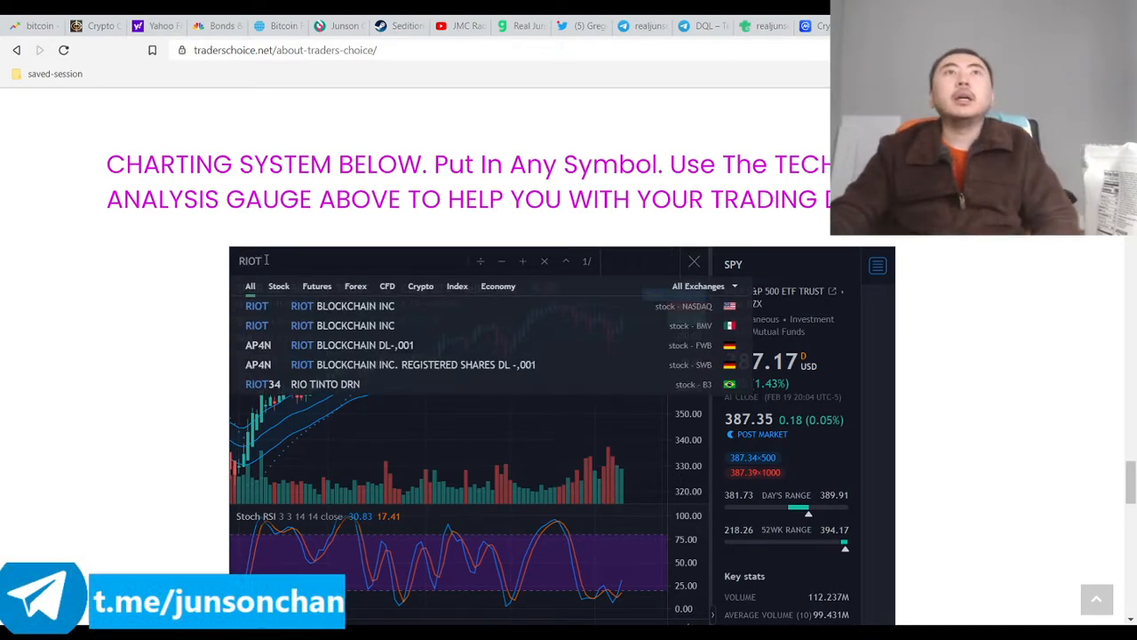
left_click(257, 305)
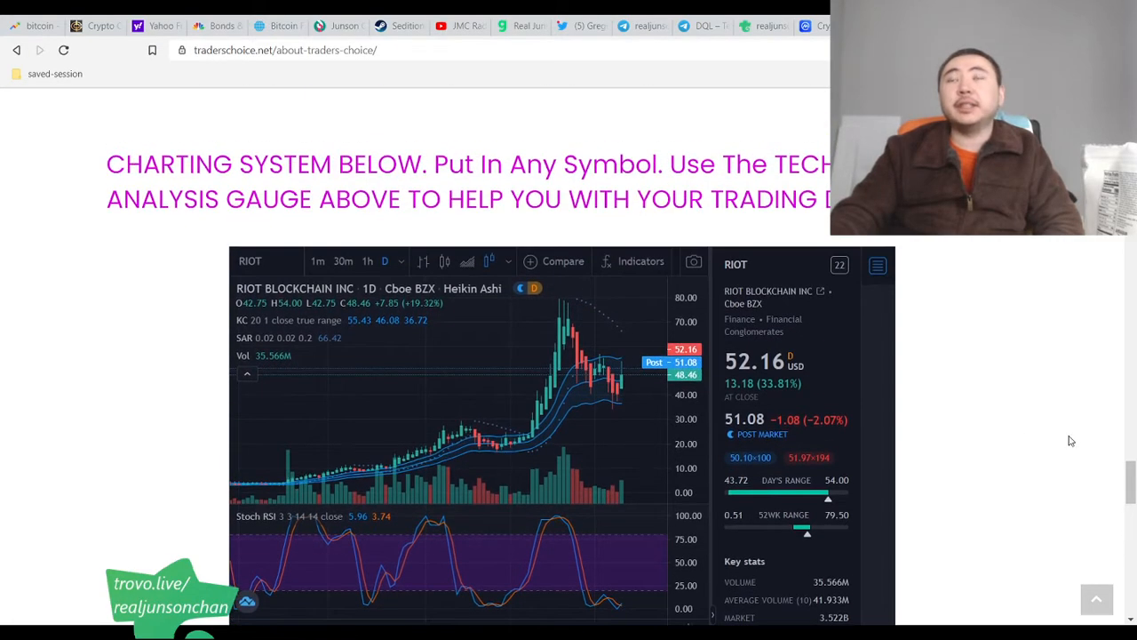
scroll("down", 3)
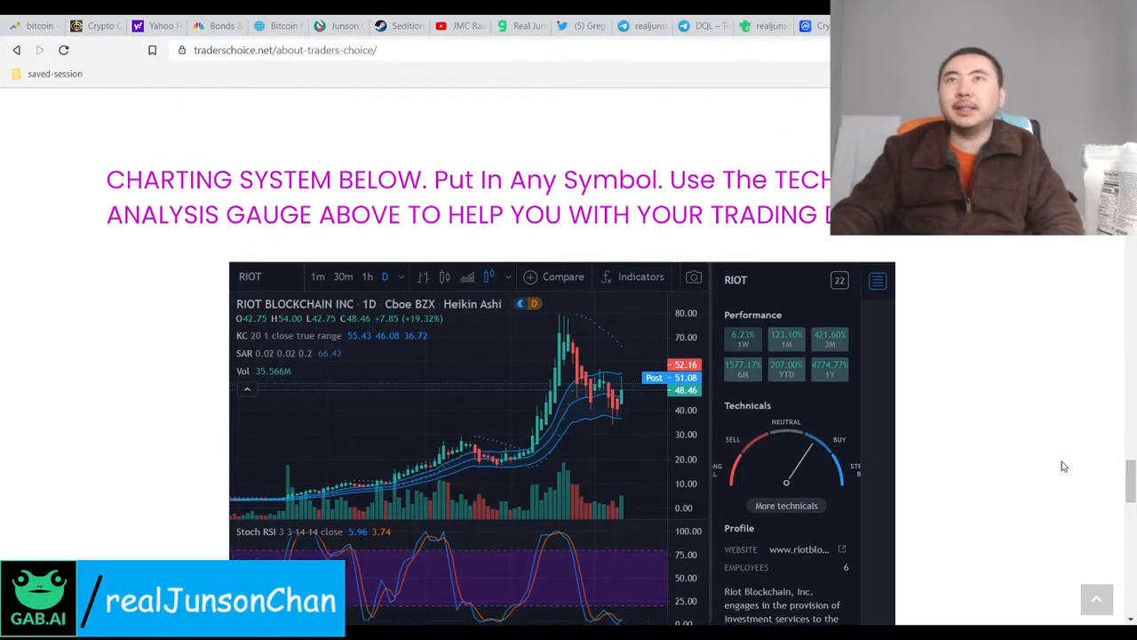
scroll("down", 3)
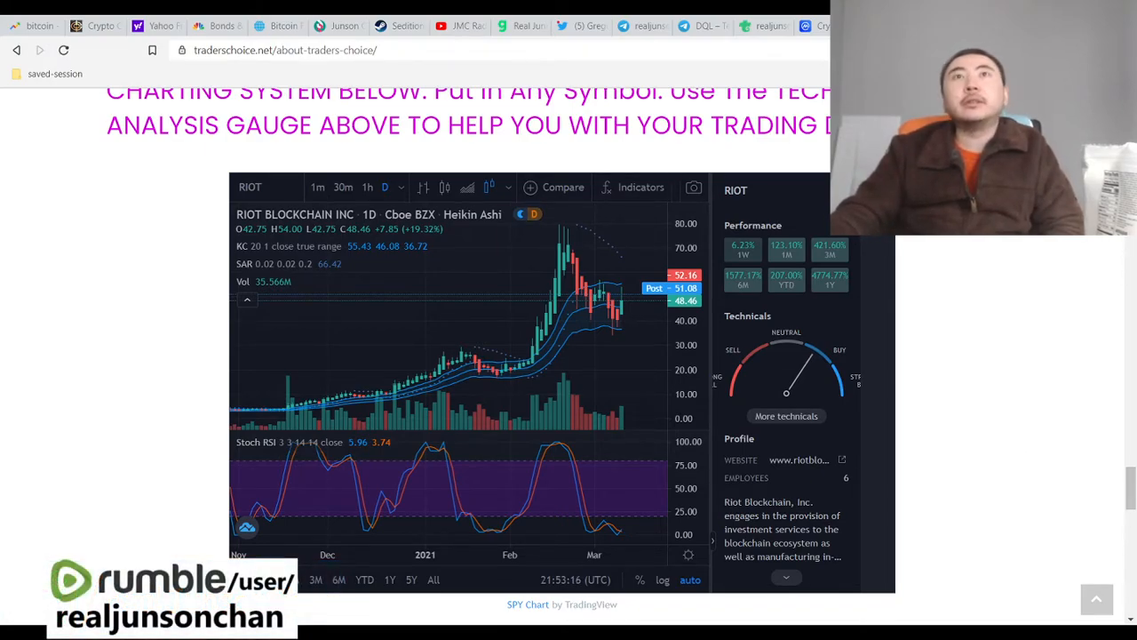
left_click(576, 26)
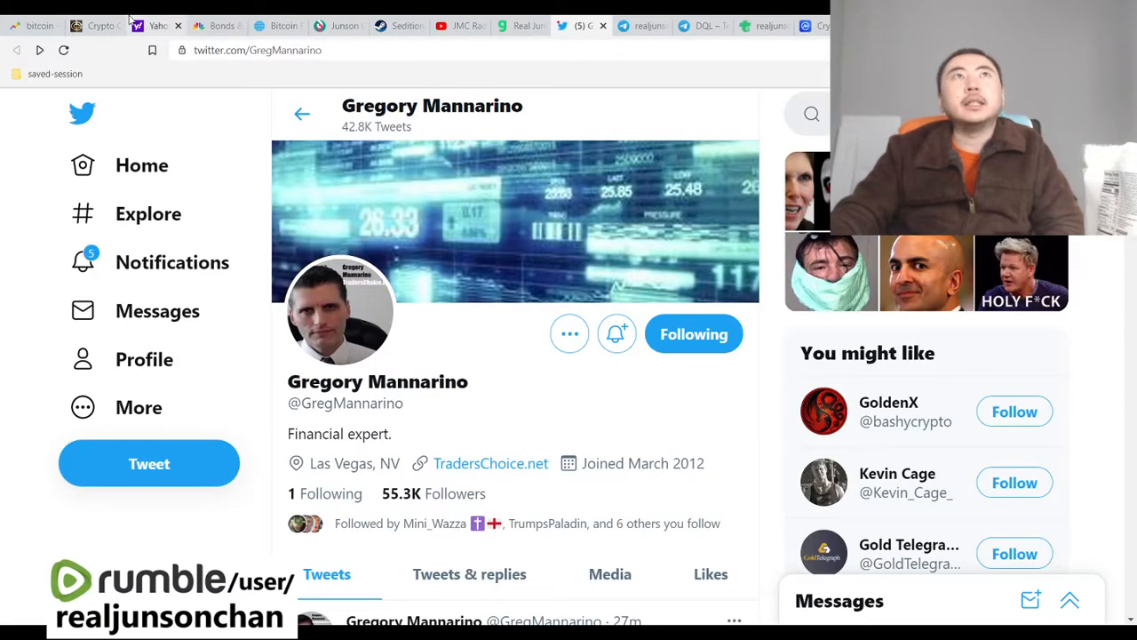
Glance at JMC Radio's YouTube channel, then show the Trovo stream page with its live chat
left_click(461, 25)
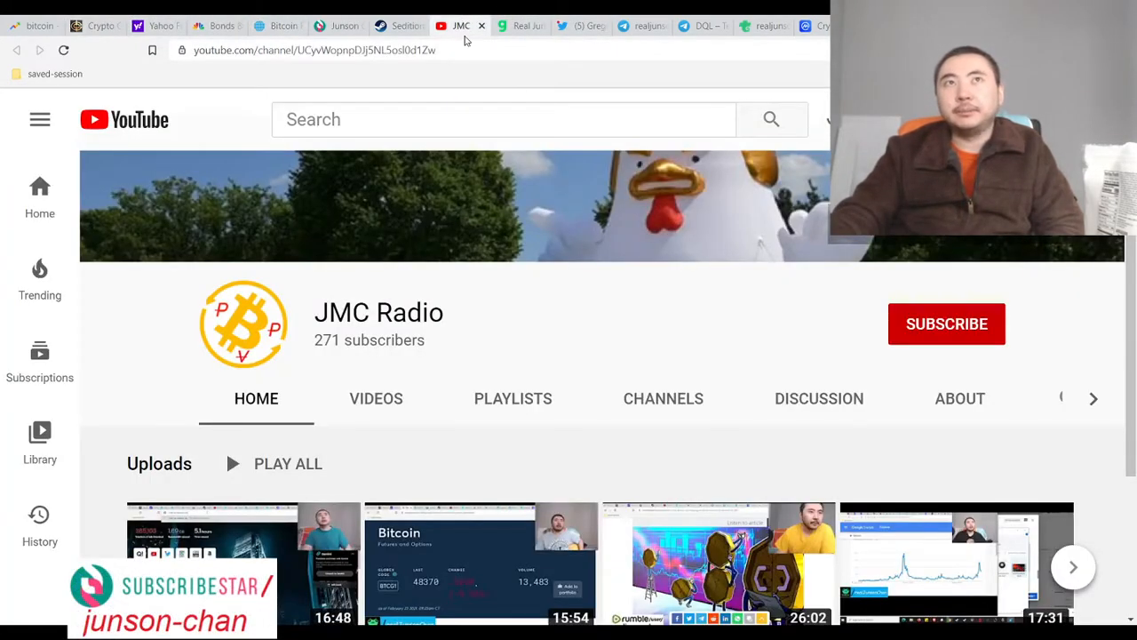
left_click(760, 25)
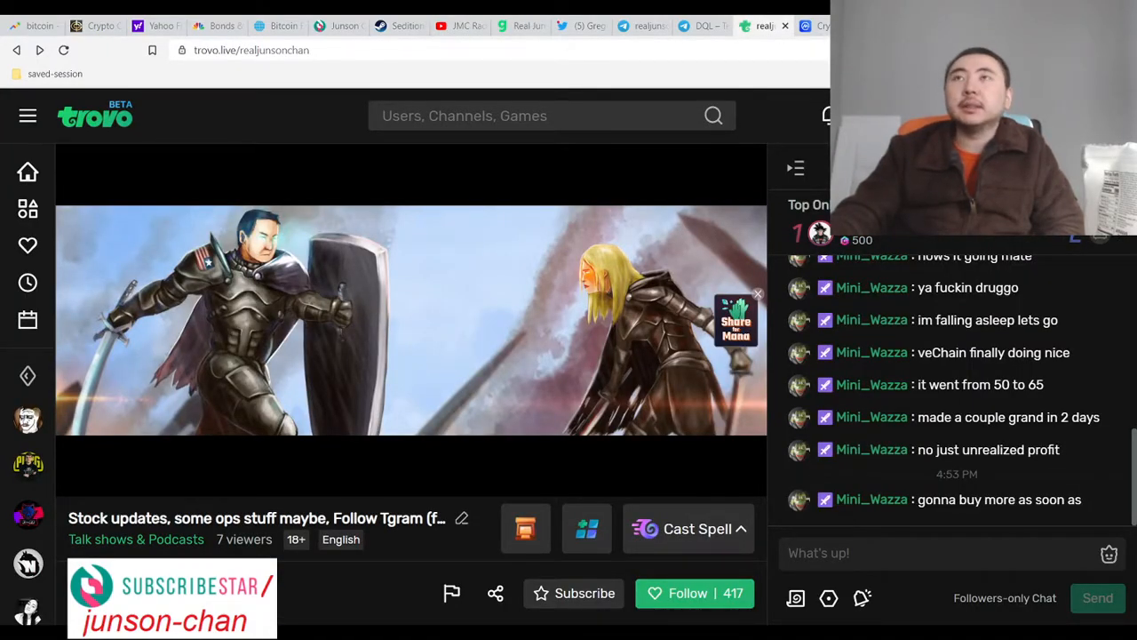
mouse_move(901, 598)
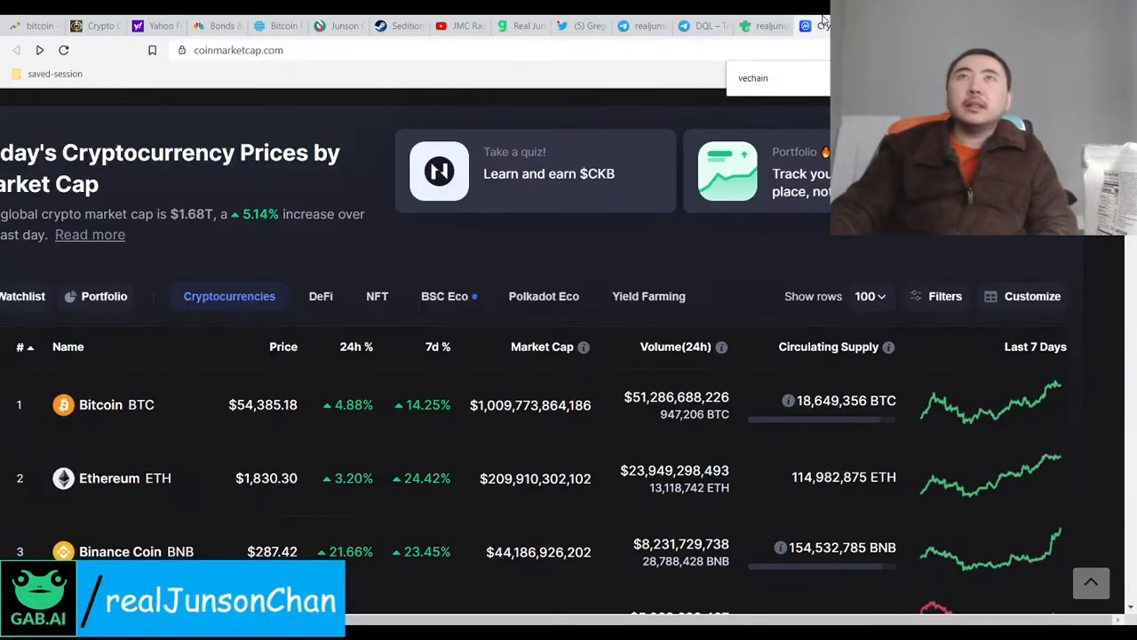
scroll("down", 3)
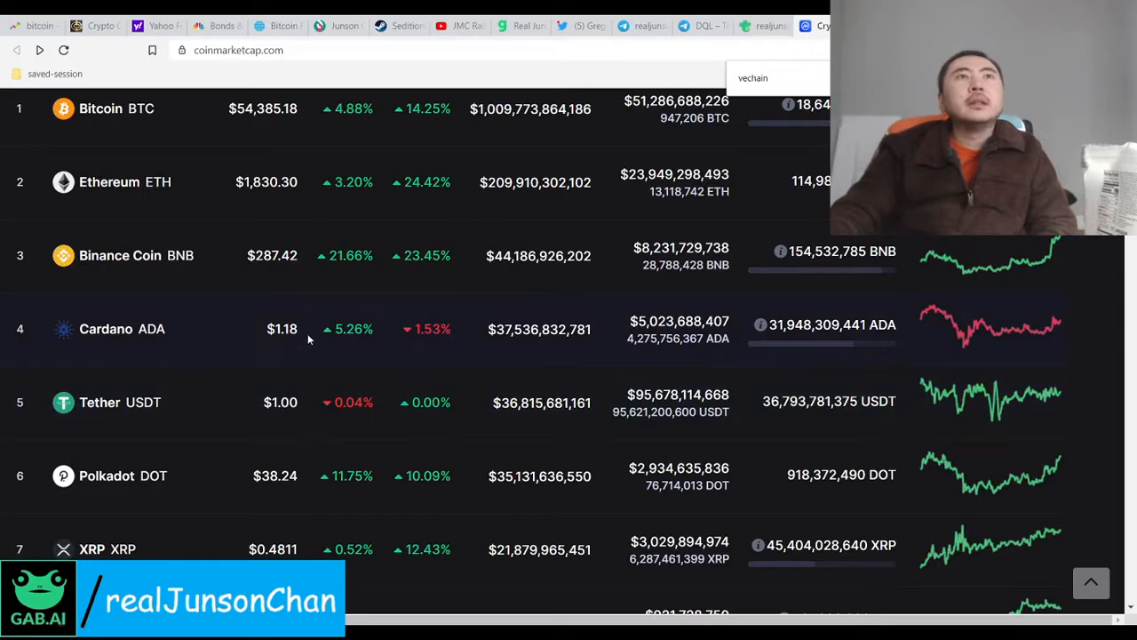
scroll("down", 3)
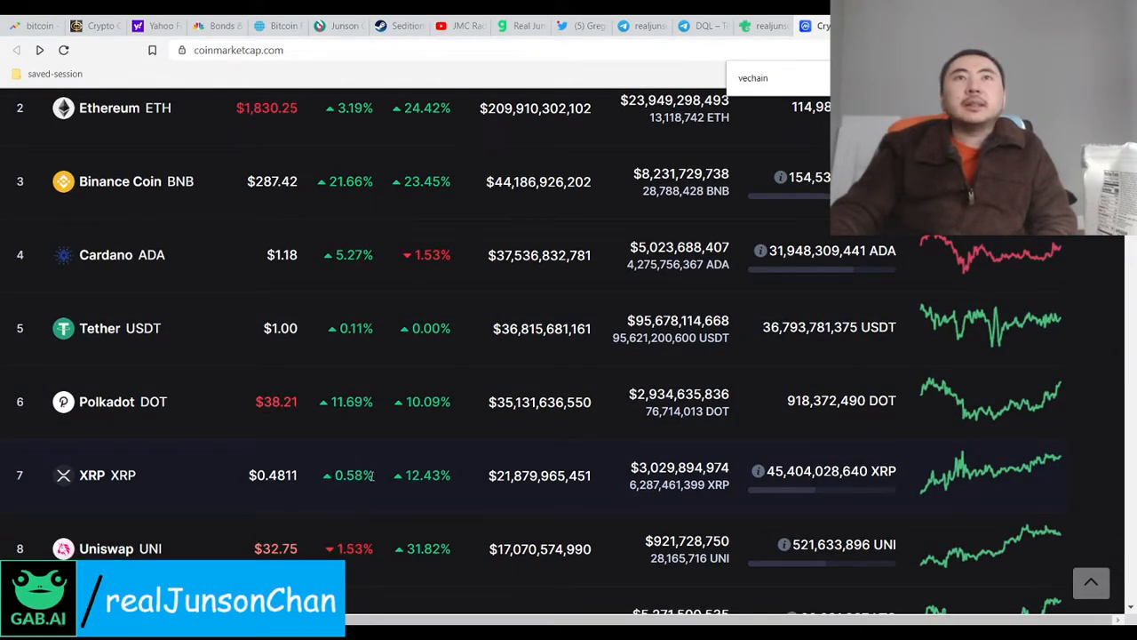
scroll("down", 3)
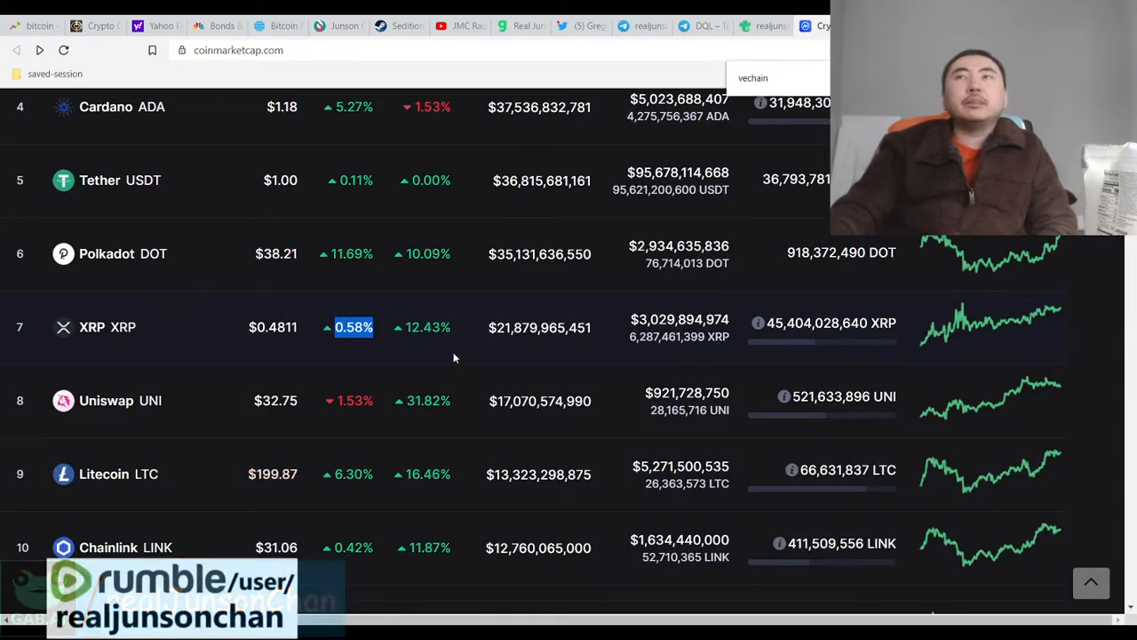
scroll("up", 3)
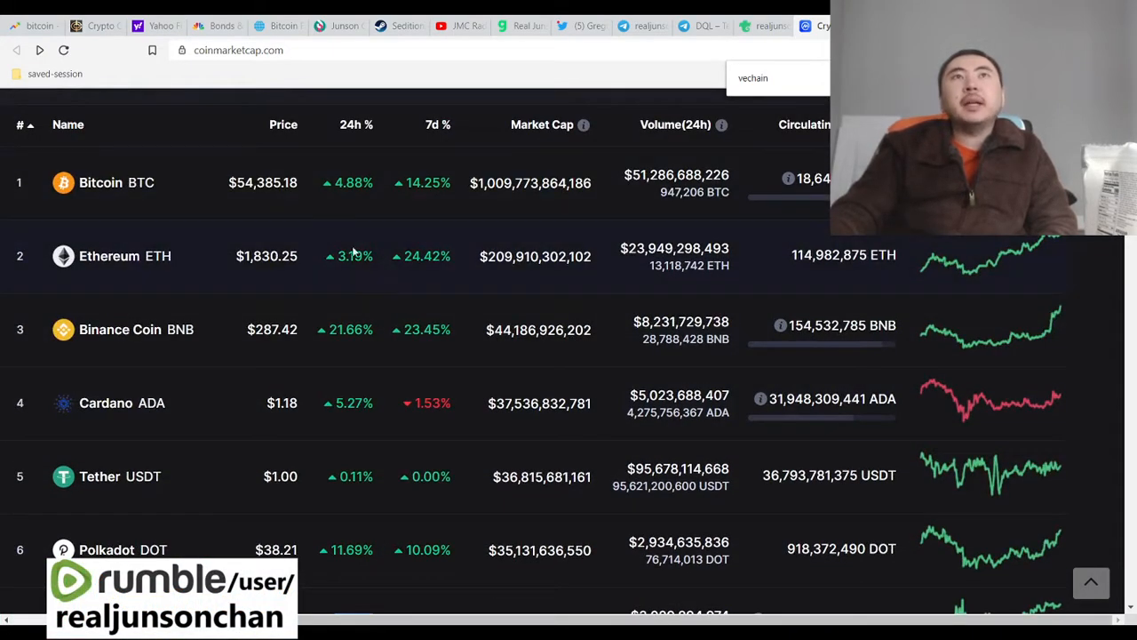
scroll("down", 3)
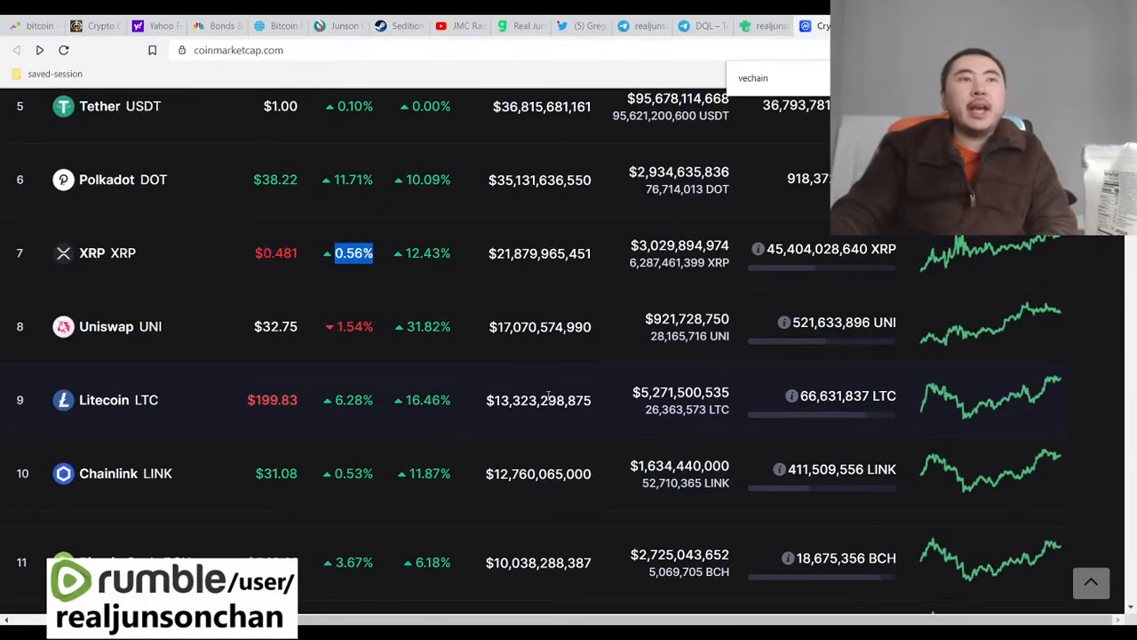
scroll("up", 3)
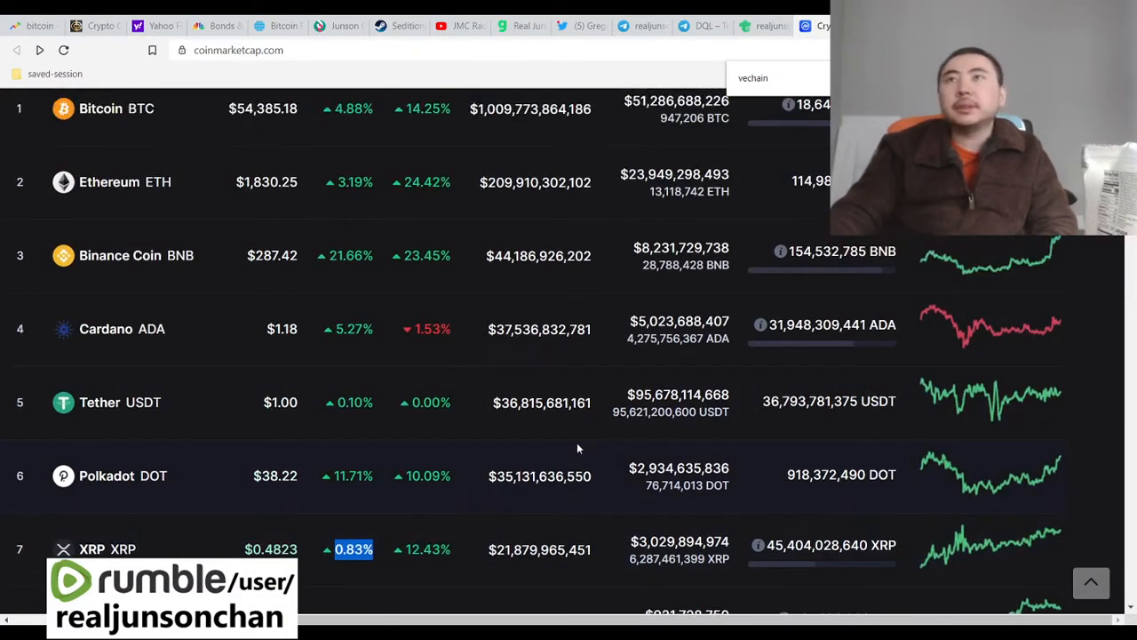
scroll("down", 3)
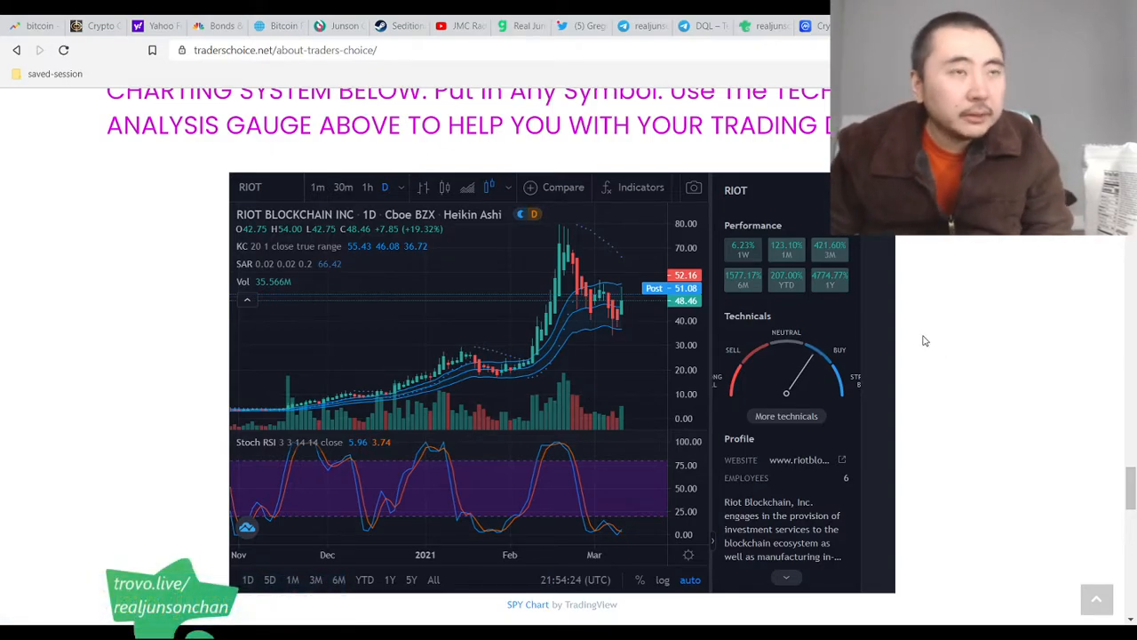
mouse_move(1041, 422)
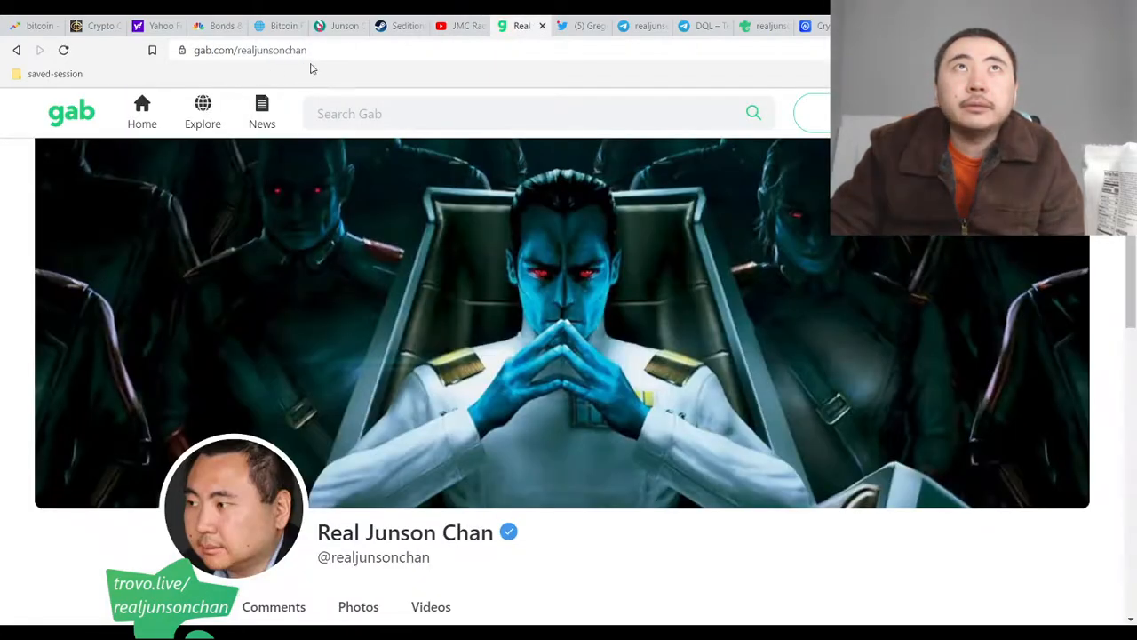
Switch from the Gab profile to the Trovo stream page and its live chat
left_click(763, 25)
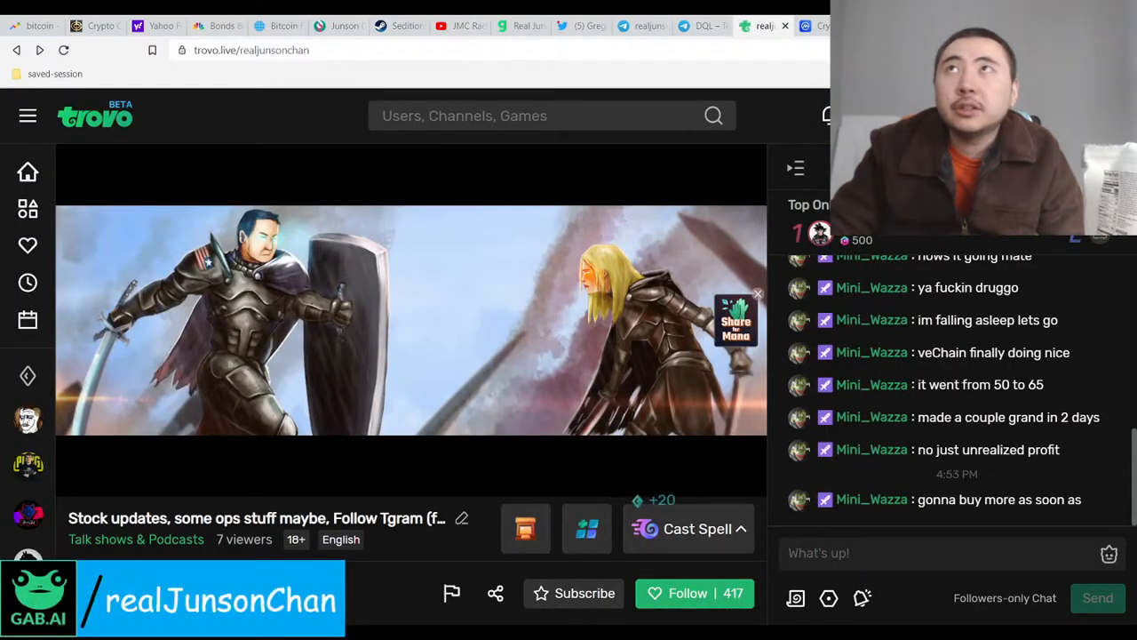